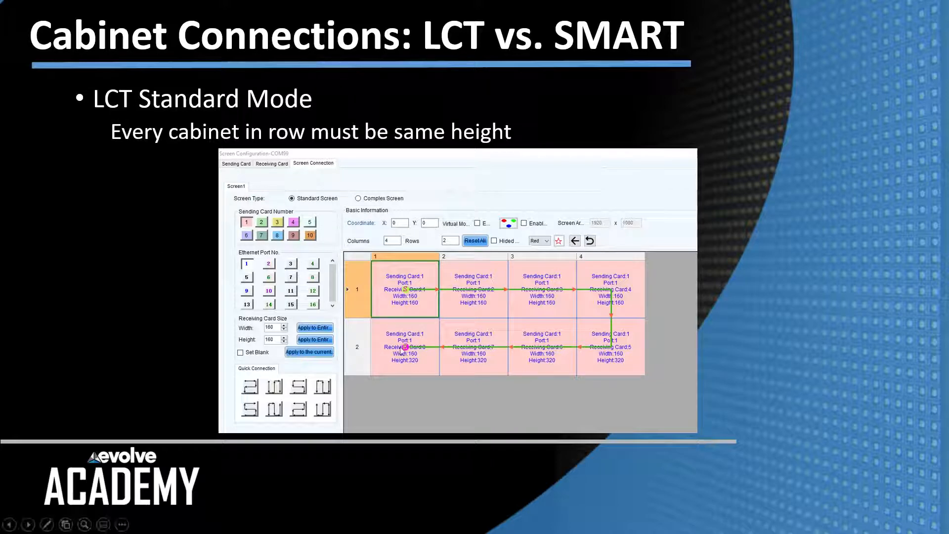
pyautogui.moveTo(785, 283)
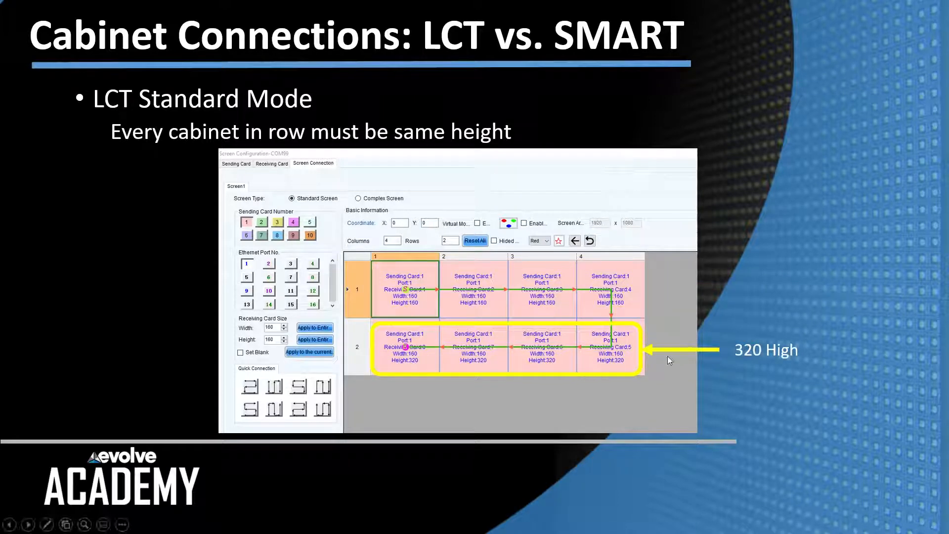
pyautogui.moveTo(613, 370)
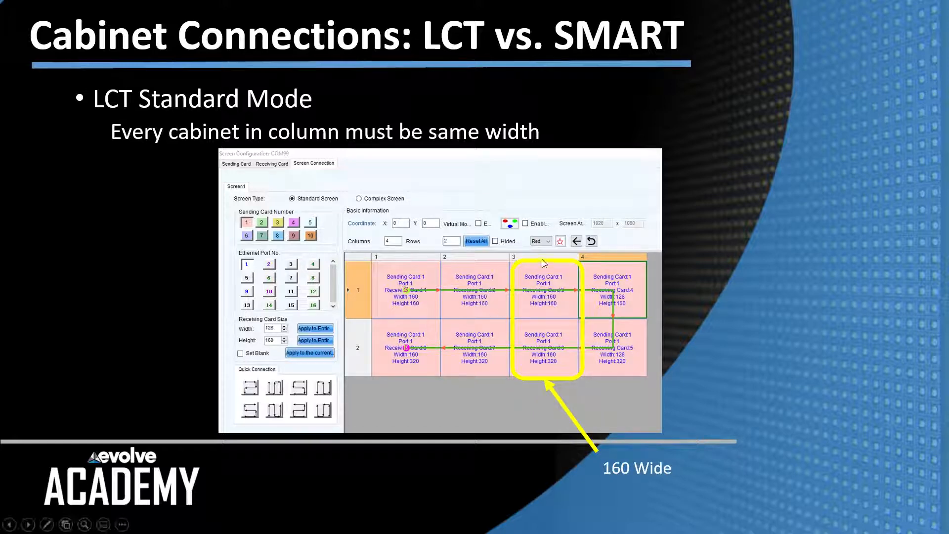
pyautogui.moveTo(557, 329)
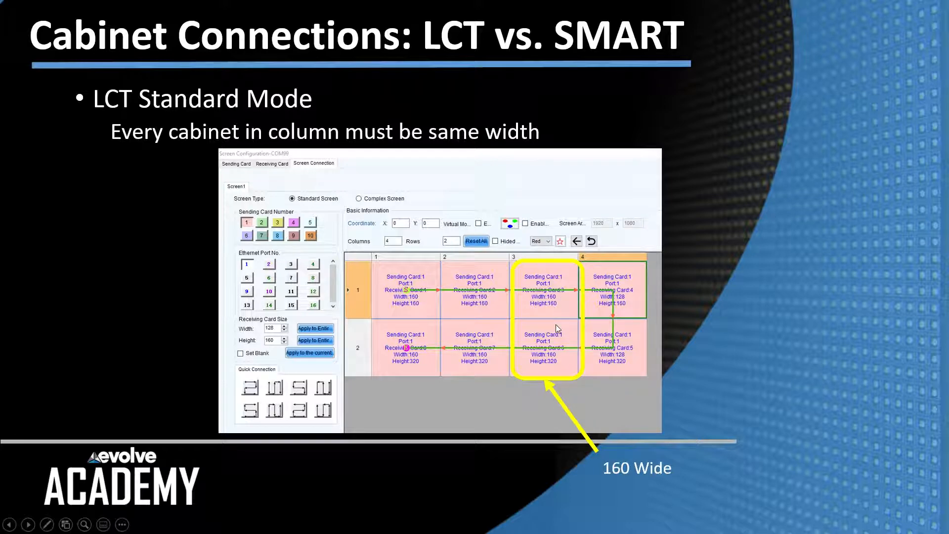
pyautogui.moveTo(550, 367)
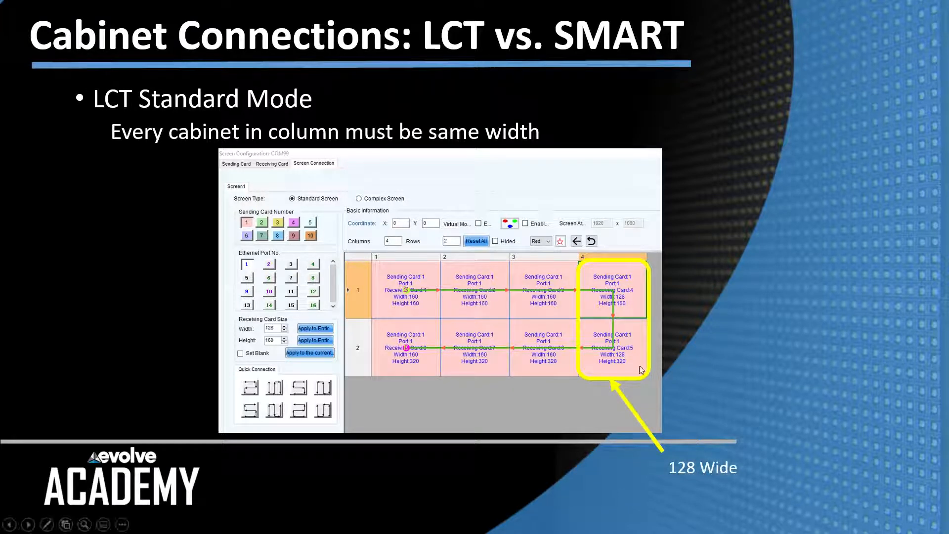
pyautogui.moveTo(694, 311)
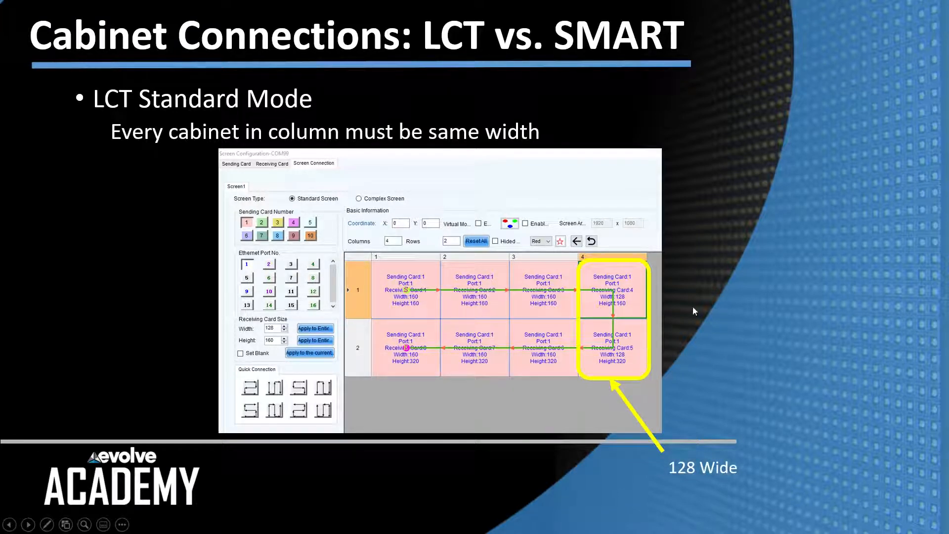
pyautogui.moveTo(721, 303)
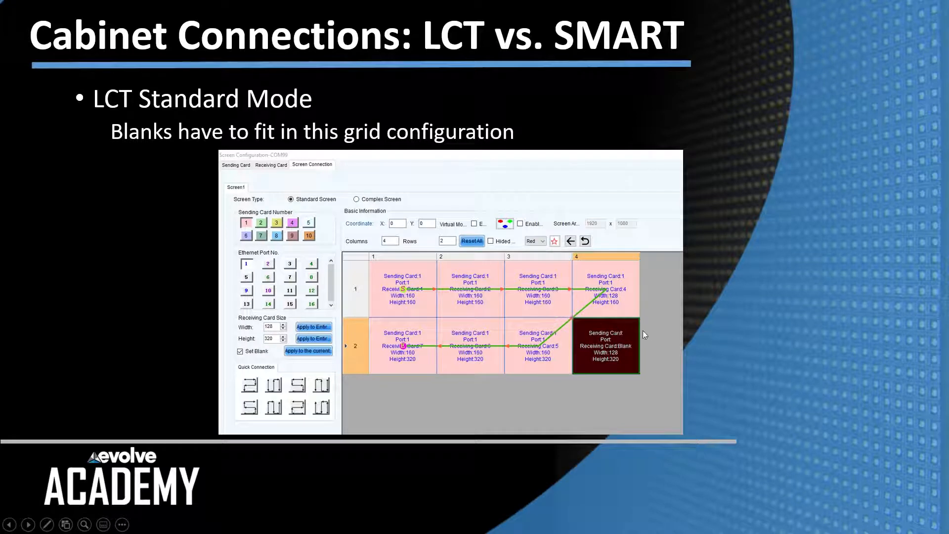
pyautogui.moveTo(616, 327)
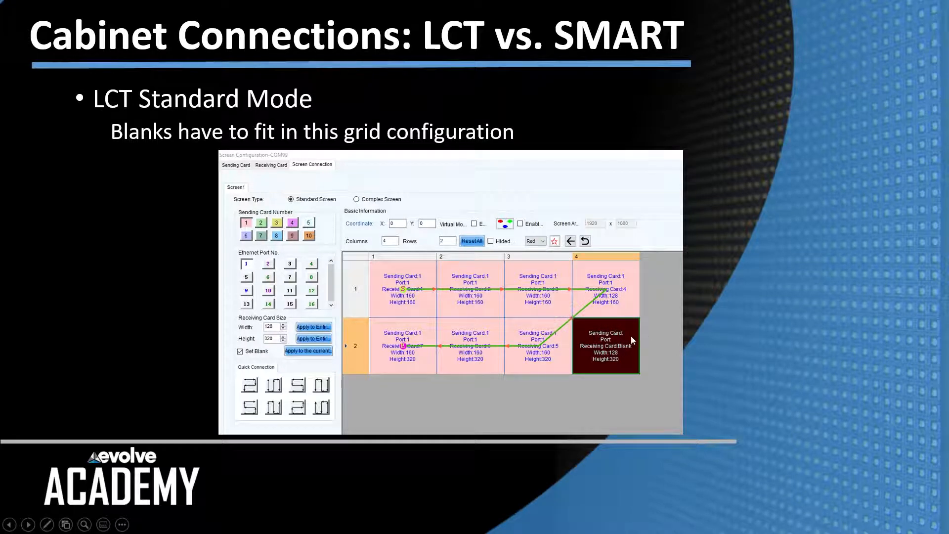
pyautogui.moveTo(630, 370)
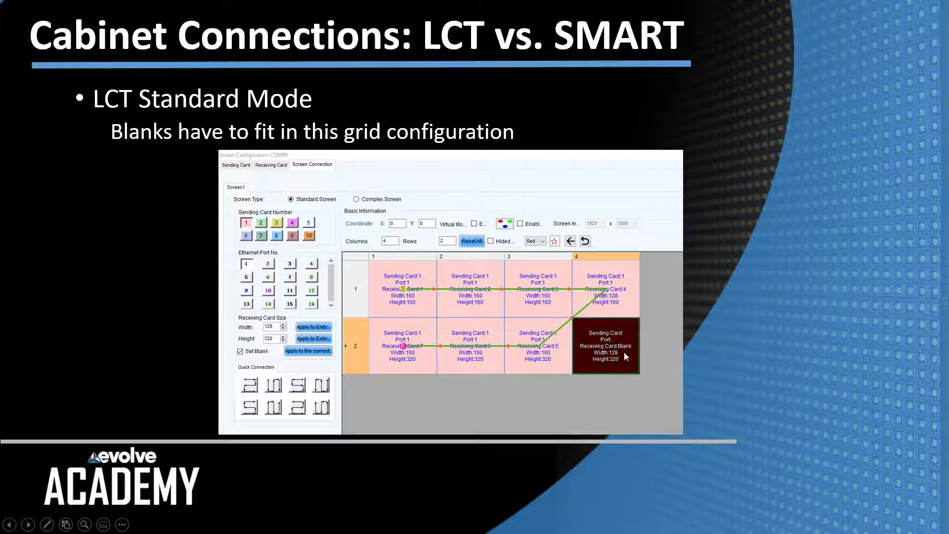
pyautogui.moveTo(624, 364)
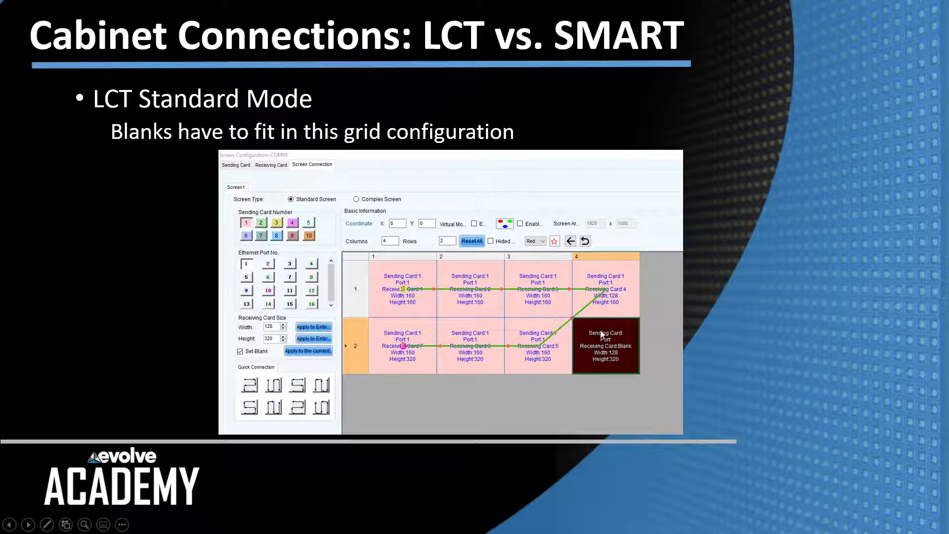
pyautogui.moveTo(749, 259)
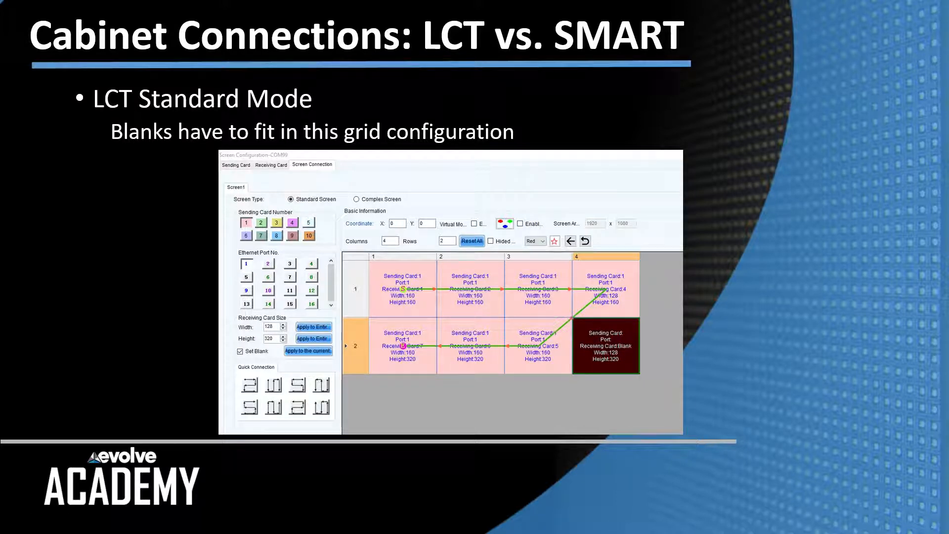
# Advance the slides to the Smart 'No row and column restrictions' build
pyautogui.press('right')
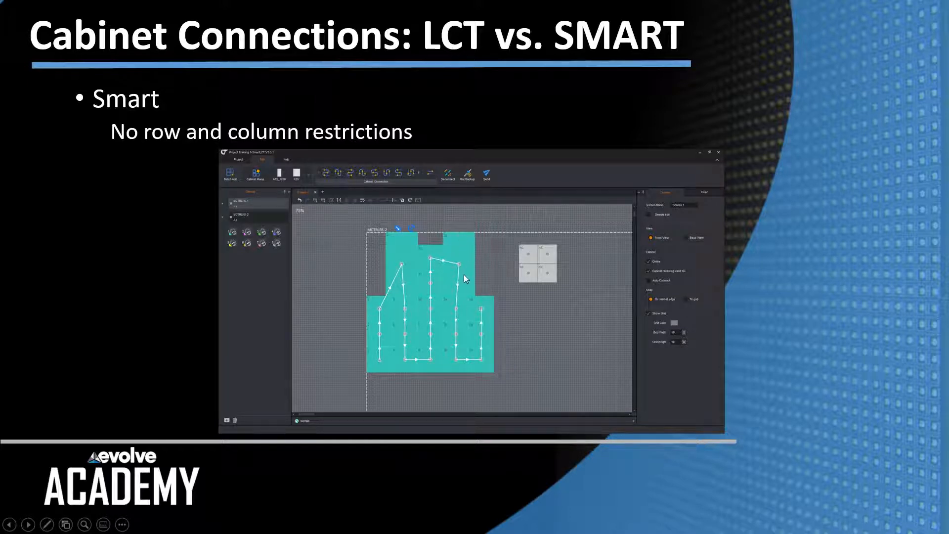
pyautogui.moveTo(566, 323)
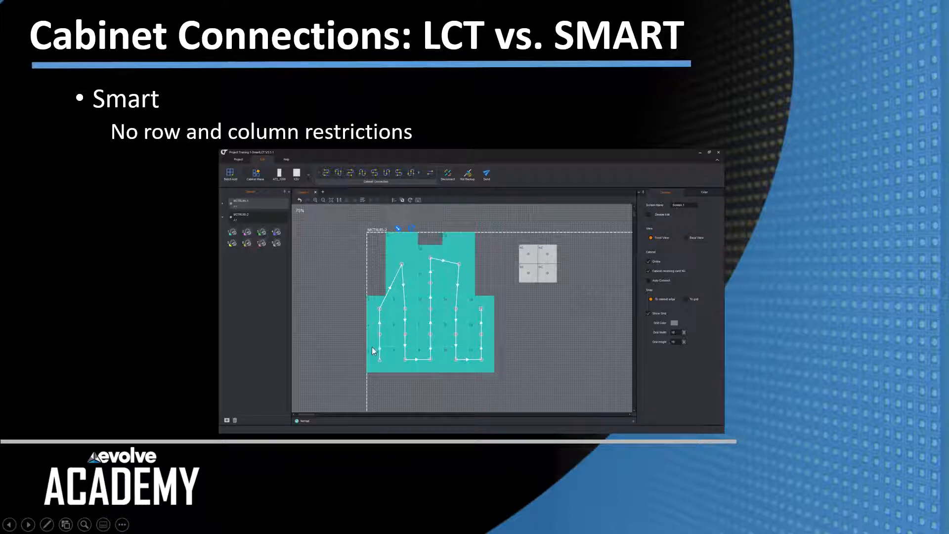
pyautogui.moveTo(542, 323)
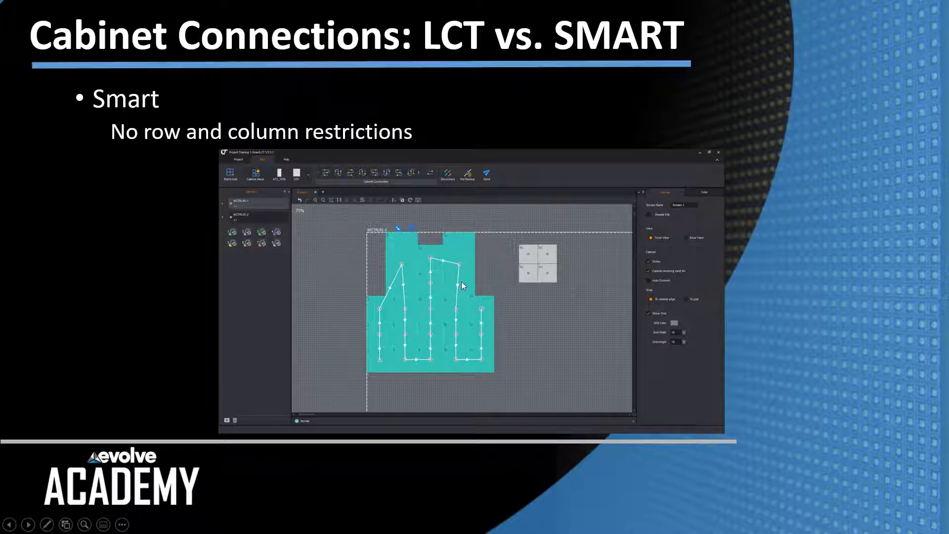
pyautogui.moveTo(467, 311)
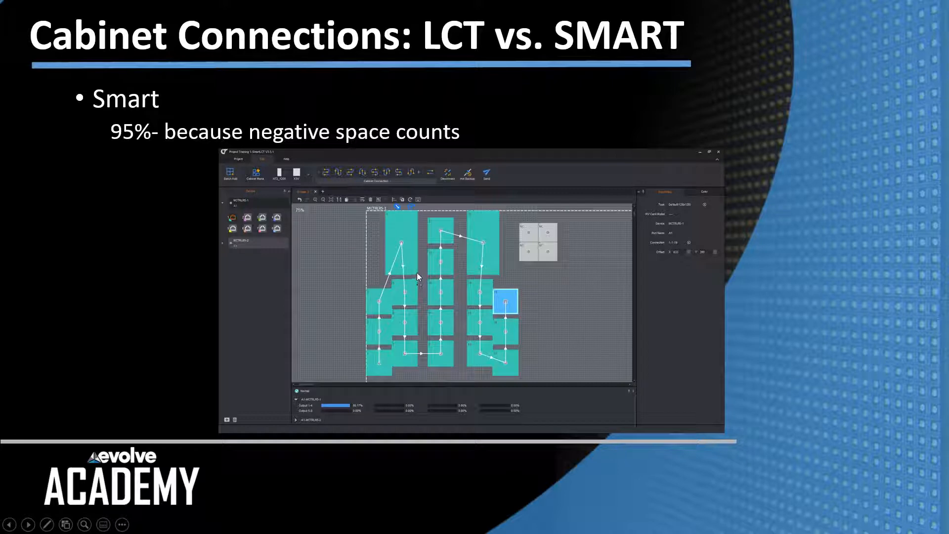
pyautogui.moveTo(372, 284)
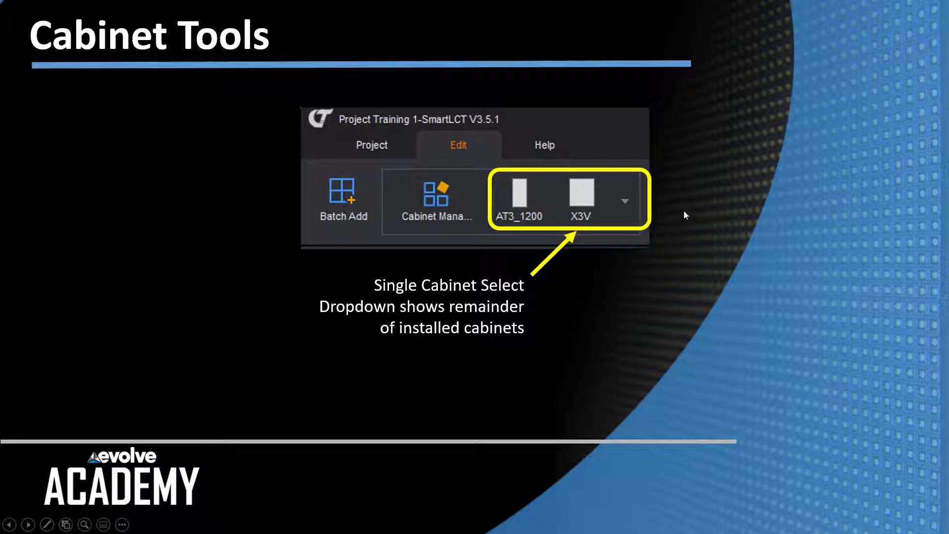
pyautogui.moveTo(690, 209)
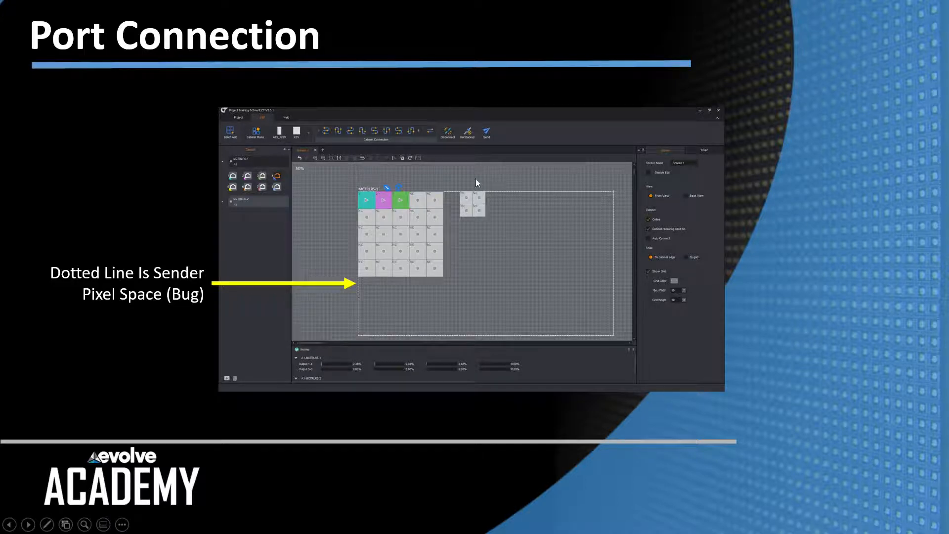
pyautogui.moveTo(611, 336)
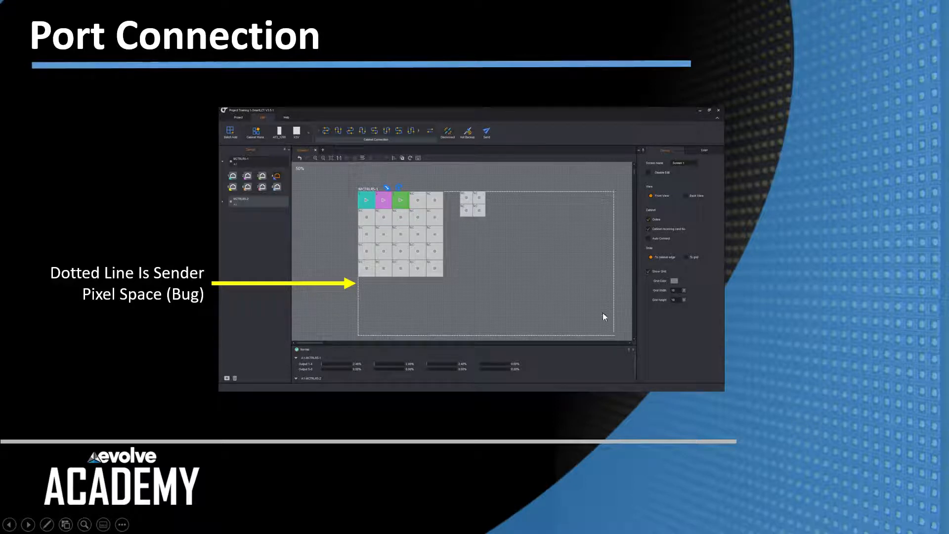
pyautogui.moveTo(572, 182)
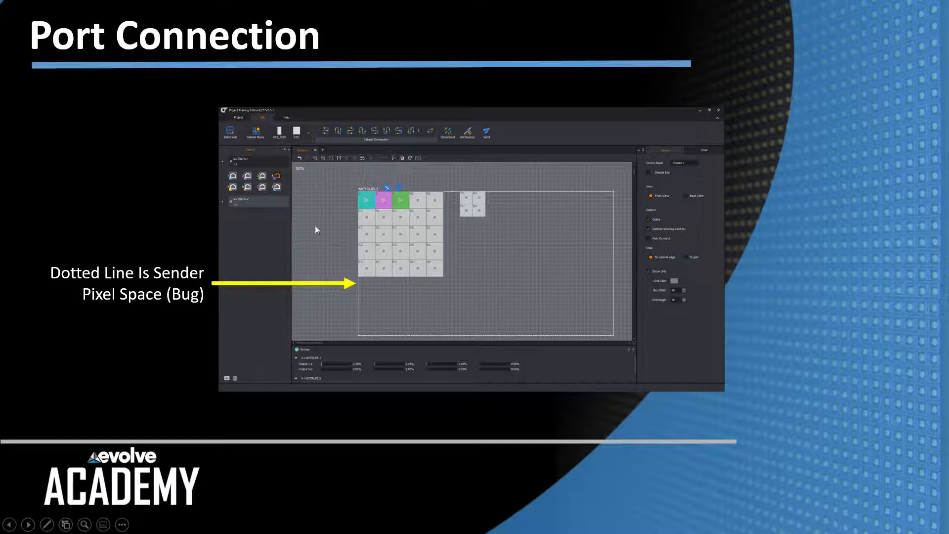
pyautogui.moveTo(570, 183)
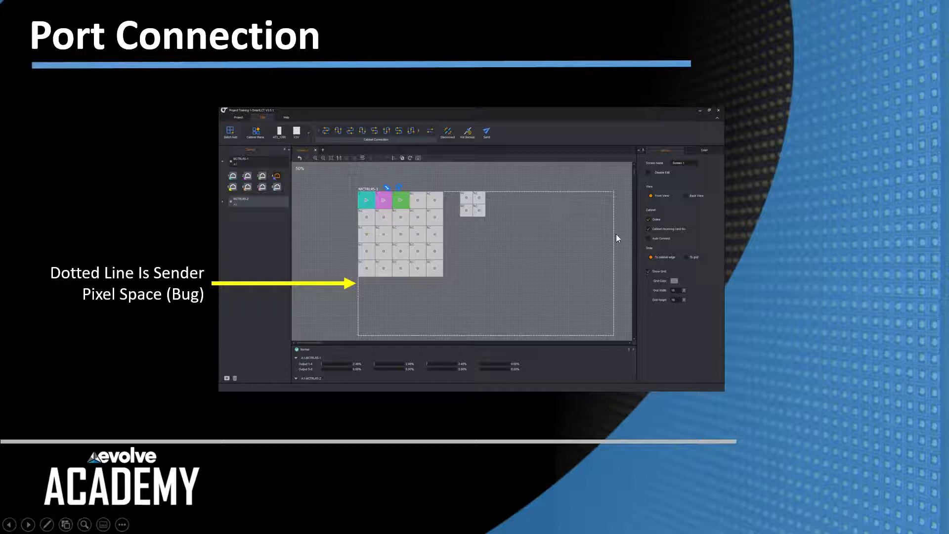
pyautogui.moveTo(310, 208)
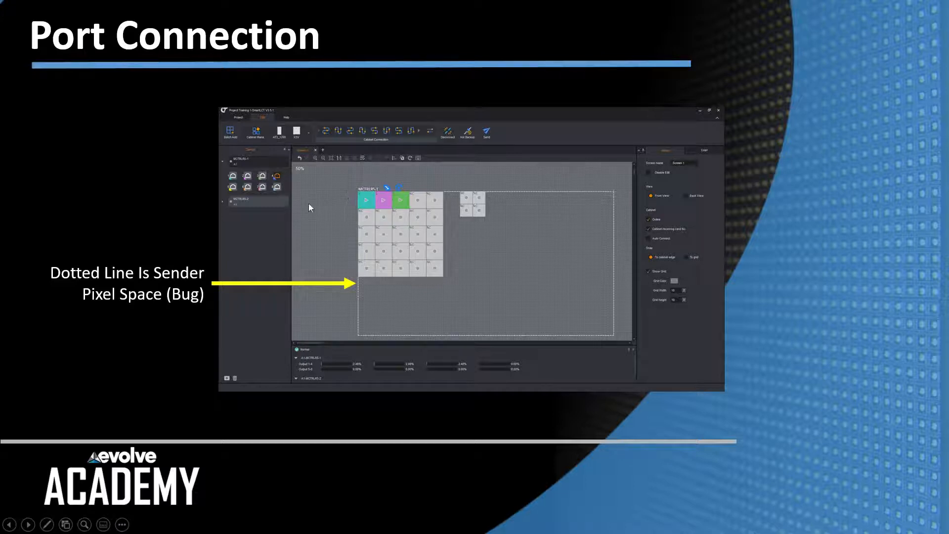
pyautogui.moveTo(309, 226)
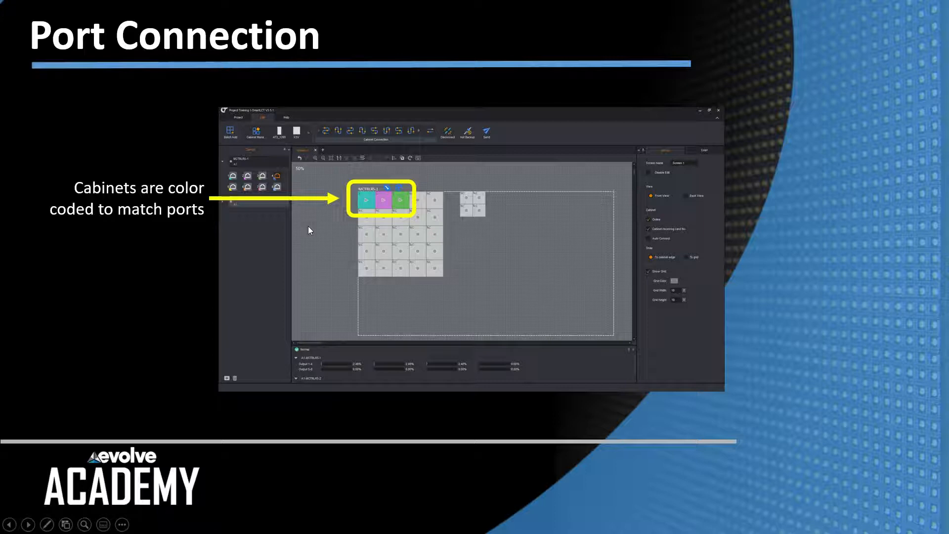
pyautogui.moveTo(341, 369)
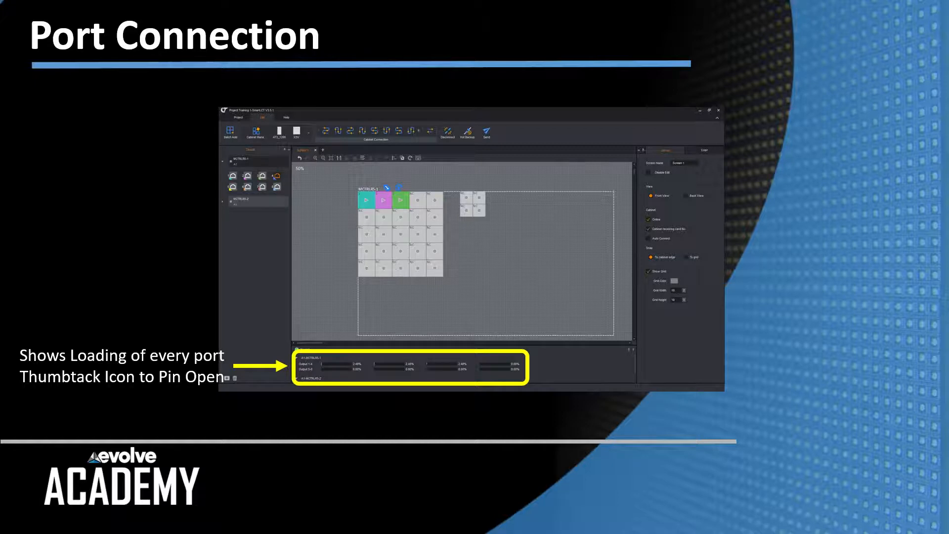
pyautogui.moveTo(319, 275)
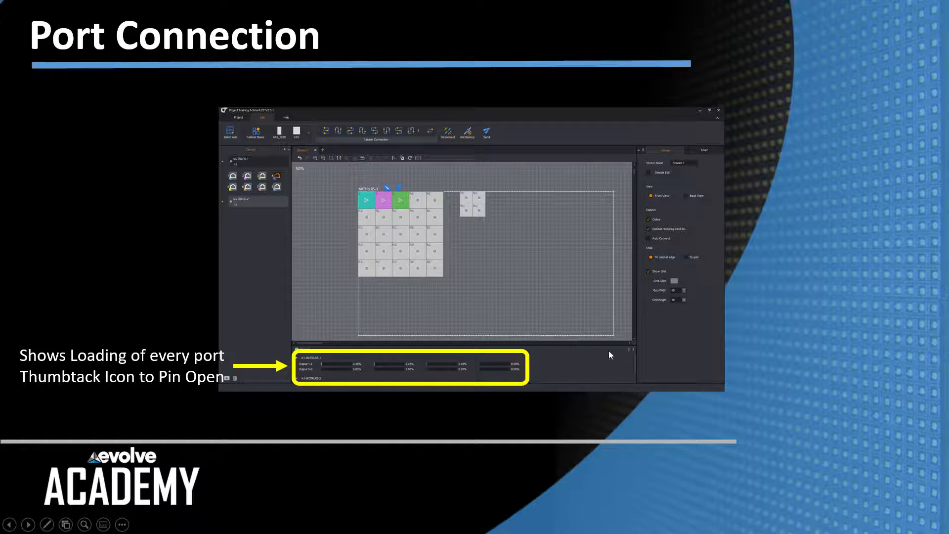
pyautogui.moveTo(628, 352)
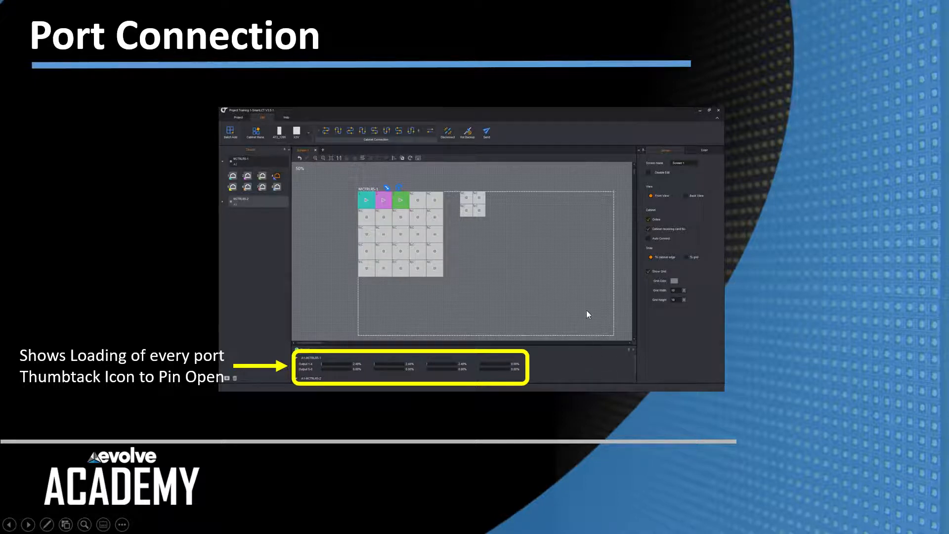
pyautogui.moveTo(641, 138)
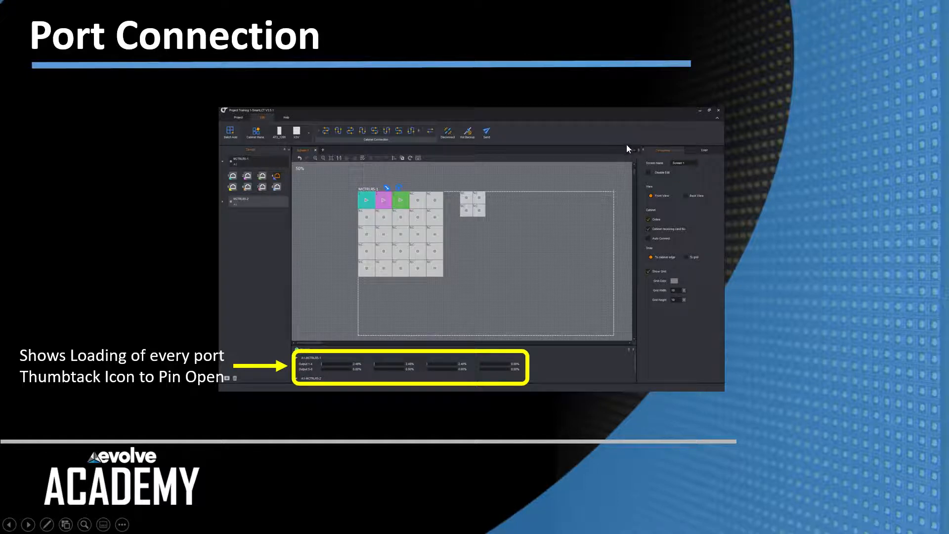
pyautogui.moveTo(640, 147)
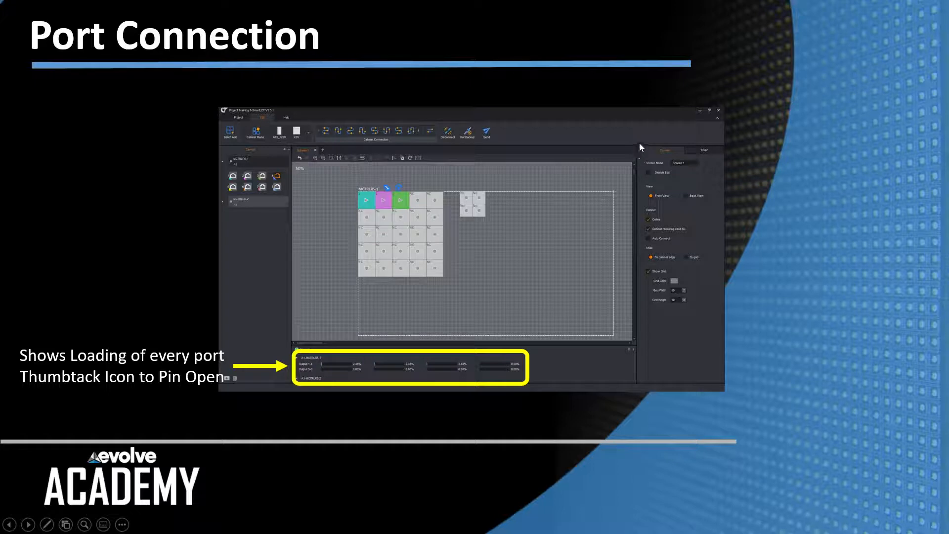
pyautogui.moveTo(697, 183)
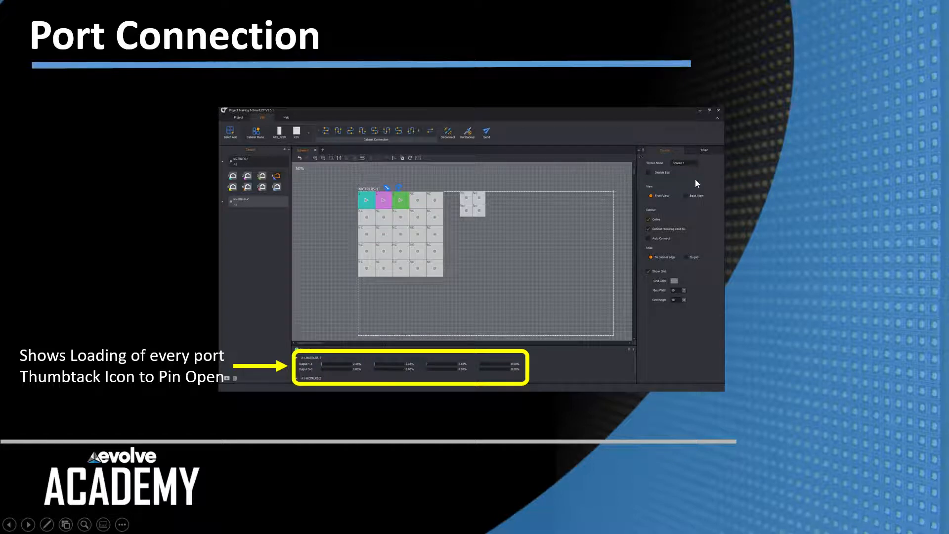
pyautogui.moveTo(623, 187)
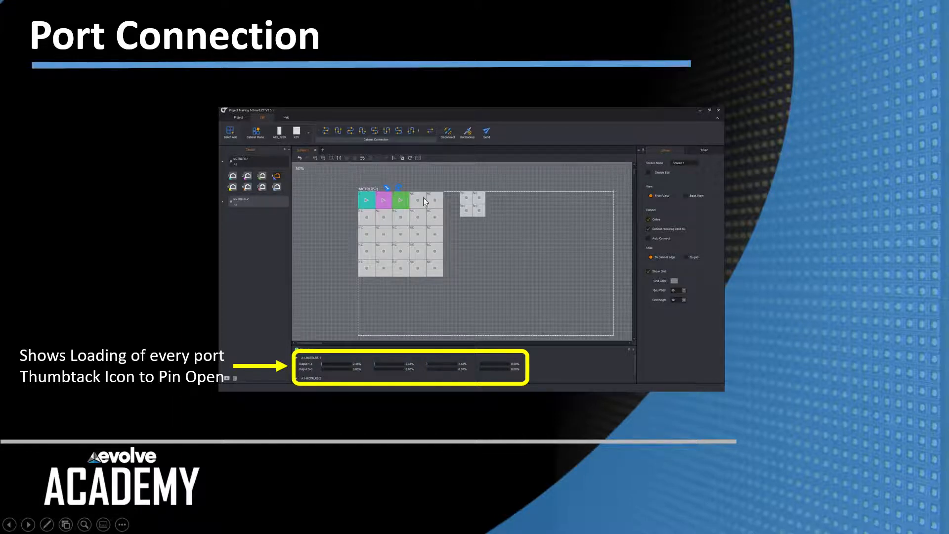
pyautogui.moveTo(699, 171)
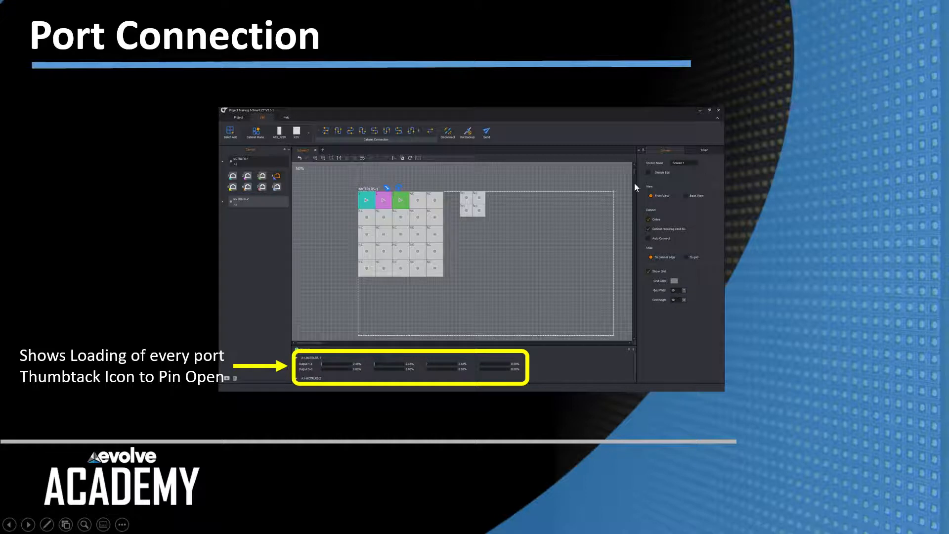
pyautogui.moveTo(541, 175)
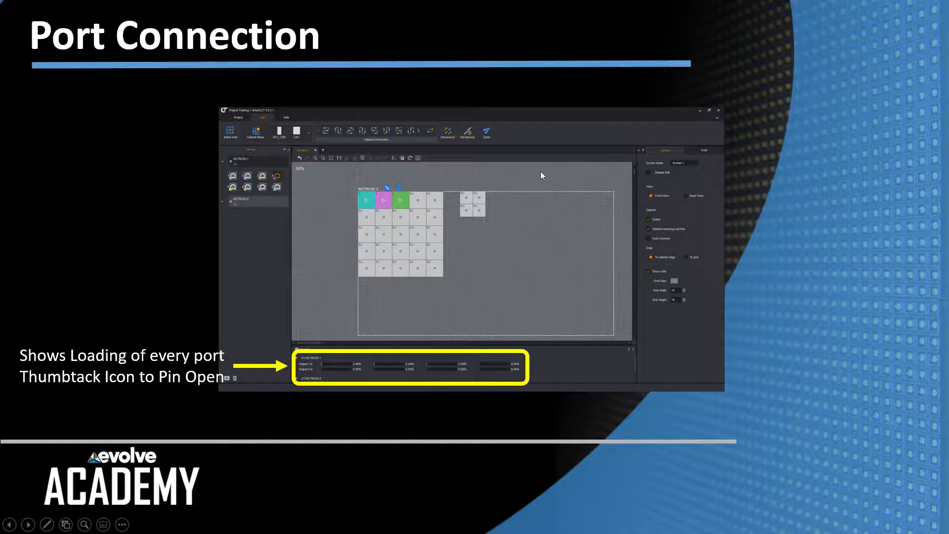
pyautogui.moveTo(343, 196)
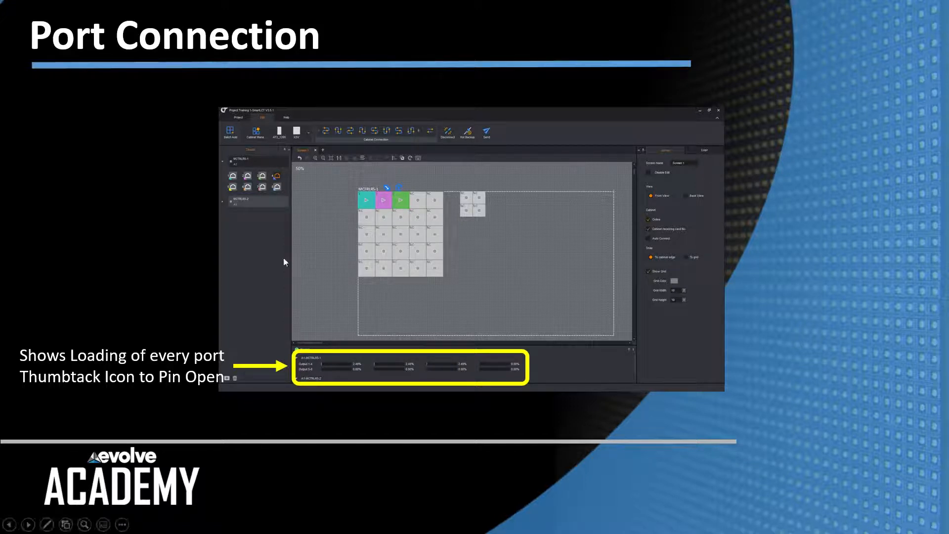
pyautogui.moveTo(304, 235)
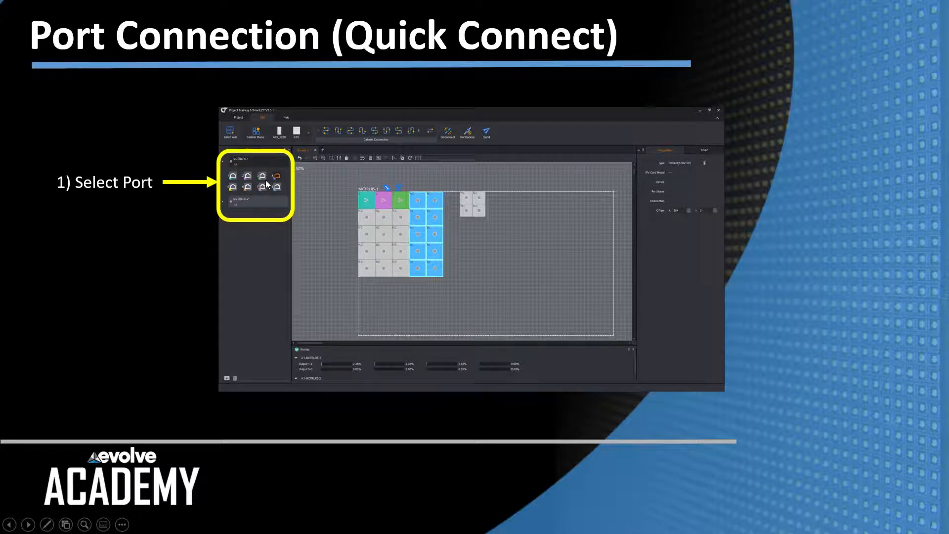
pyautogui.moveTo(235, 277)
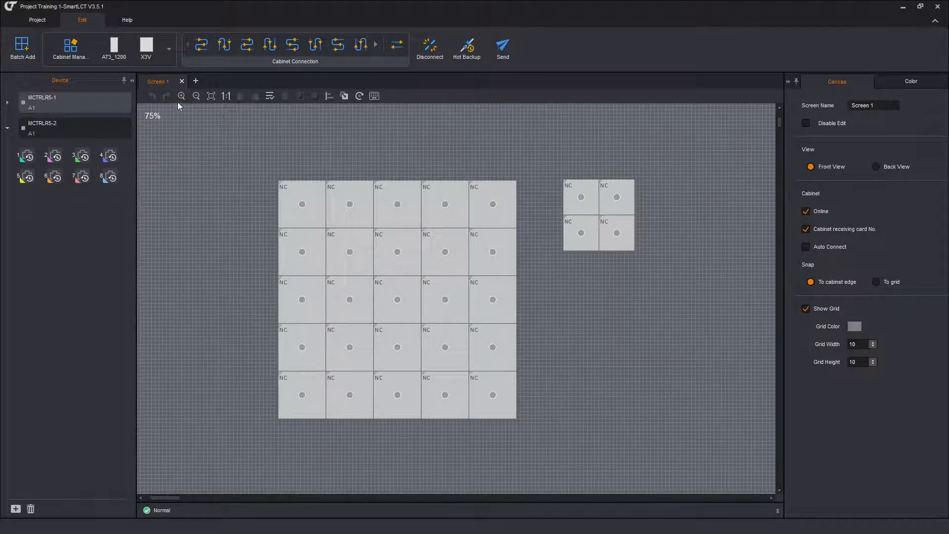
# Zoom the Screen 1 layout out from 75% to 64%
pyautogui.click(195, 96)
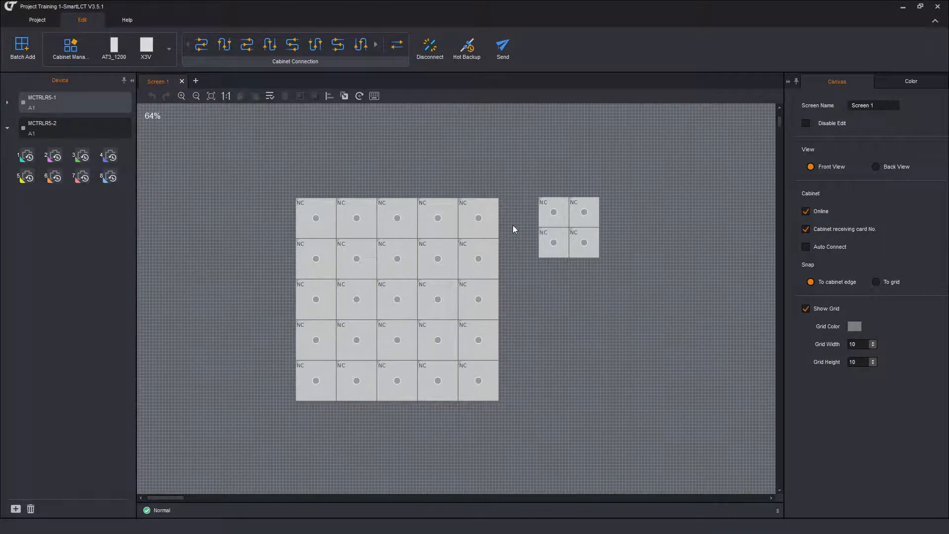
pyautogui.click(478, 218)
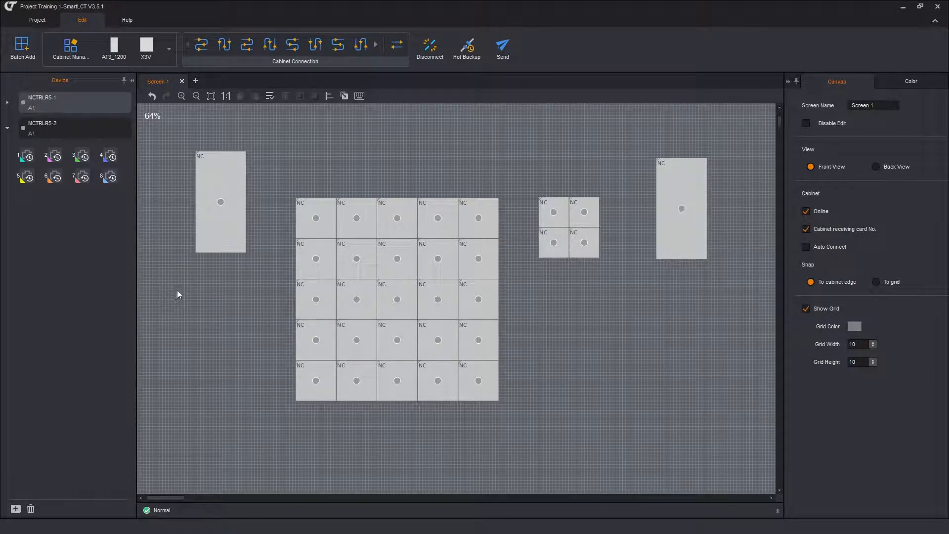
pyautogui.moveTo(175, 325)
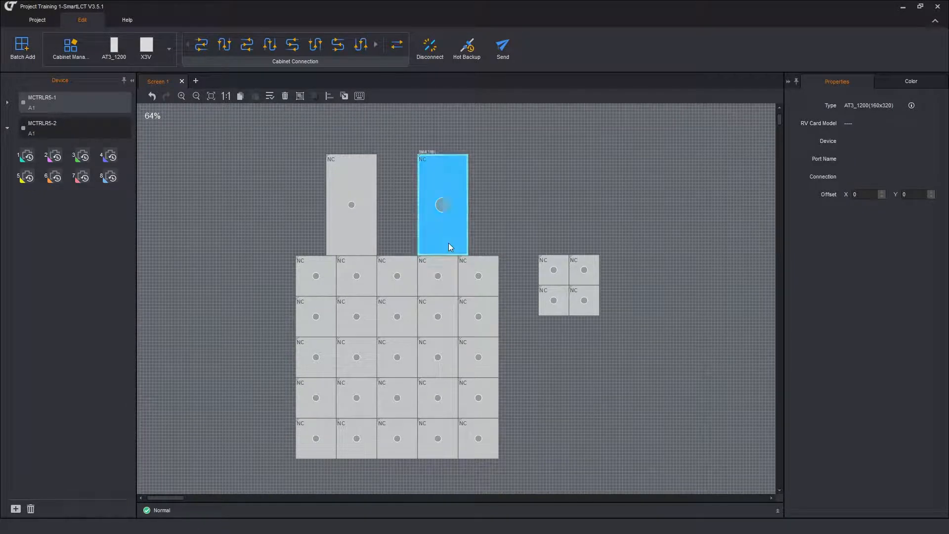
# Drag the second tall AT3_1200 cabinet onto the top edge of the 5x5 array
pyautogui.moveTo(442, 205); pyautogui.dragTo(472, 204)
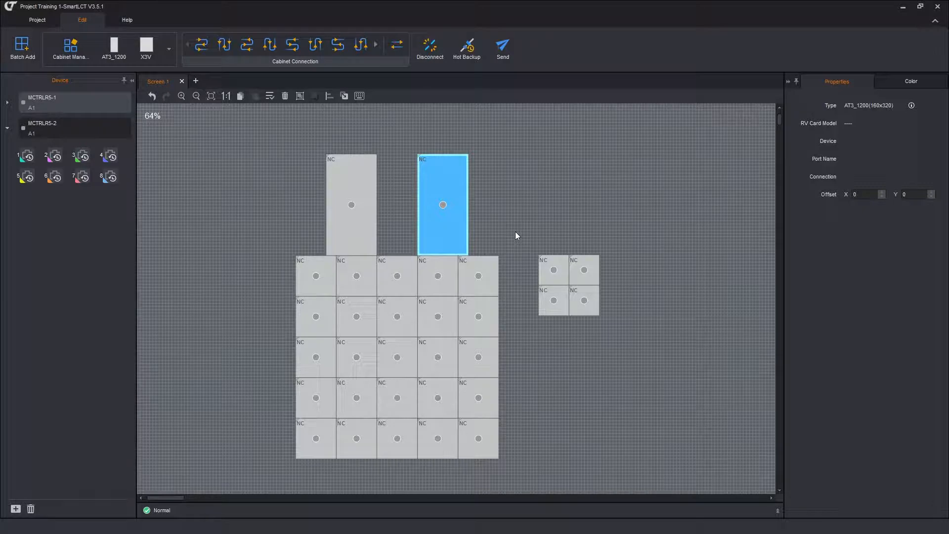
pyautogui.moveTo(495, 196)
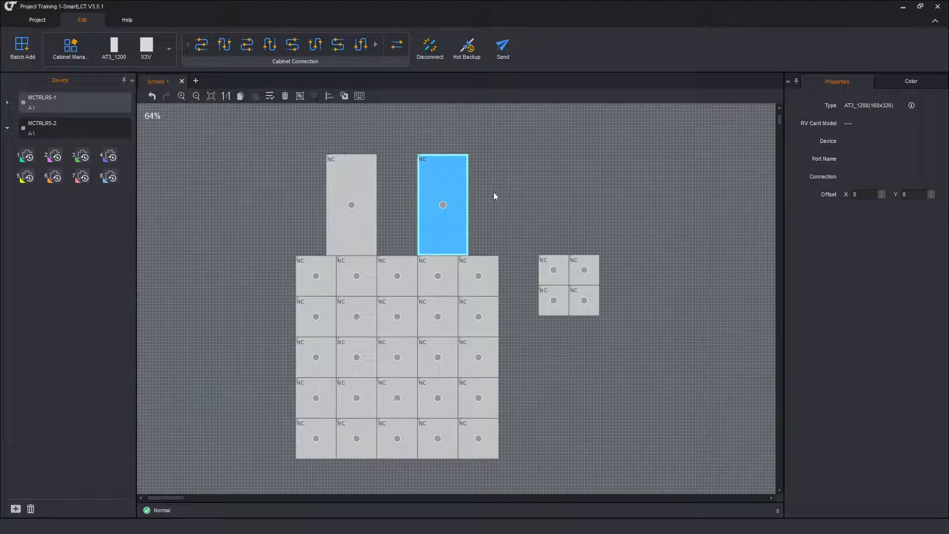
pyautogui.moveTo(549, 194)
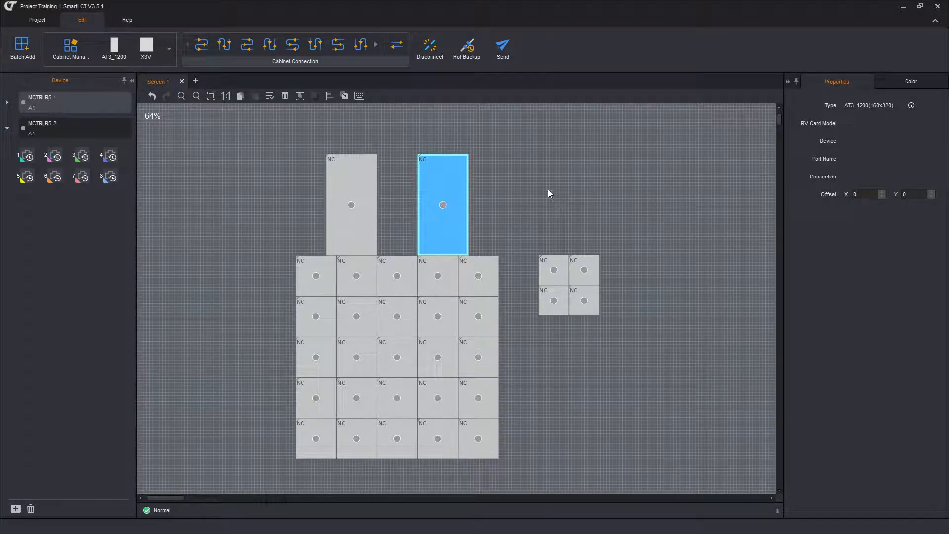
pyautogui.moveTo(660, 215)
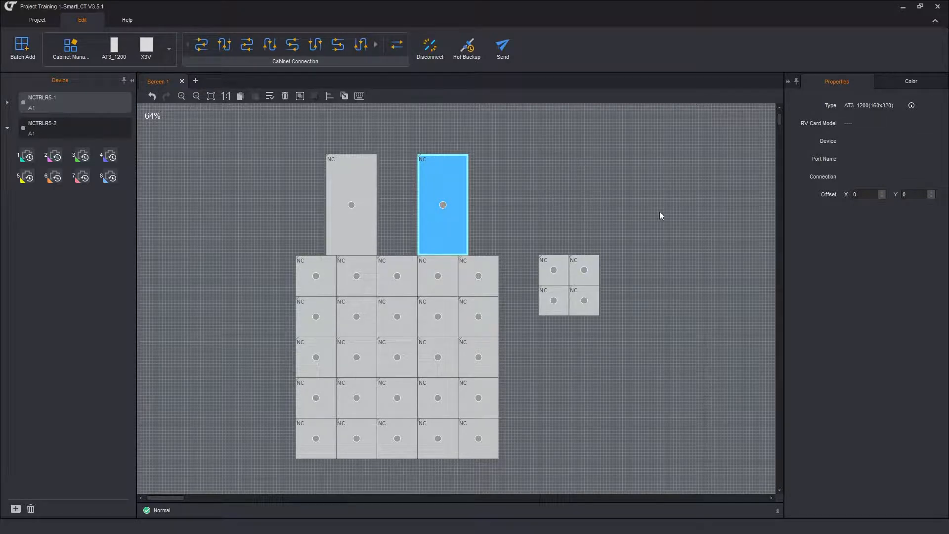
pyautogui.moveTo(561, 219)
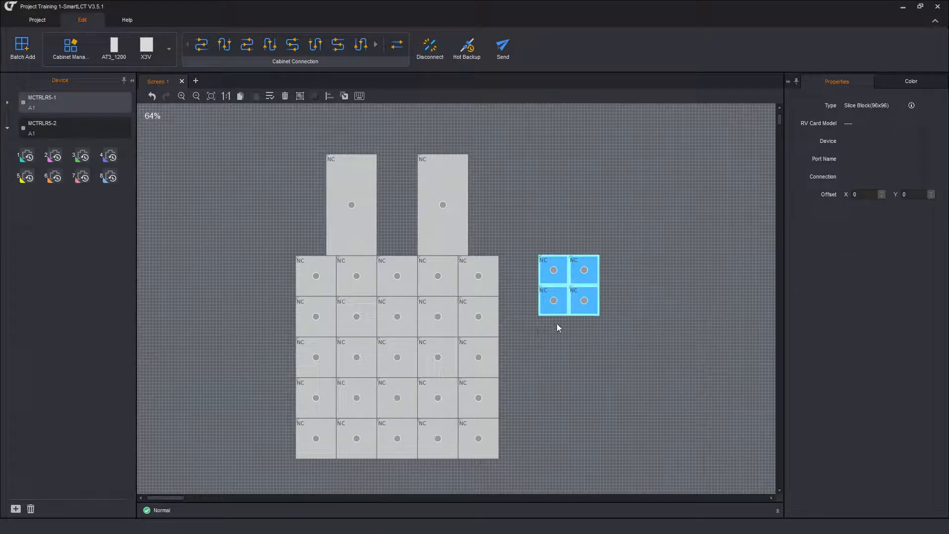
pyautogui.moveTo(484, 157)
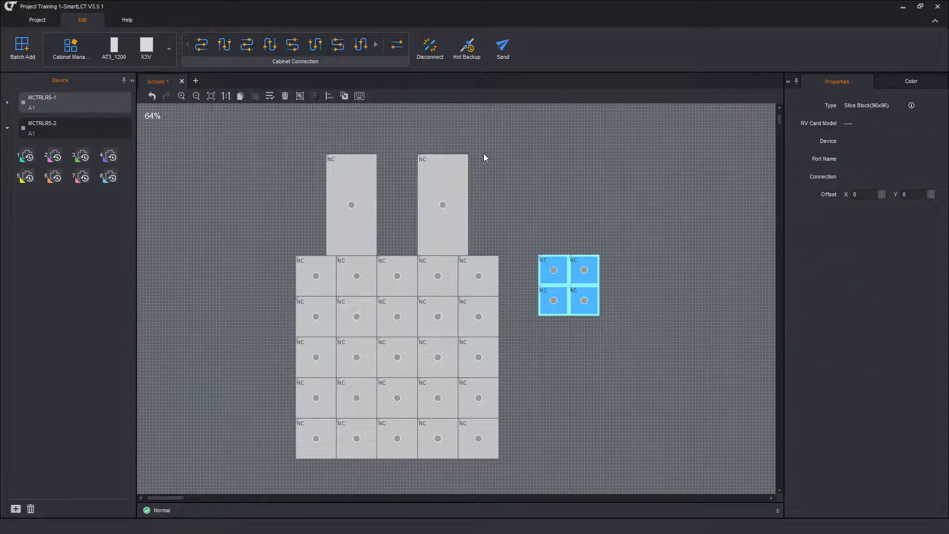
pyautogui.moveTo(517, 270)
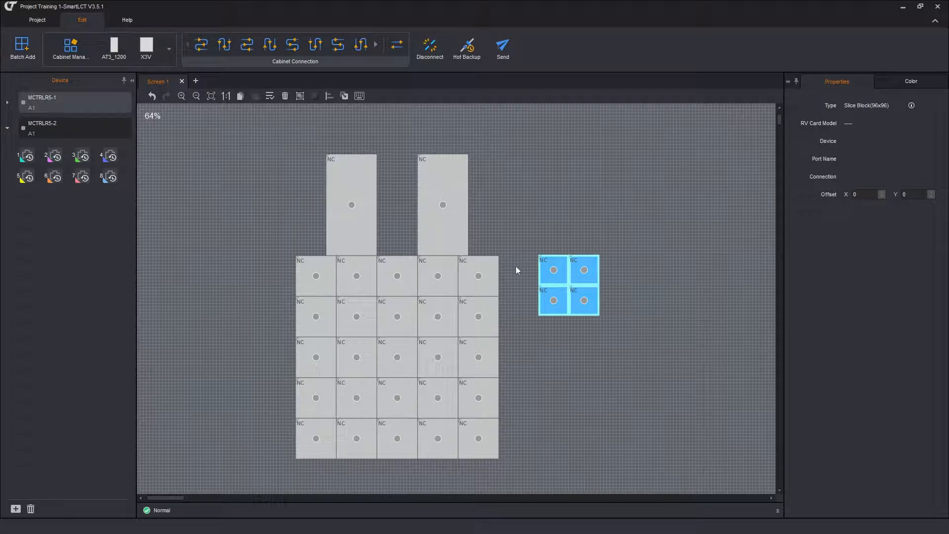
# Delete the separate four-cabinet block from the layout
pyautogui.rightClick(571, 269)
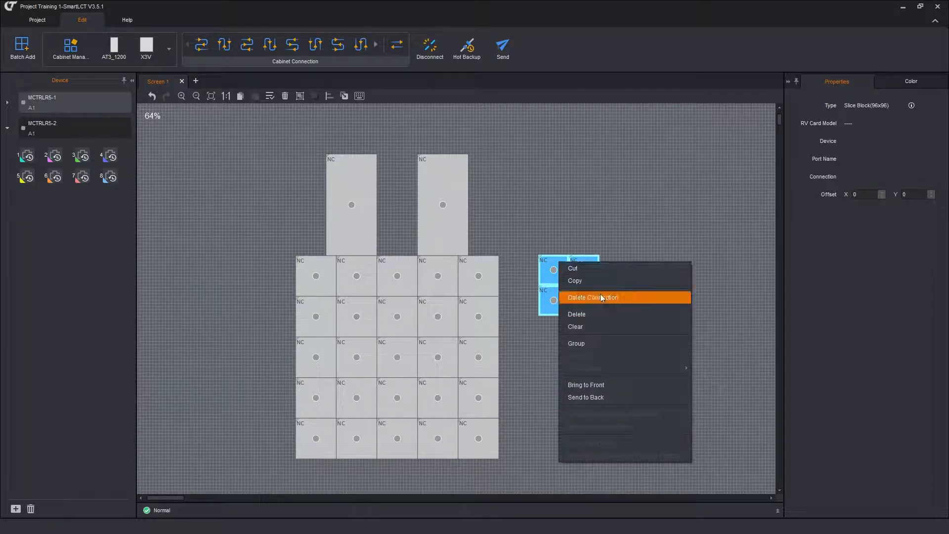
pyautogui.moveTo(613, 216)
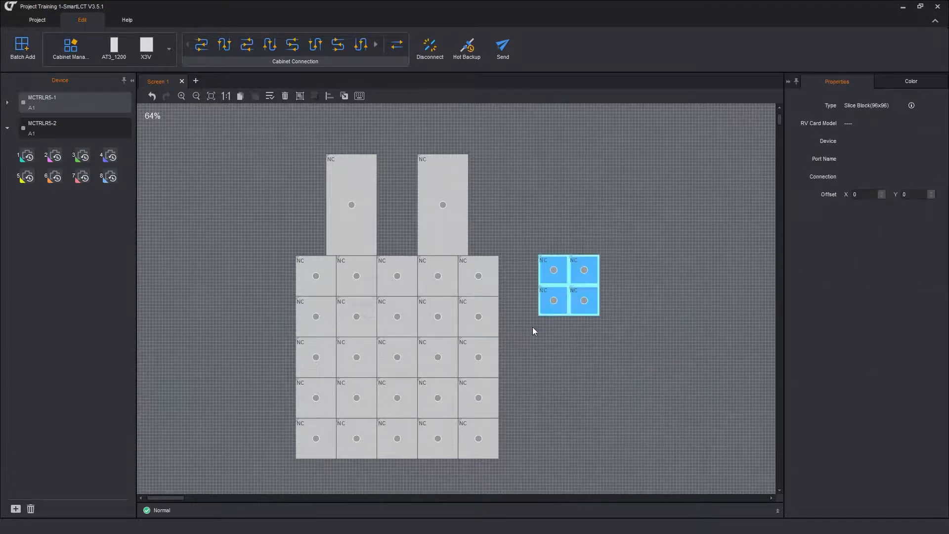
pyautogui.click(534, 331)
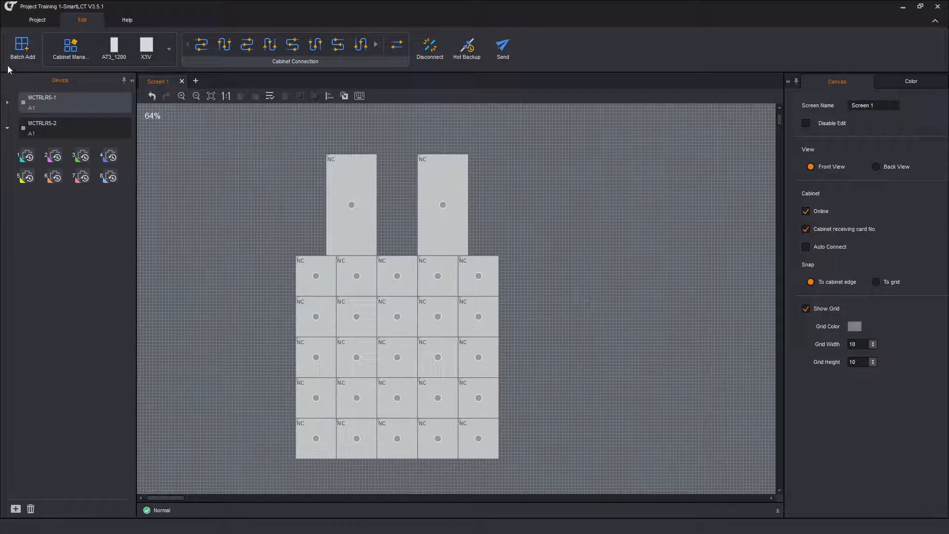
pyautogui.click(21, 44)
pyautogui.write('2')
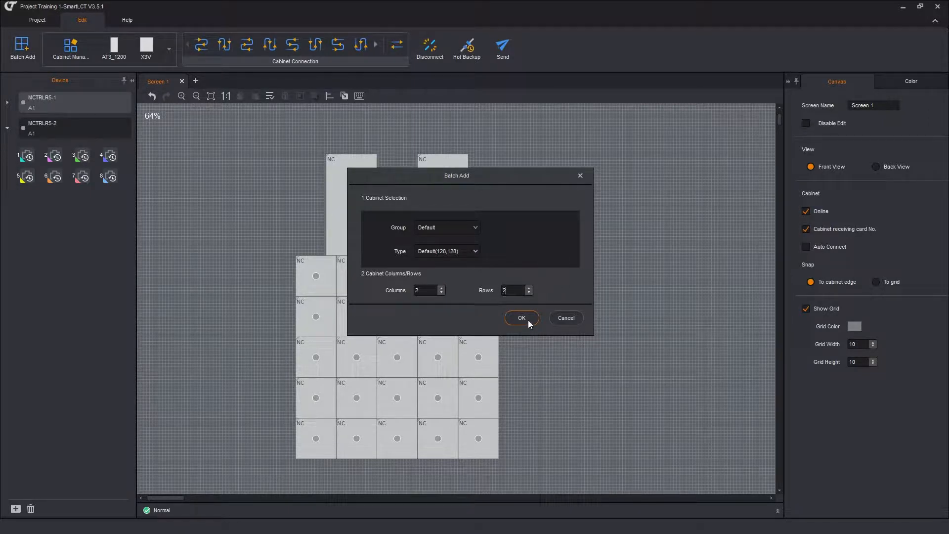
# Create a 2x2 batch of Default 128x128 cabinets and place it at the array's lower right
pyautogui.click(521, 318)
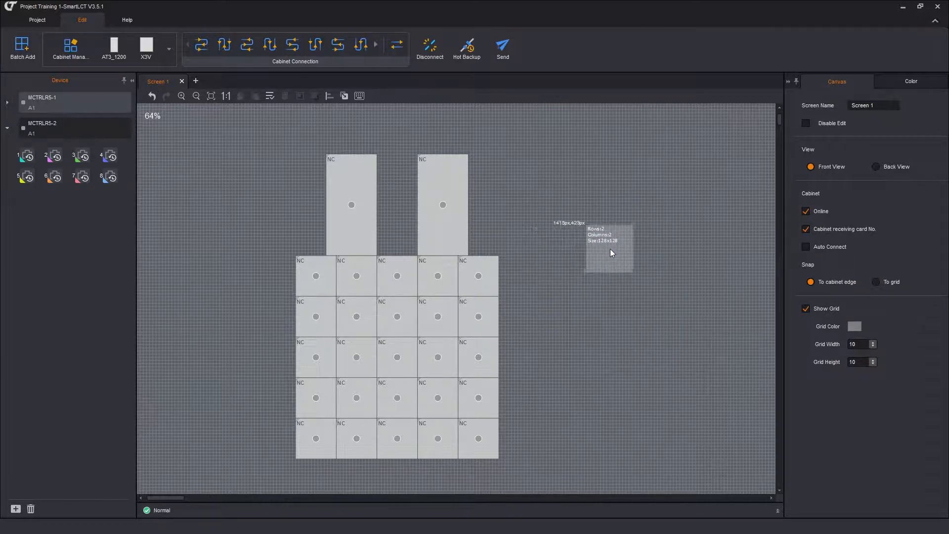
pyautogui.moveTo(608, 248); pyautogui.dragTo(614, 387)
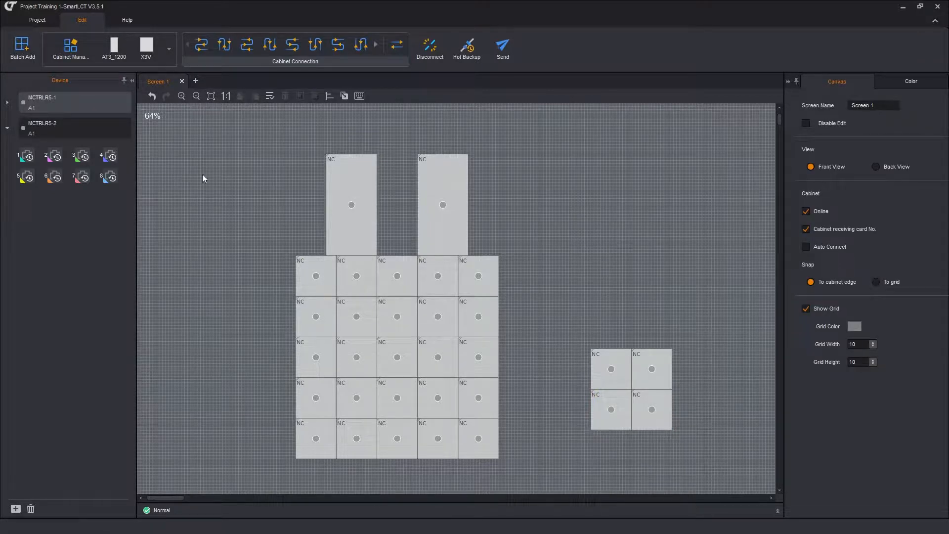
pyautogui.moveTo(208, 177)
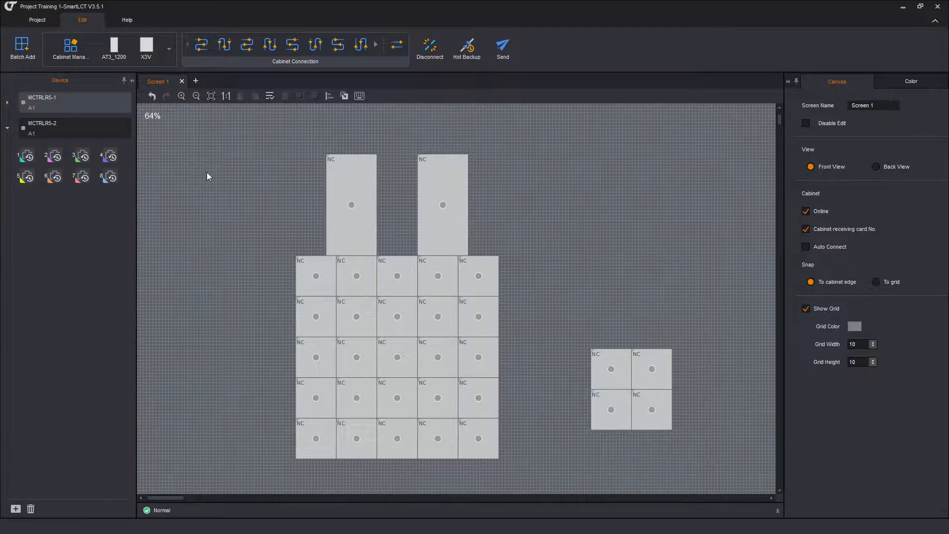
pyautogui.moveTo(527, 253)
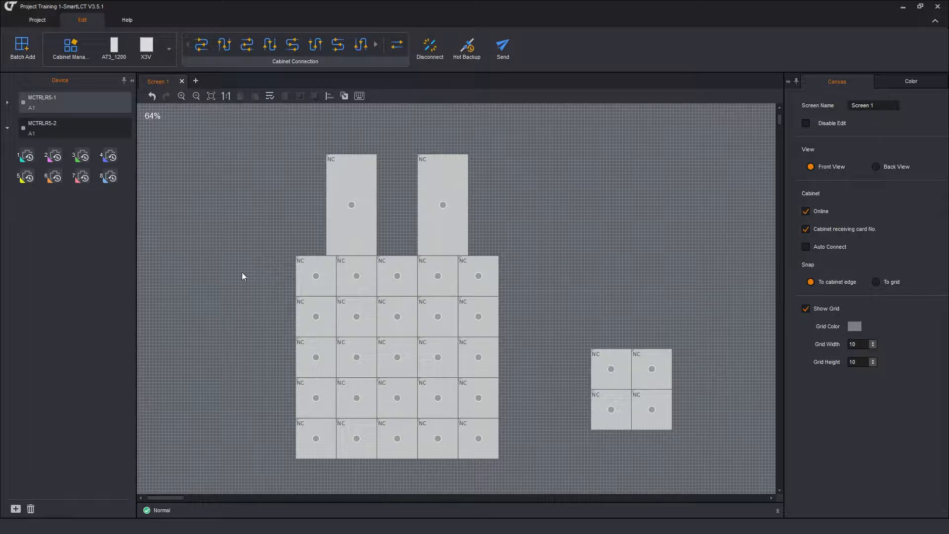
pyautogui.moveTo(242, 272)
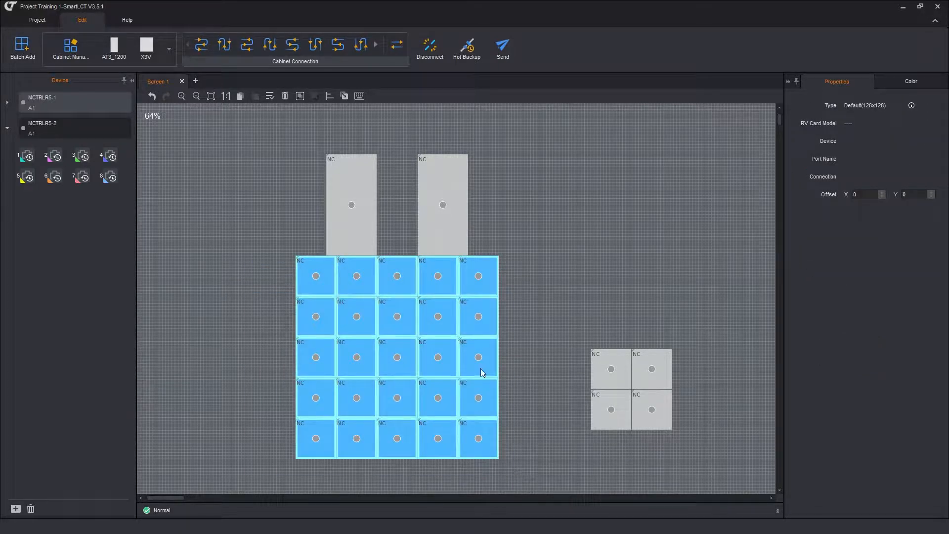
# Group the 25 selected cabinets of the main 5x5 array into one unit
pyautogui.rightClick(482, 372)
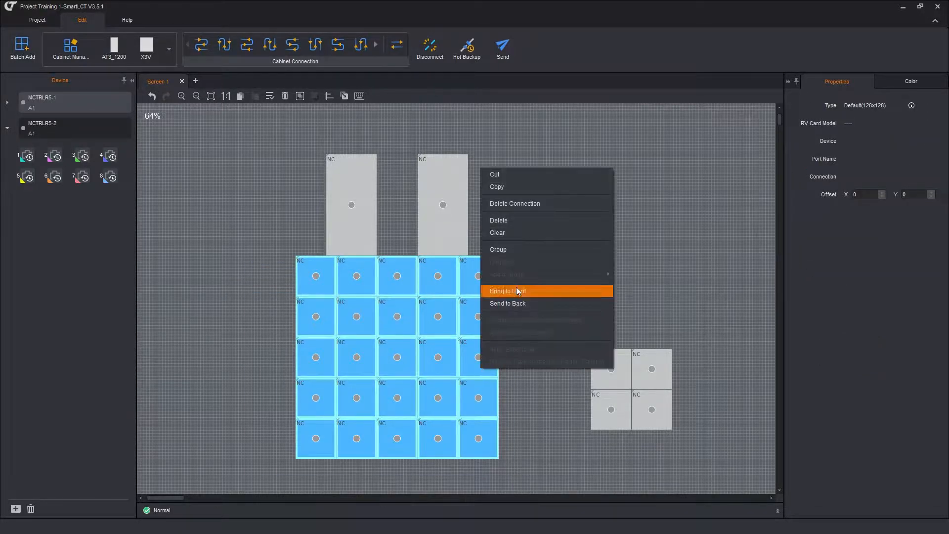
pyautogui.moveTo(512, 254)
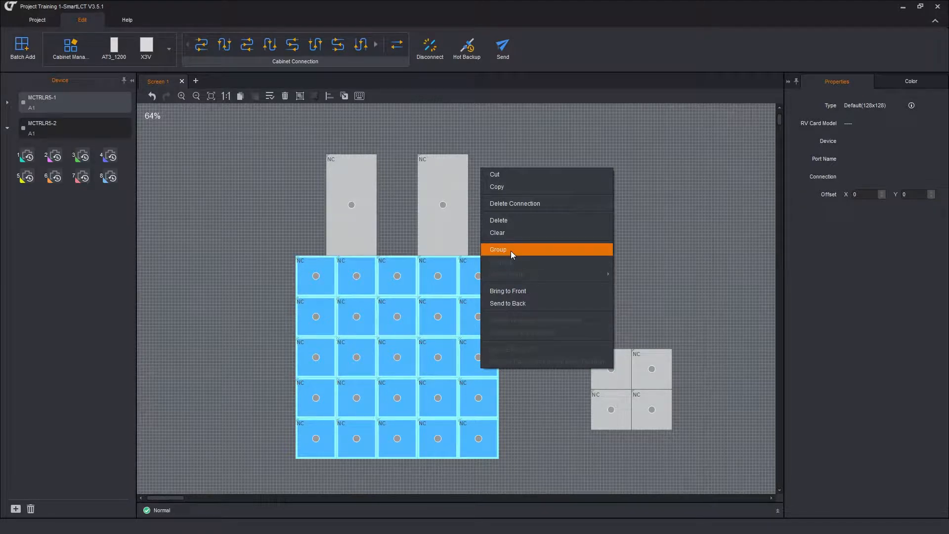
pyautogui.click(498, 249)
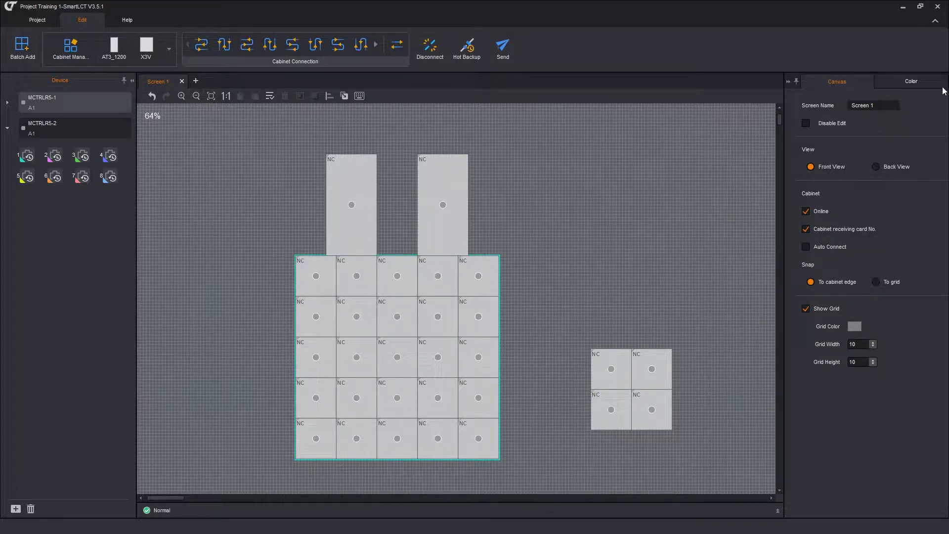
# Select Group1 and set its group colour to red (#ff0000)
pyautogui.click(909, 81)
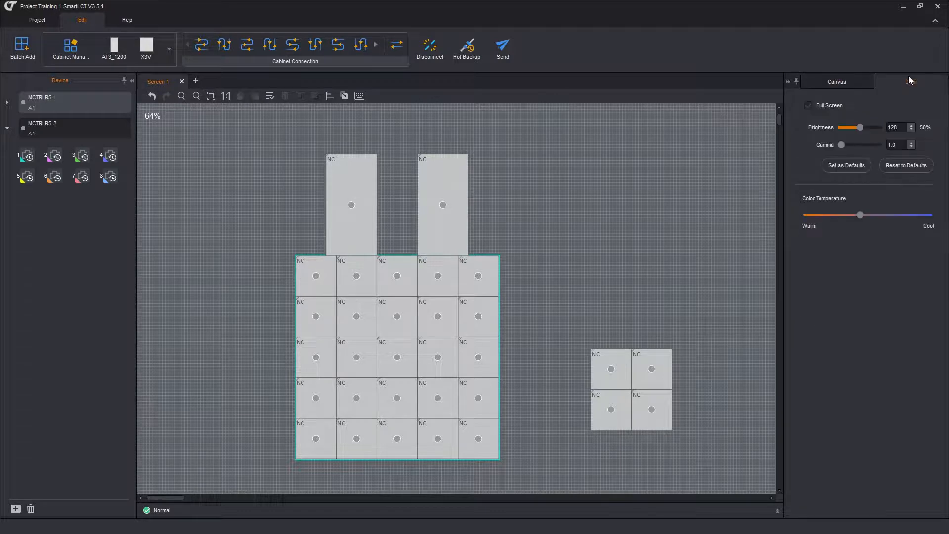
pyautogui.click(837, 81)
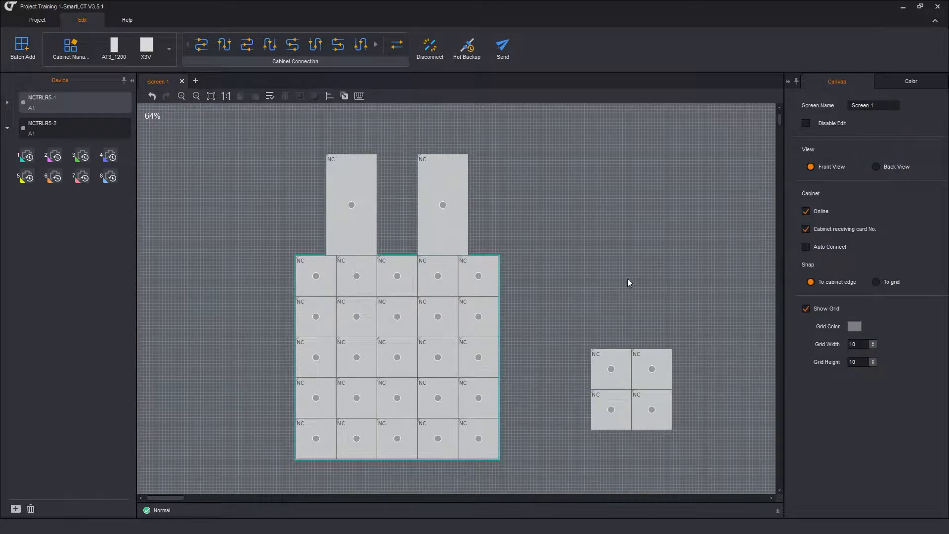
pyautogui.click(478, 276)
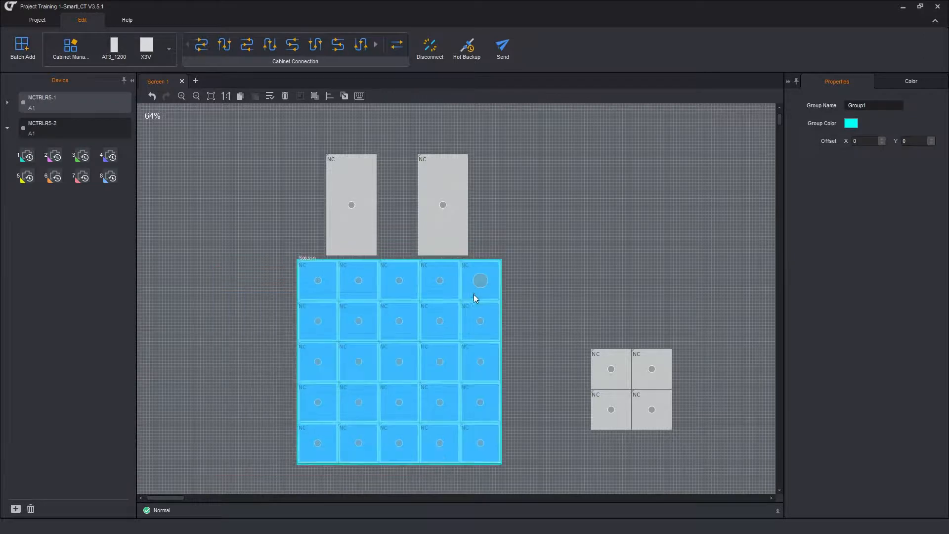
pyautogui.click(551, 210)
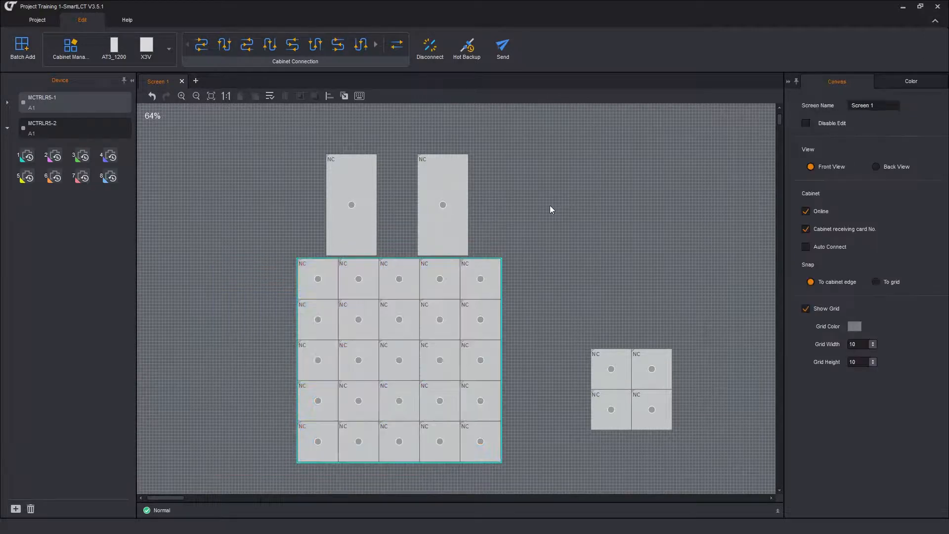
pyautogui.click(443, 206)
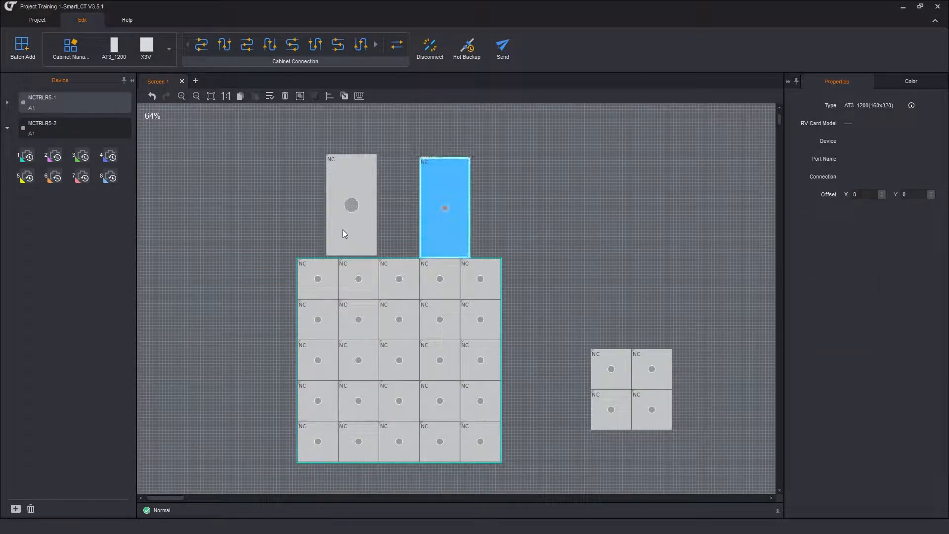
pyautogui.click(351, 205)
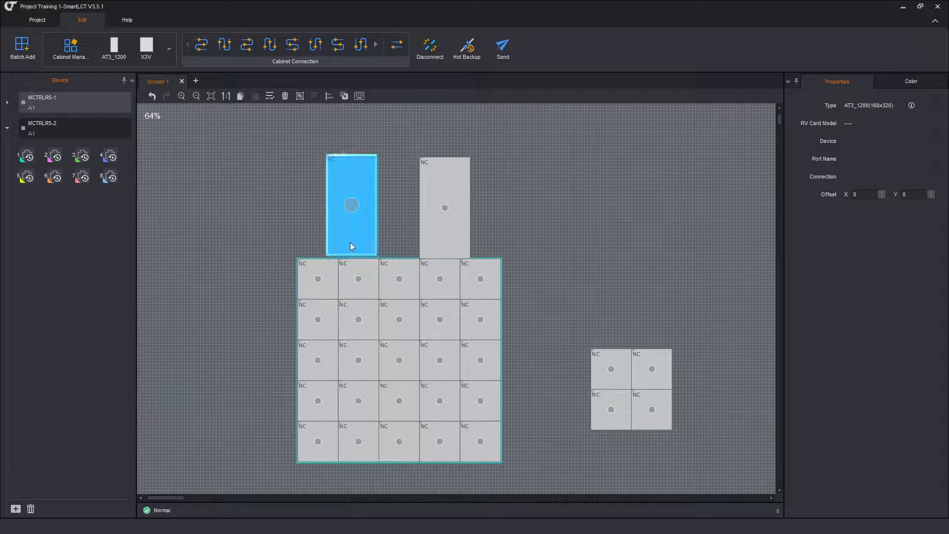
pyautogui.click(565, 214)
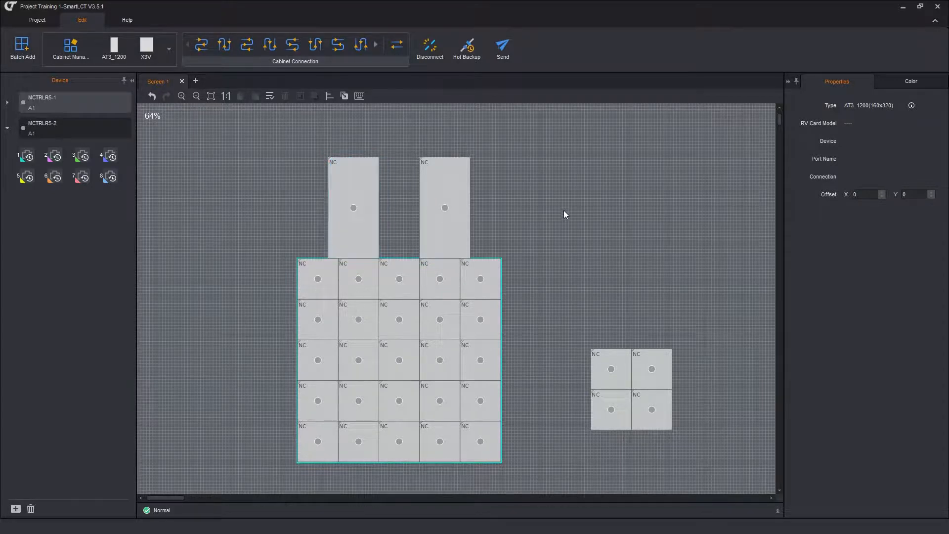
pyautogui.click(480, 278)
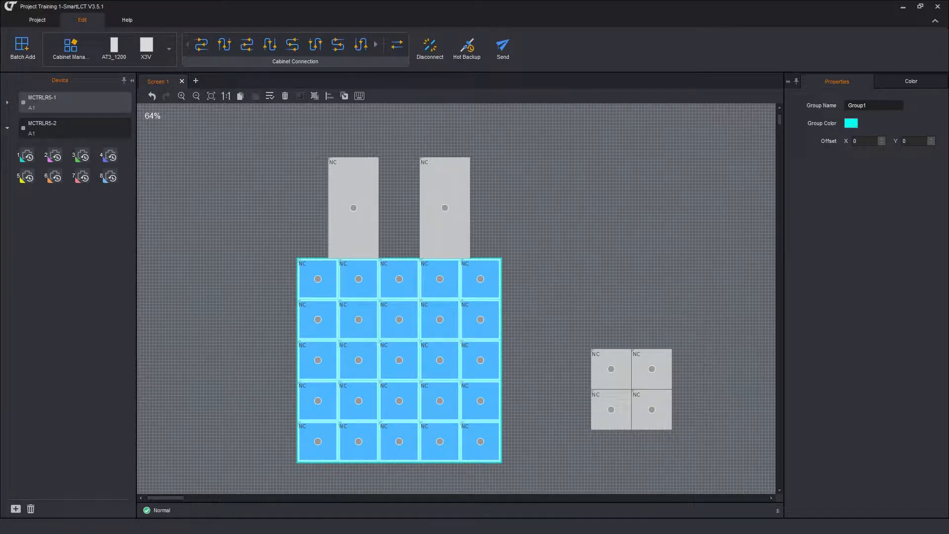
pyautogui.moveTo(859, 128)
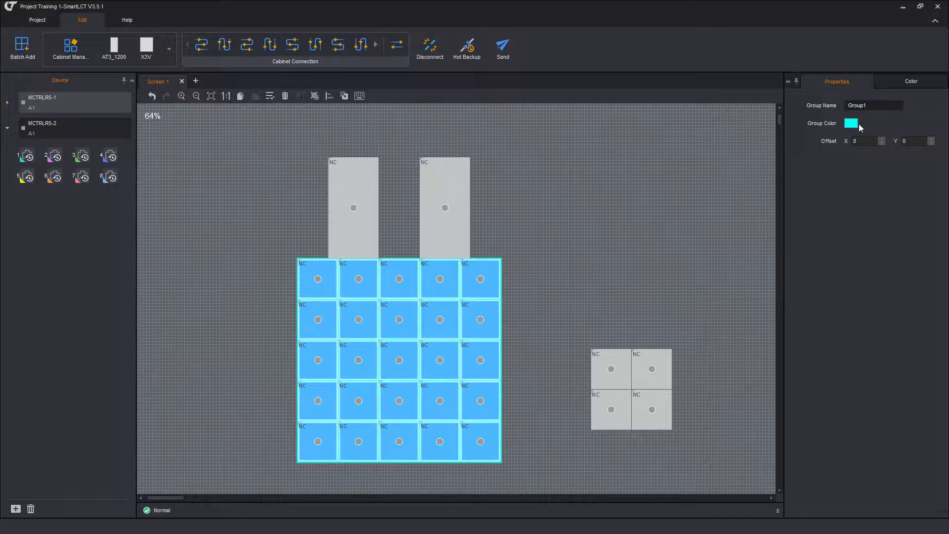
pyautogui.click(850, 123)
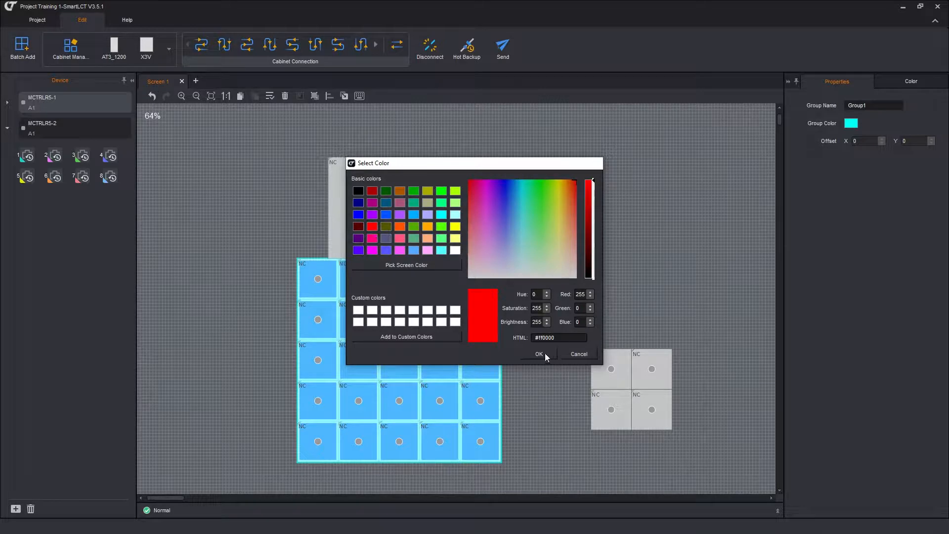
pyautogui.click(579, 354)
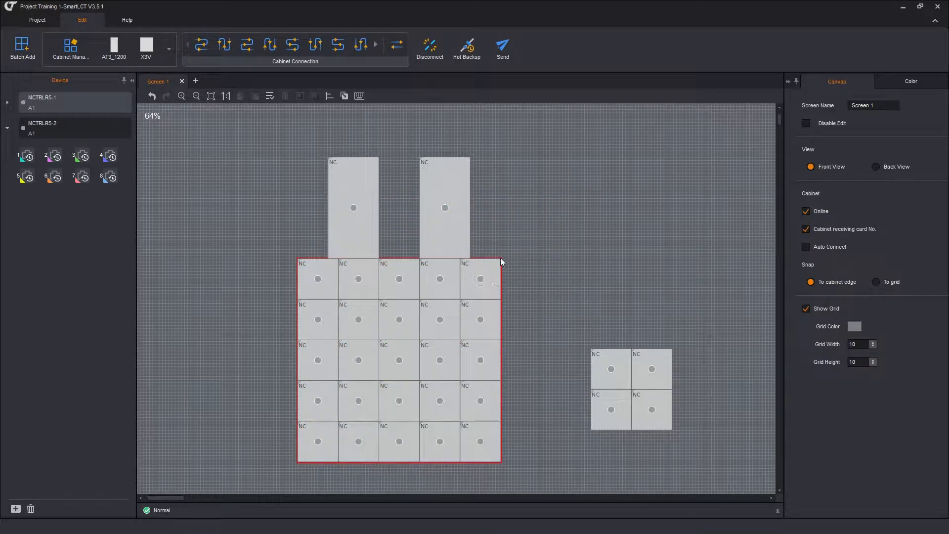
pyautogui.moveTo(601, 267)
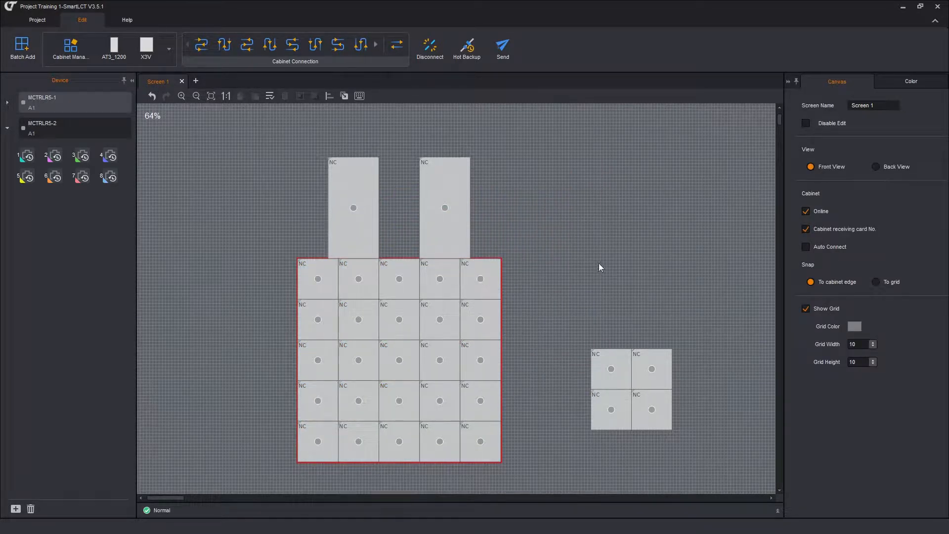
pyautogui.moveTo(583, 272)
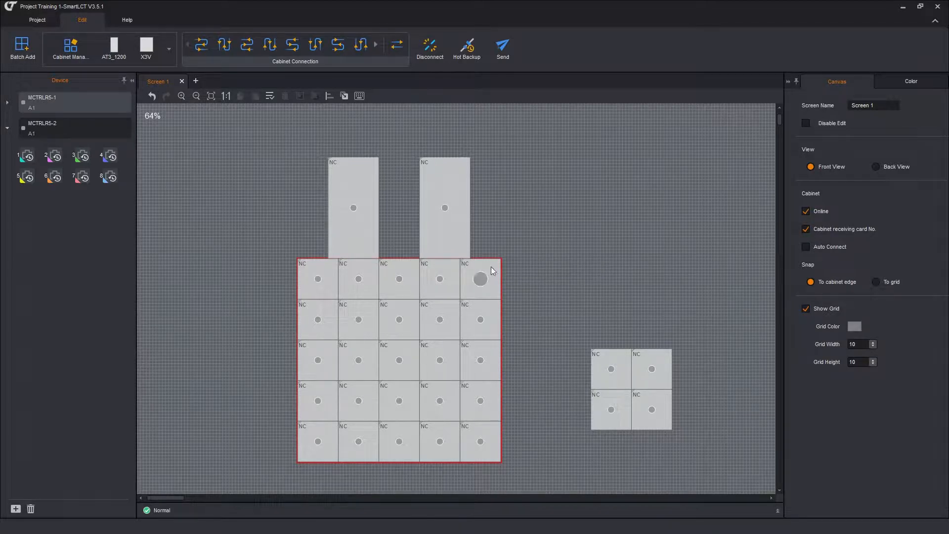
# Ungroup the main cabinet array and shift it and the tall cabinets left
pyautogui.rightClick(480, 278)
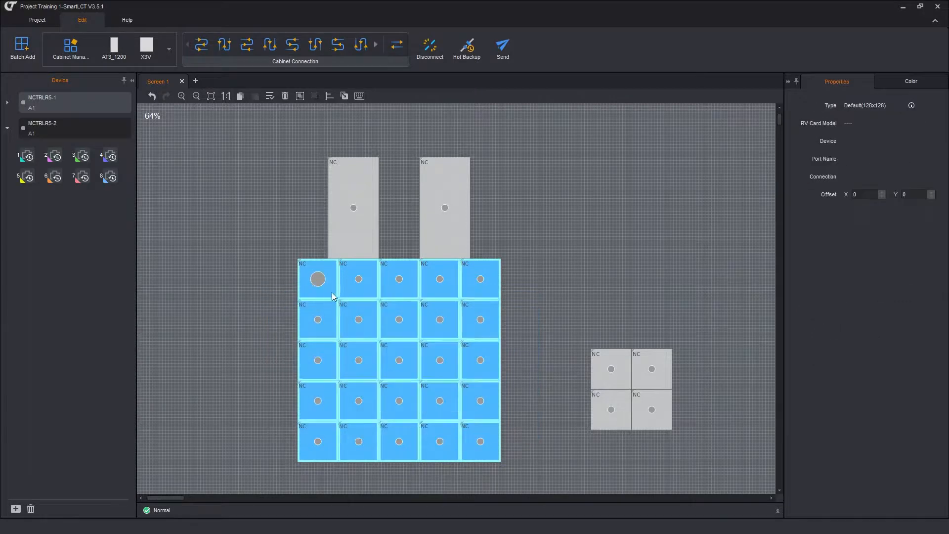
pyautogui.click(480, 324)
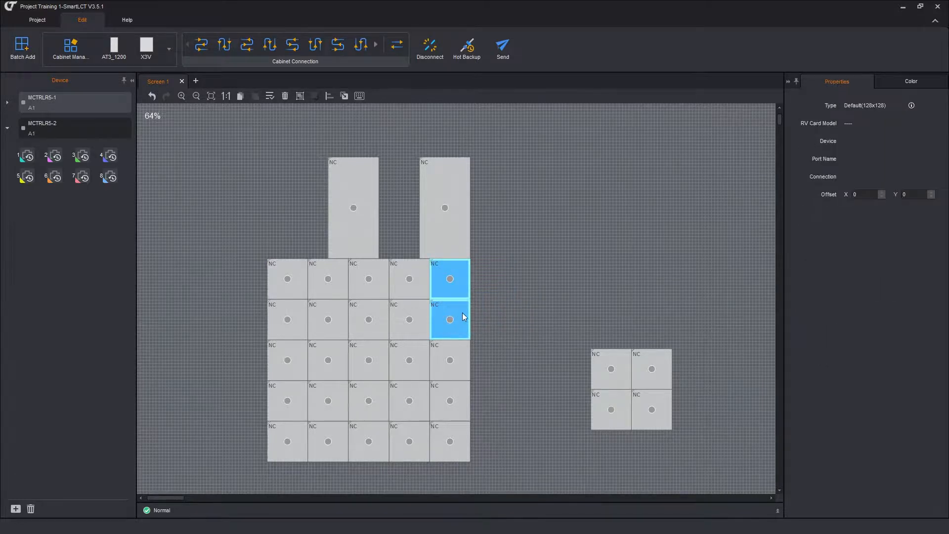
pyautogui.moveTo(450, 299); pyautogui.dragTo(478, 299)
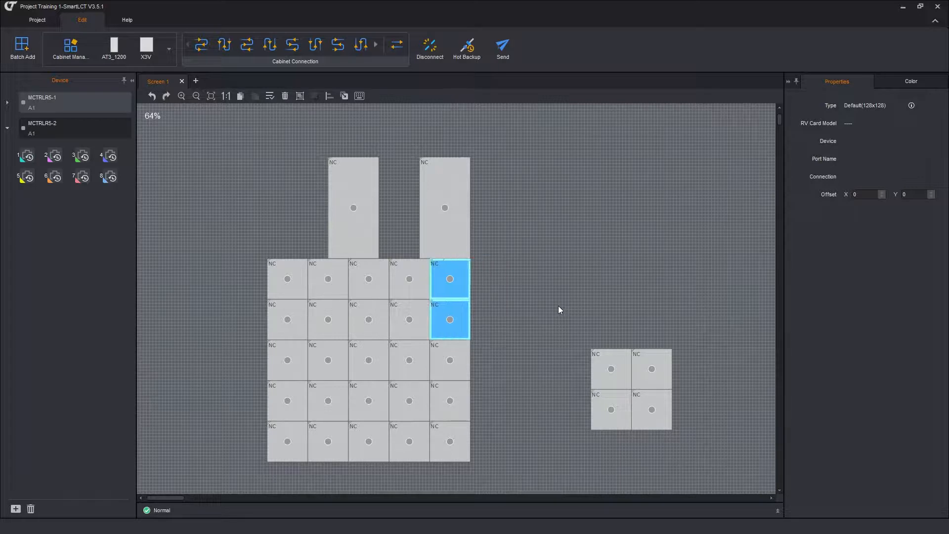
pyautogui.moveTo(517, 254)
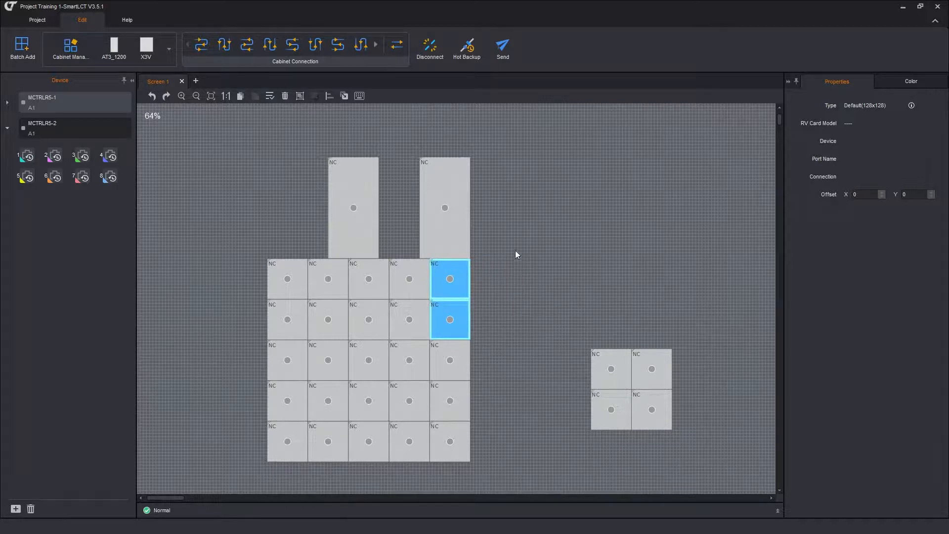
pyautogui.click(212, 276)
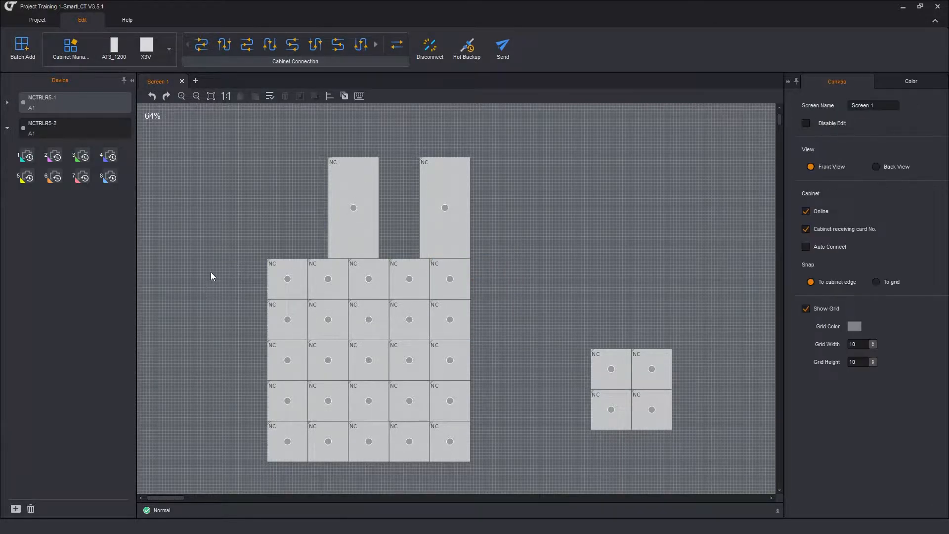
pyautogui.click(353, 207)
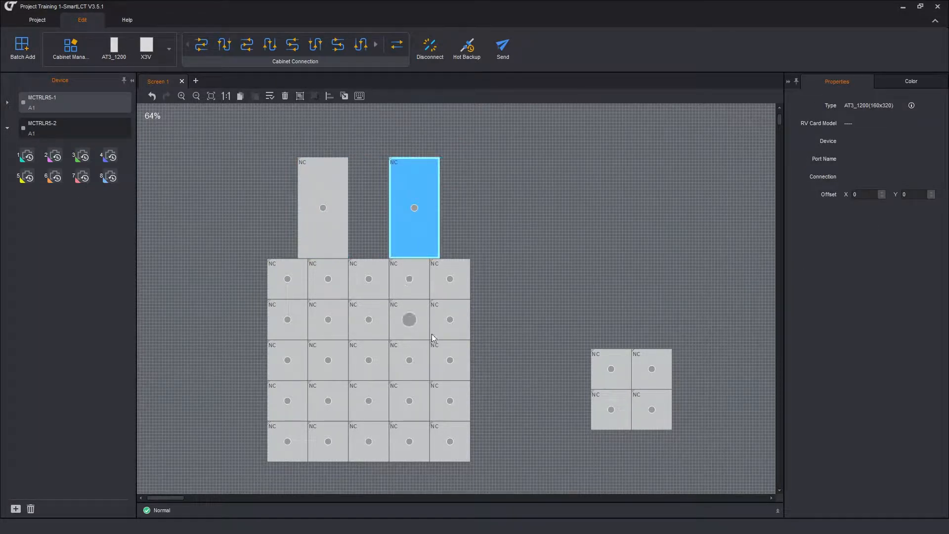
pyautogui.click(576, 224)
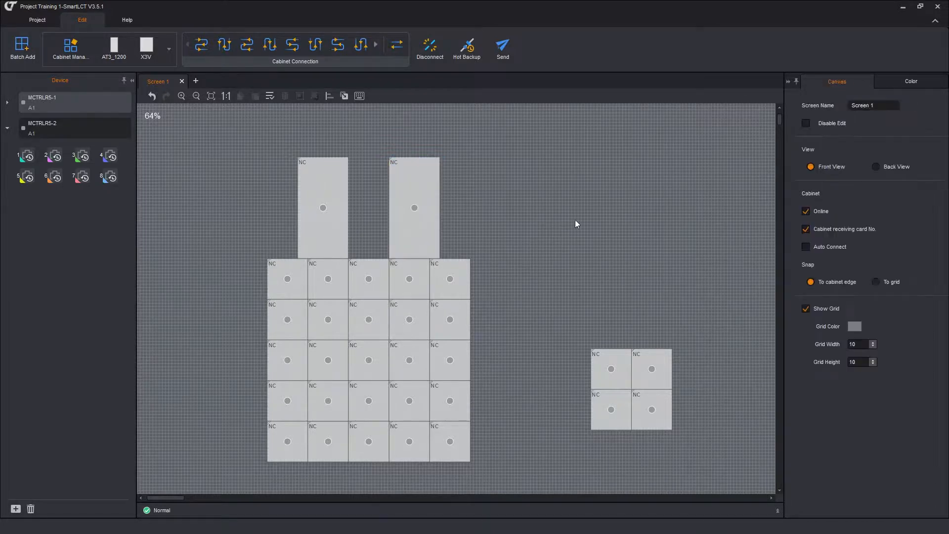
pyautogui.moveTo(583, 220)
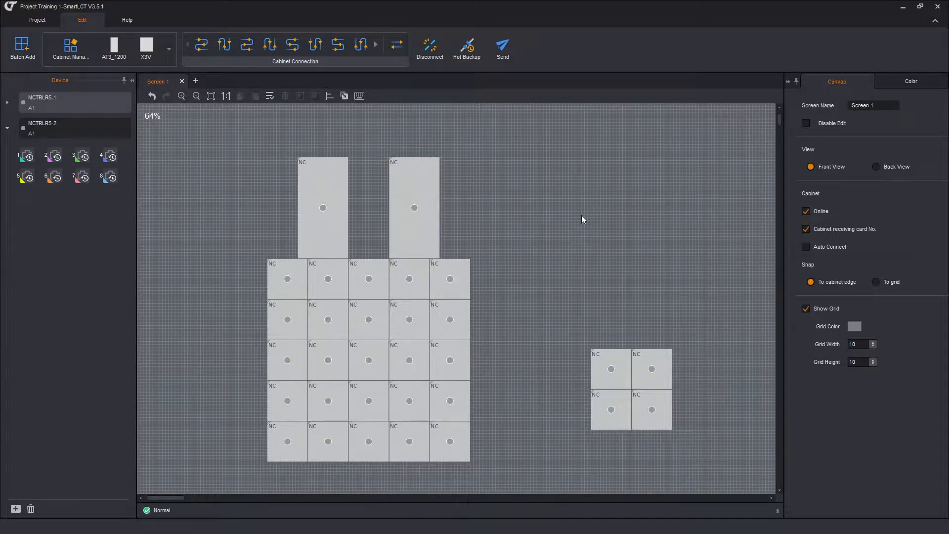
pyautogui.moveTo(537, 223)
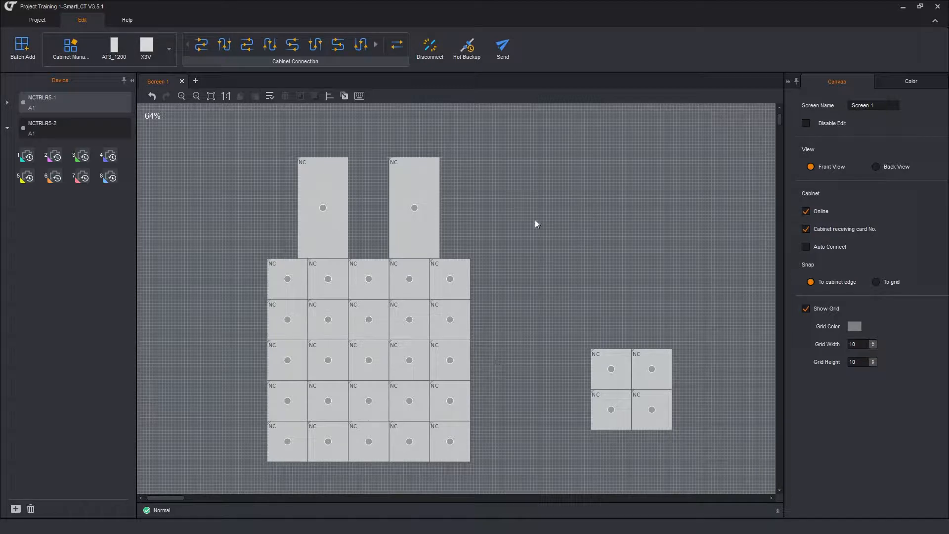
pyautogui.moveTo(518, 438)
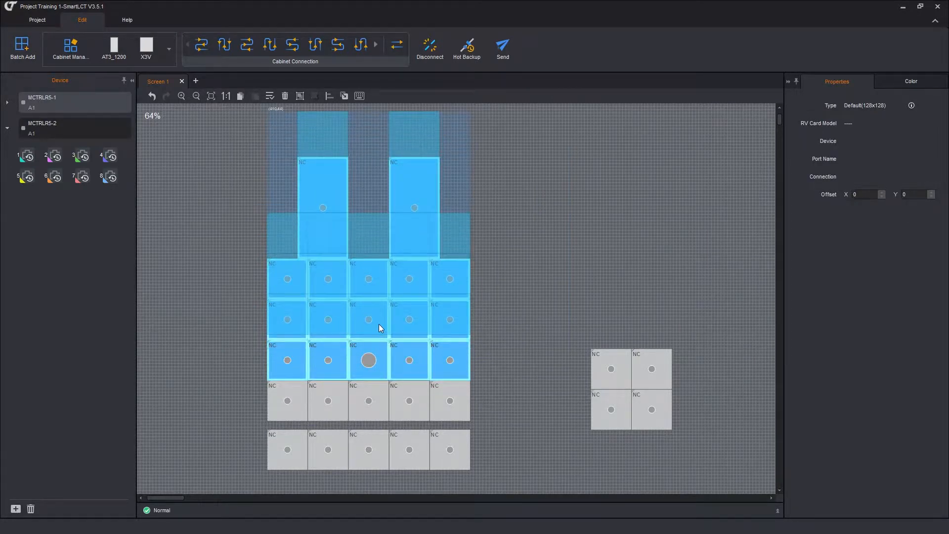
# Shift the left cabinet block further left to split the array into columns
pyautogui.click(514, 412)
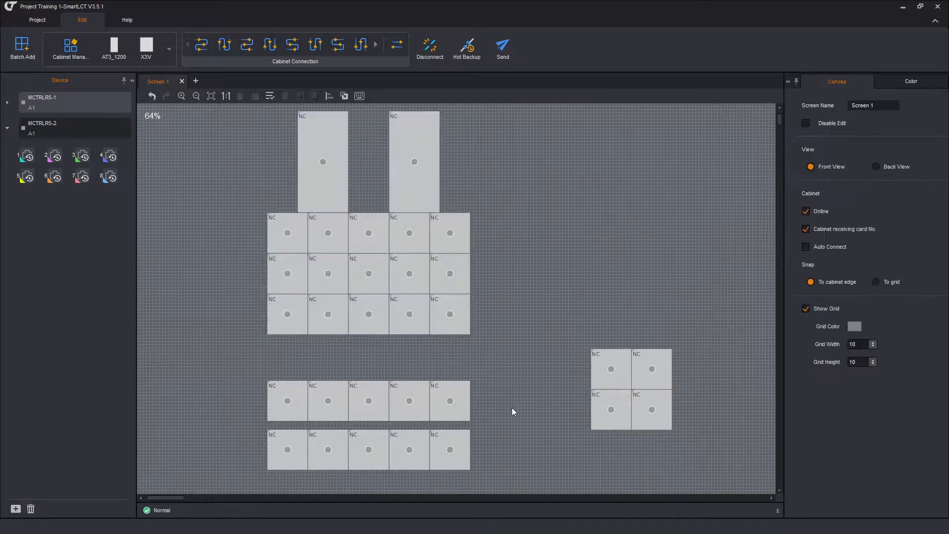
pyautogui.moveTo(485, 121)
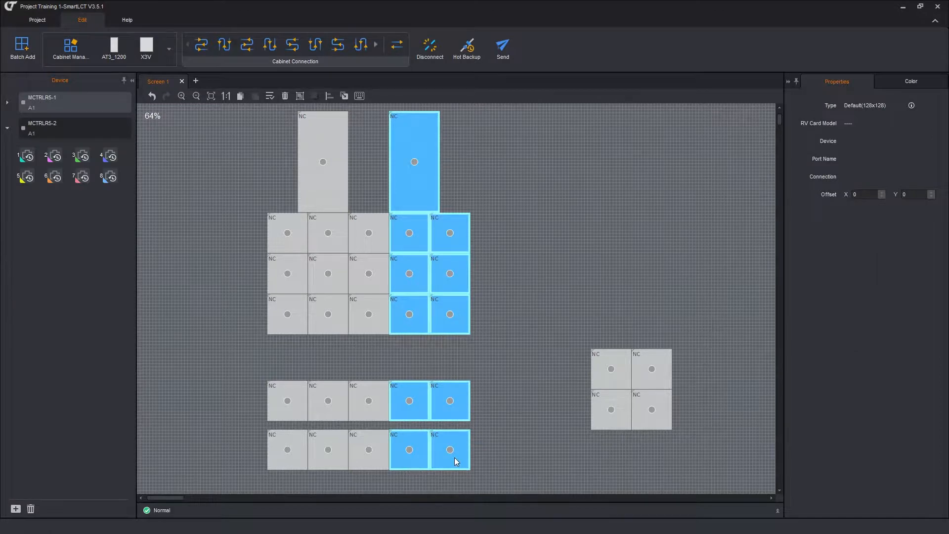
pyautogui.moveTo(454, 461); pyautogui.dragTo(496, 461)
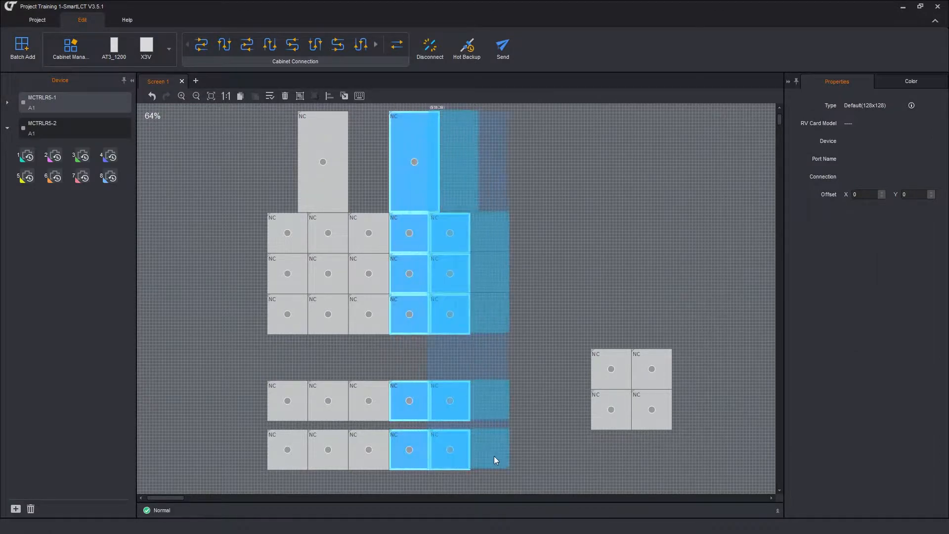
pyautogui.click(230, 117)
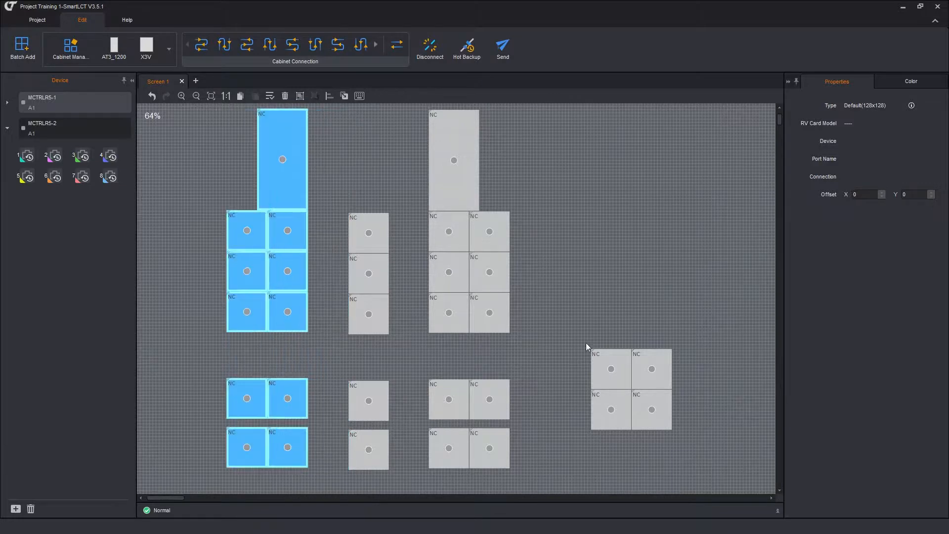
pyautogui.click(548, 268)
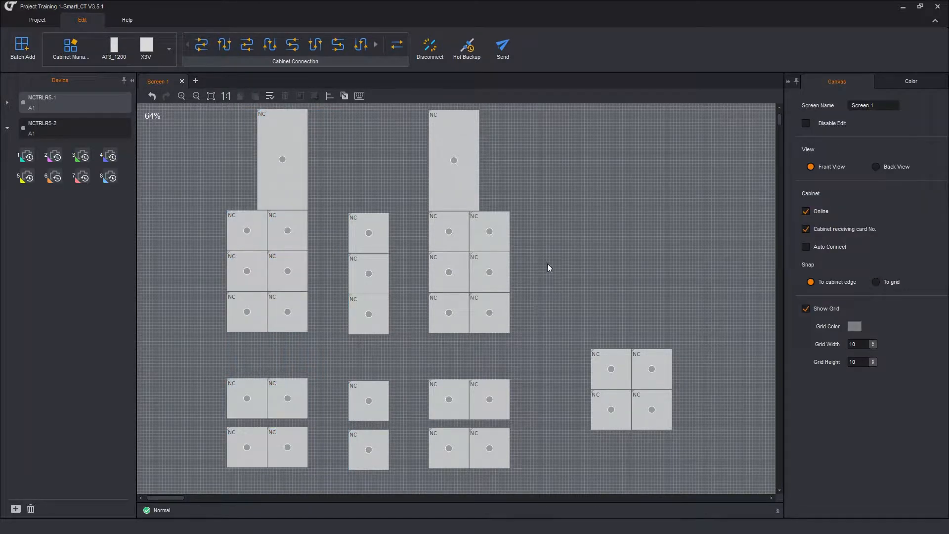
pyautogui.moveTo(557, 313)
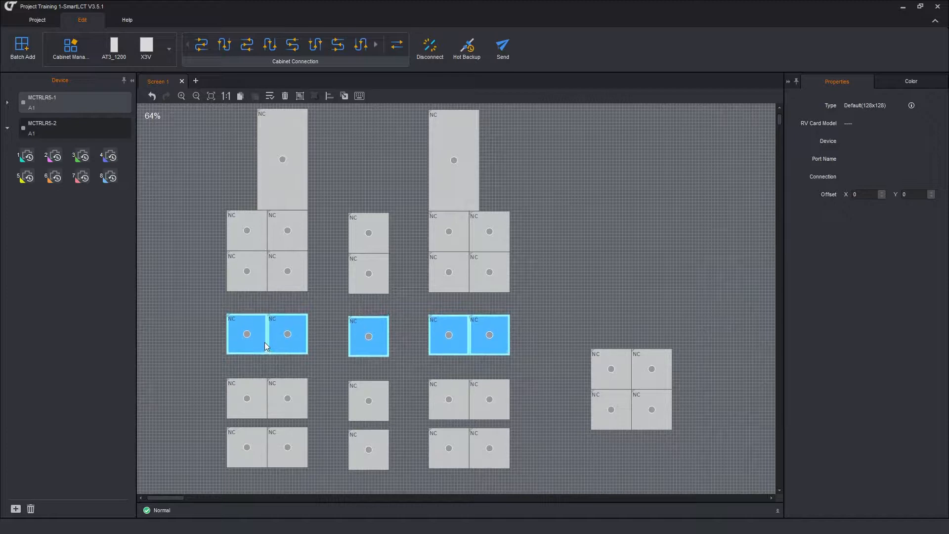
# Move the second cabinet row apart, then select the middle single cabinet
pyautogui.click(557, 275)
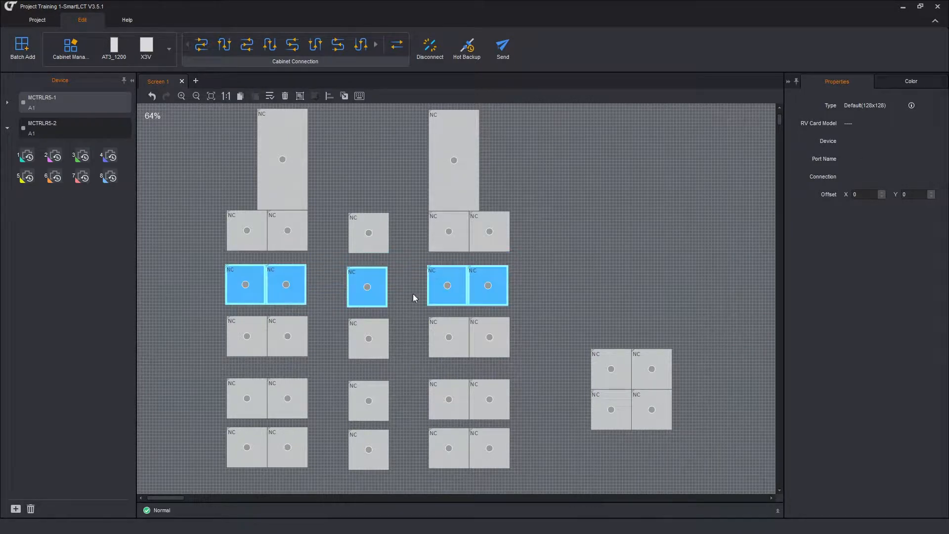
pyautogui.click(636, 279)
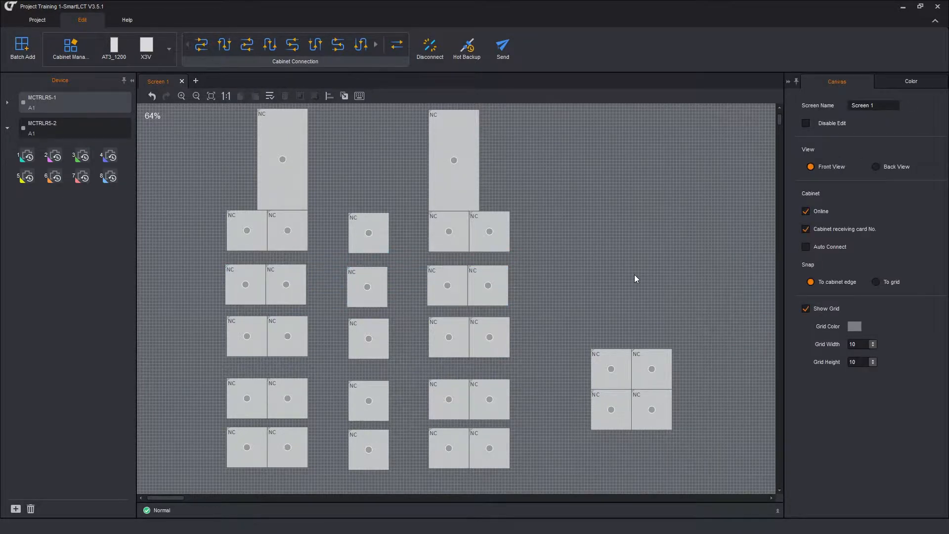
pyautogui.moveTo(382, 215)
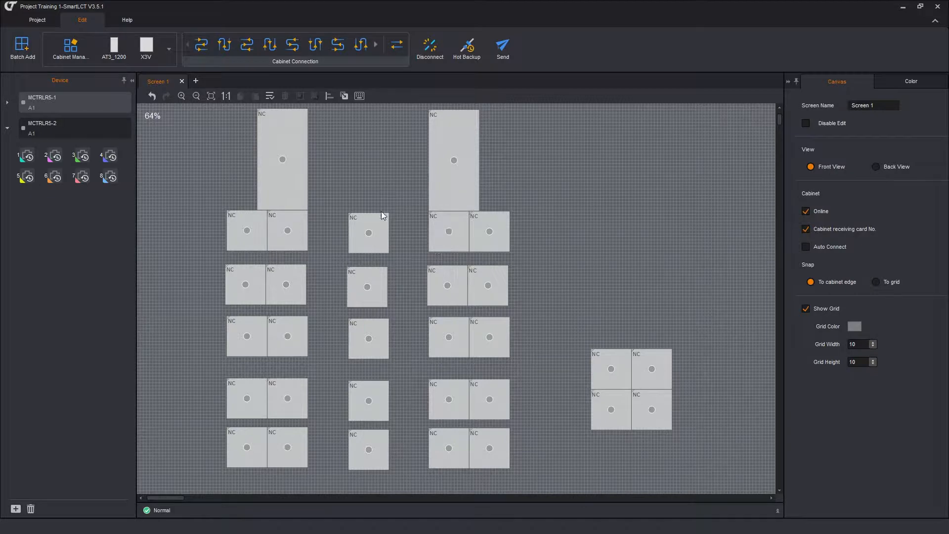
pyautogui.click(367, 232)
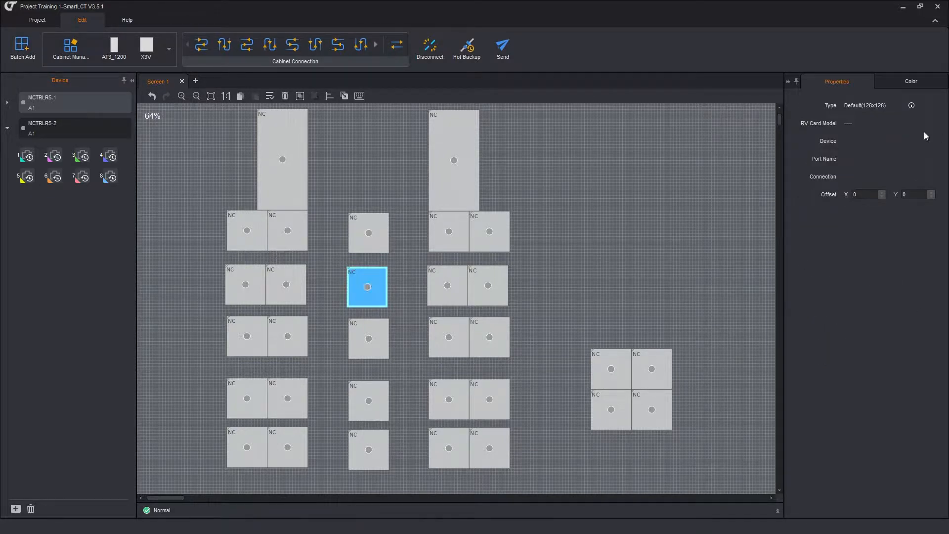
pyautogui.moveTo(847, 206)
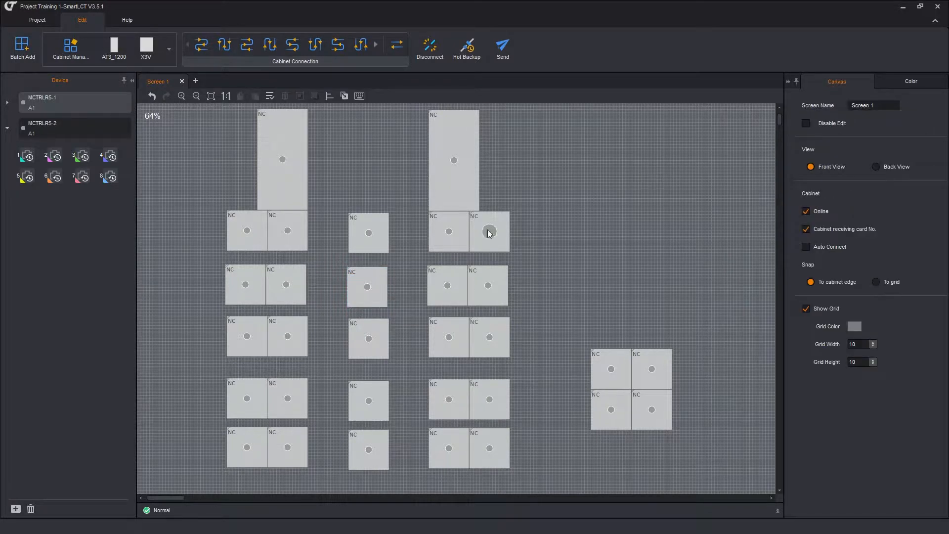
pyautogui.moveTo(84, 107)
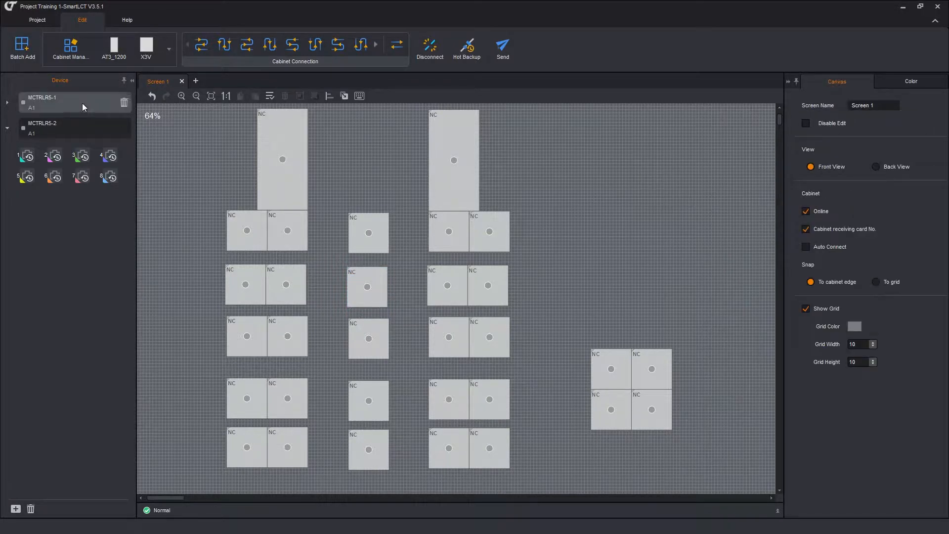
# Chain the bottom two rows as ten cabinets on MCTRLR5-1 port 1, about 39% load
pyautogui.click(7, 103)
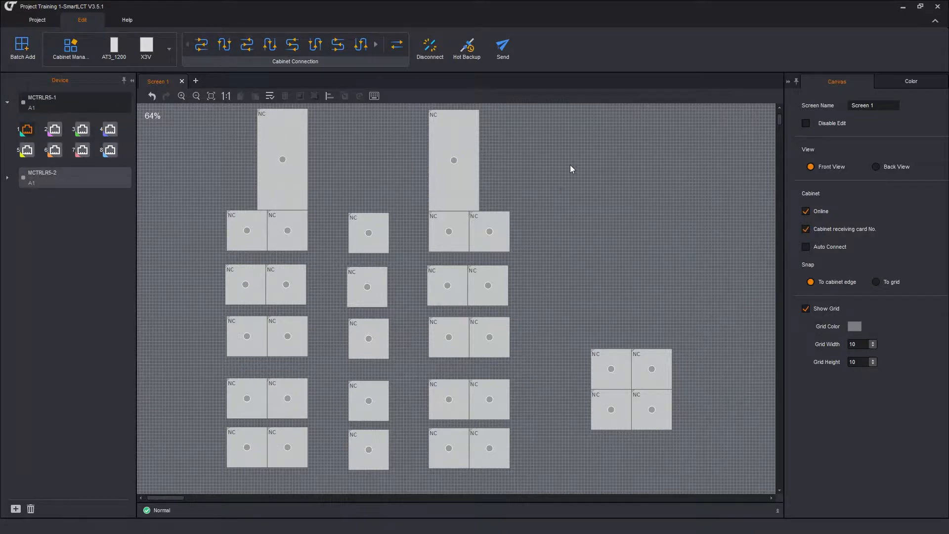
pyautogui.moveTo(597, 203)
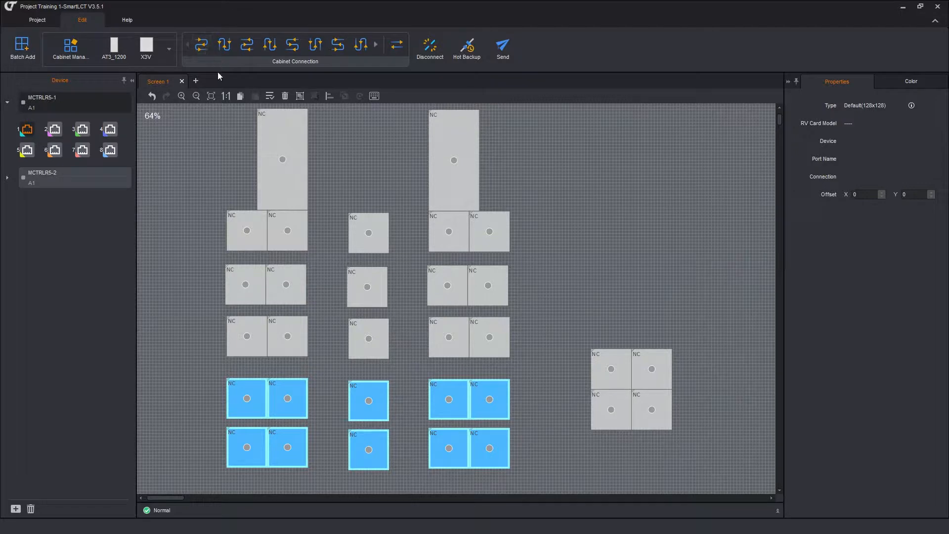
pyautogui.moveTo(254, 62)
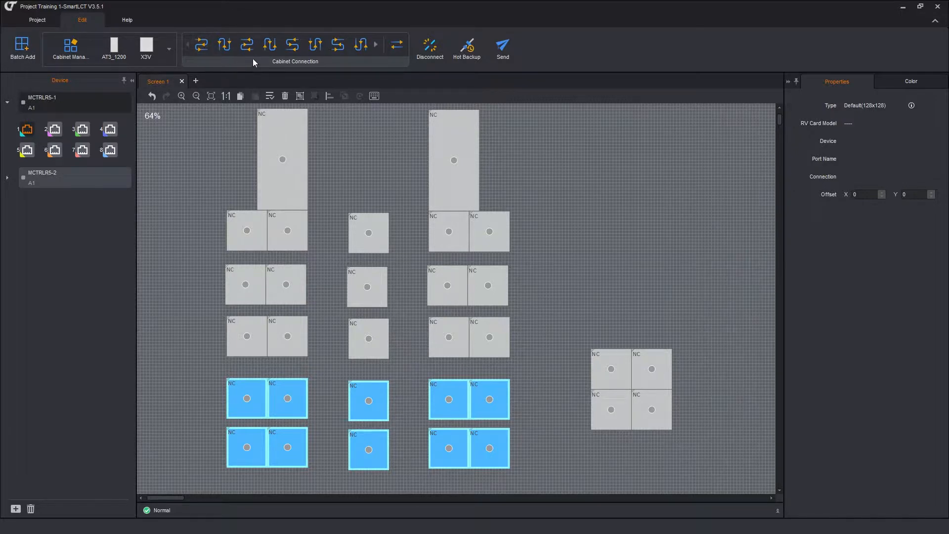
pyautogui.moveTo(272, 71)
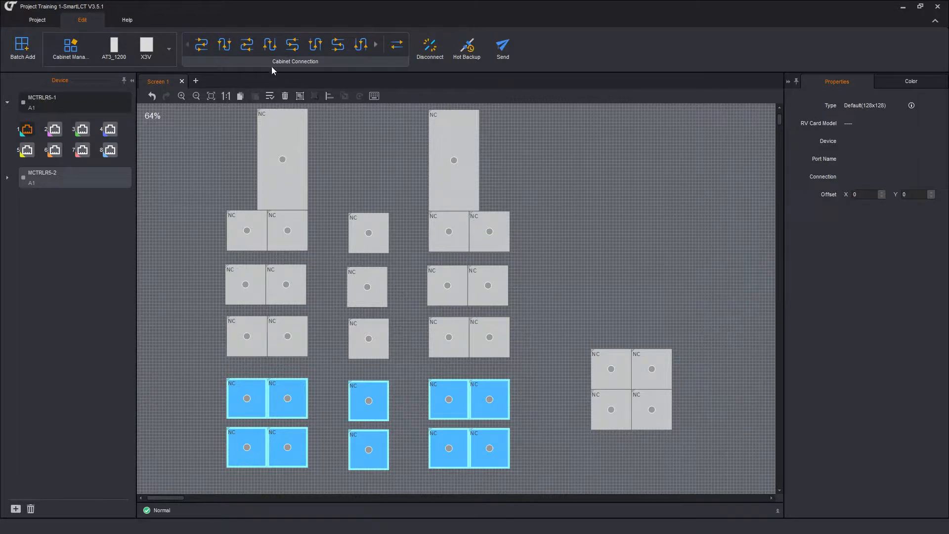
pyautogui.moveTo(255, 53)
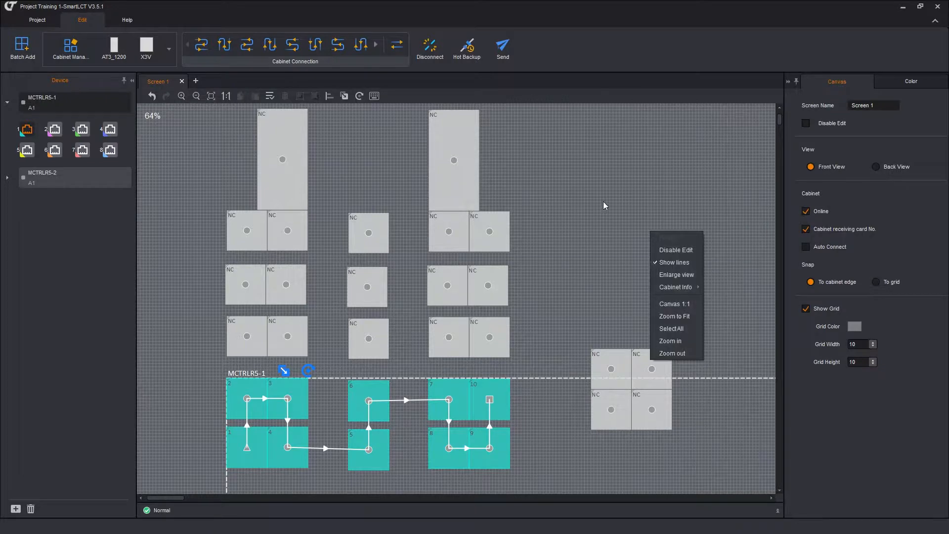
pyautogui.click(443, 432)
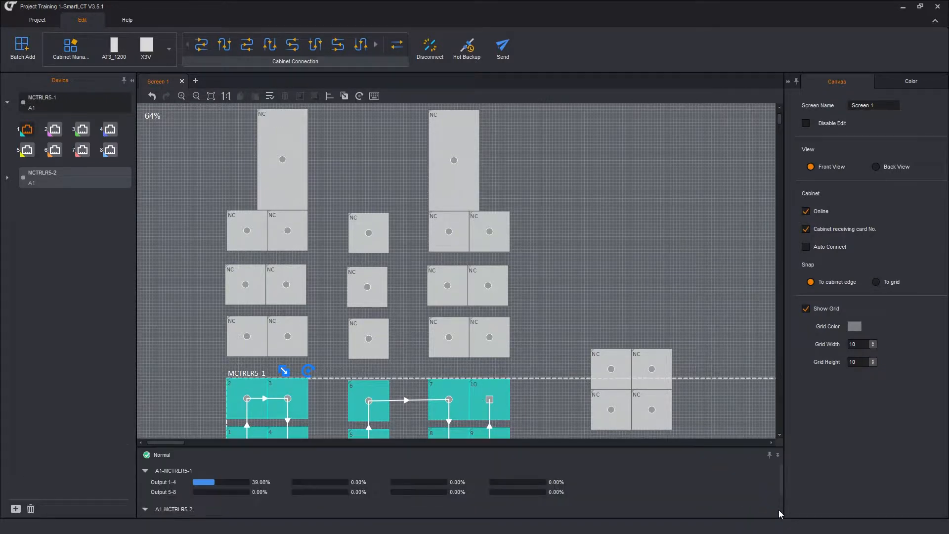
pyautogui.moveTo(262, 489)
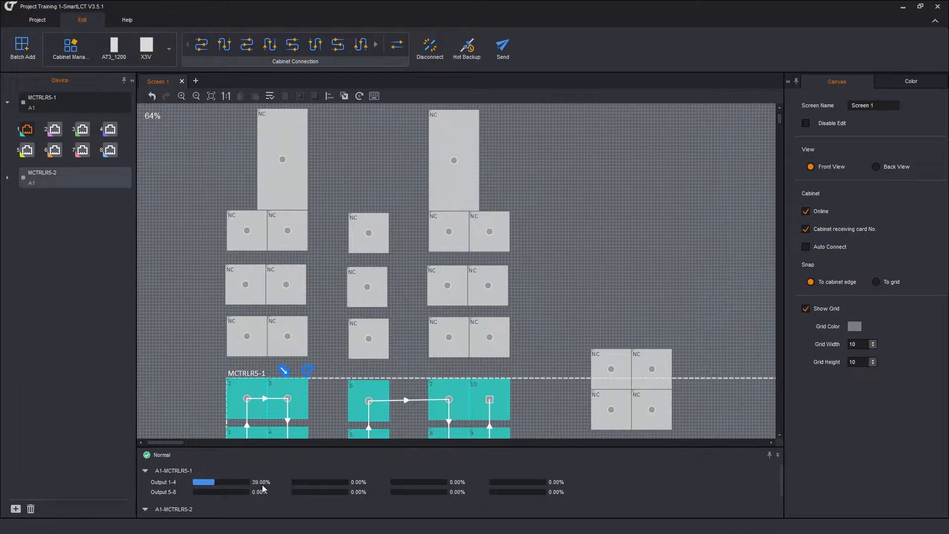
pyautogui.moveTo(159, 343)
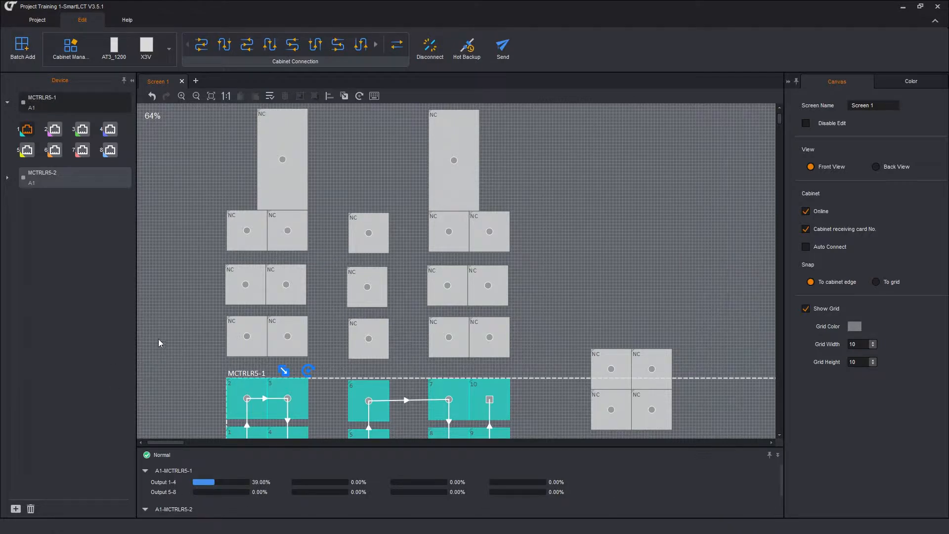
pyautogui.moveTo(170, 348)
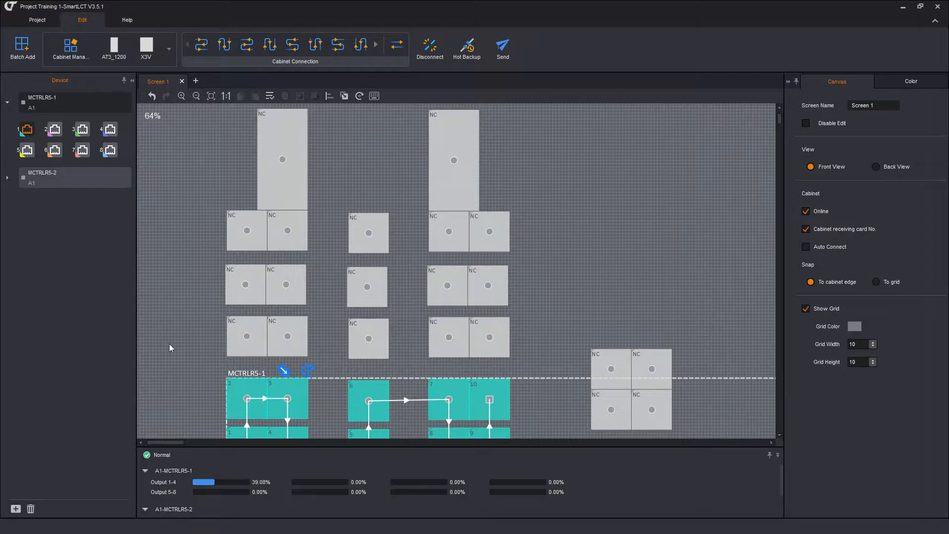
pyautogui.moveTo(689, 182)
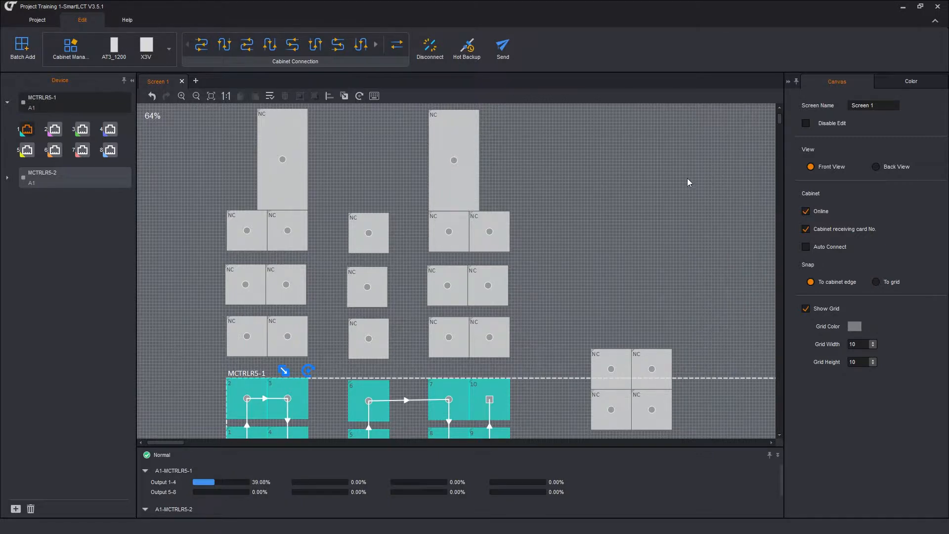
pyautogui.moveTo(217, 376)
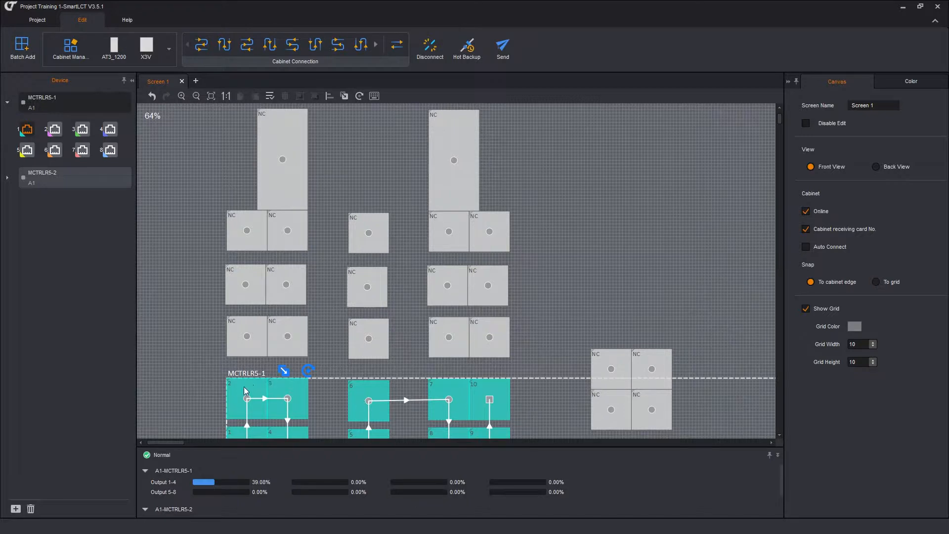
# Select the chain's first cabinet to show port 1 loaded at 39.08%
pyautogui.click(246, 413)
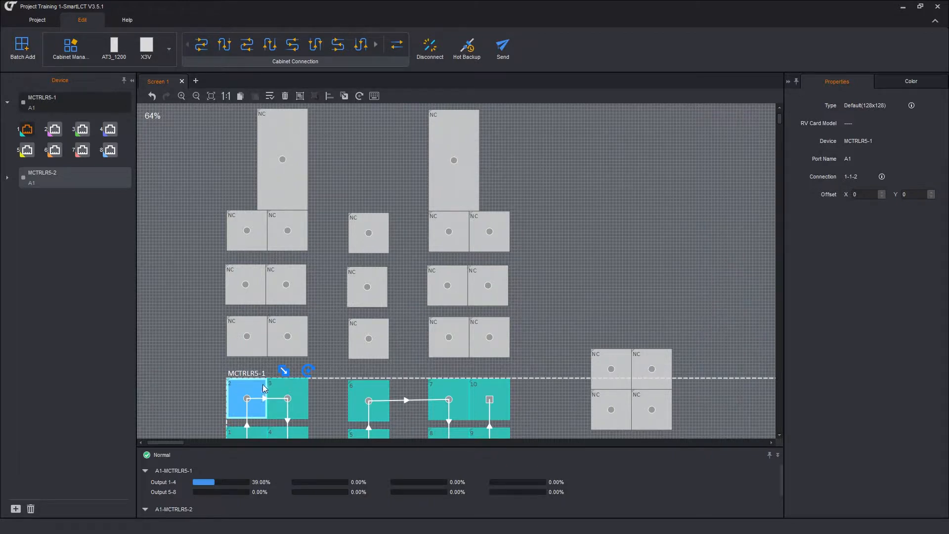
pyautogui.moveTo(169, 143)
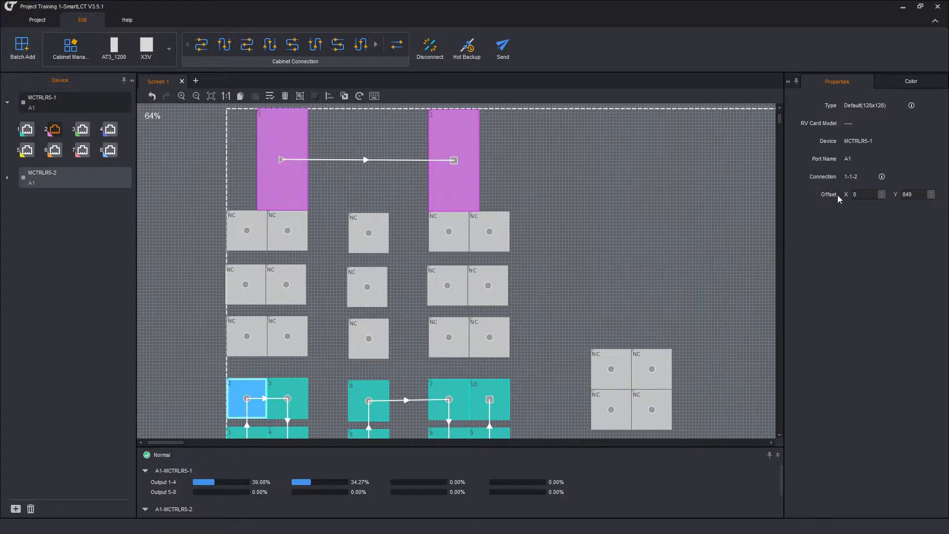
pyautogui.moveTo(913, 202)
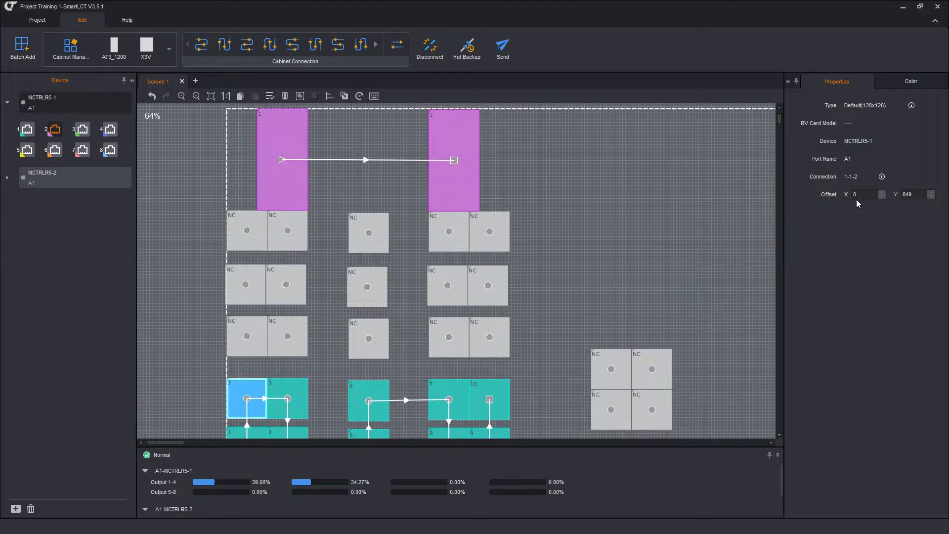
pyautogui.moveTo(862, 200)
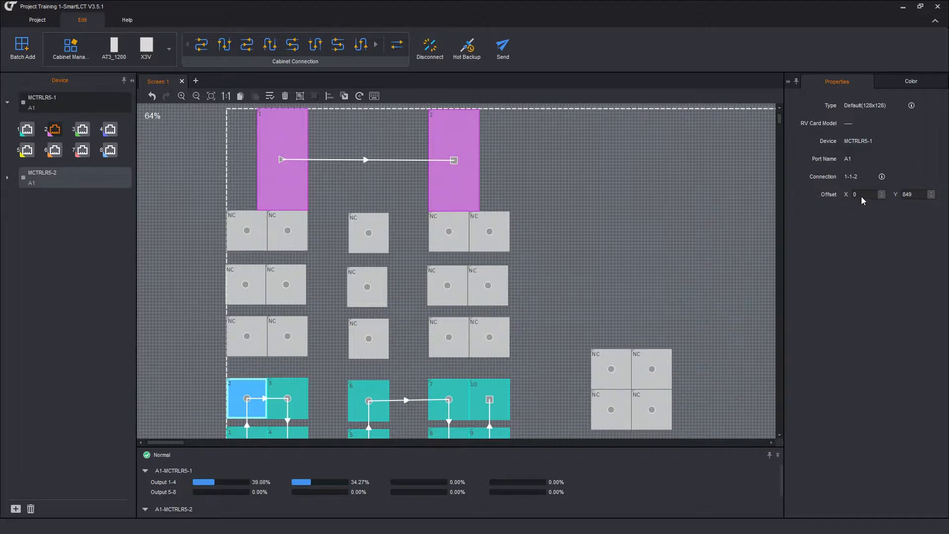
pyautogui.moveTo(908, 202)
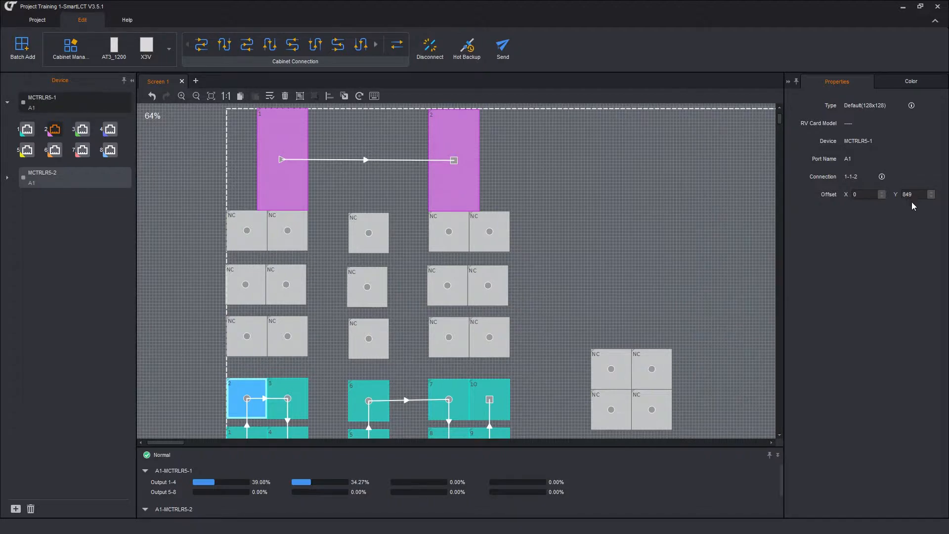
pyautogui.moveTo(917, 205)
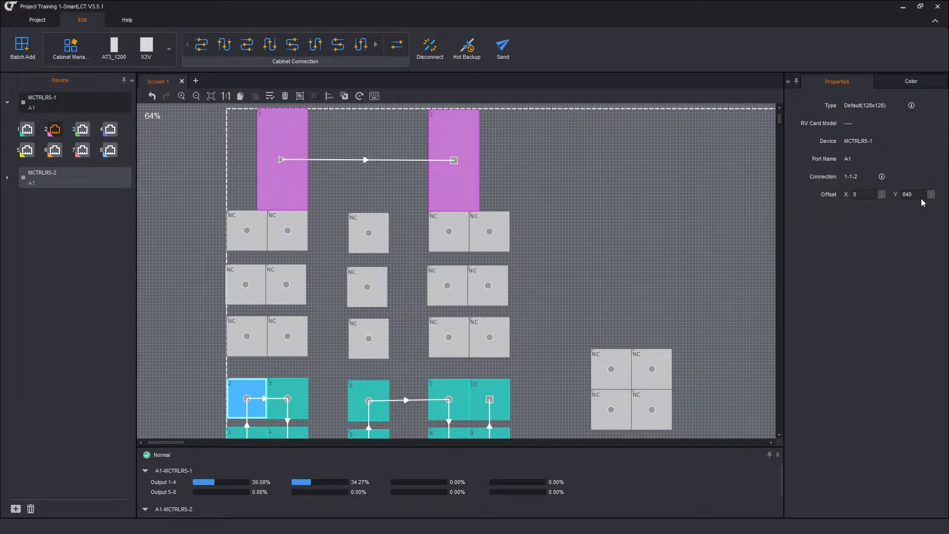
pyautogui.moveTo(536, 375)
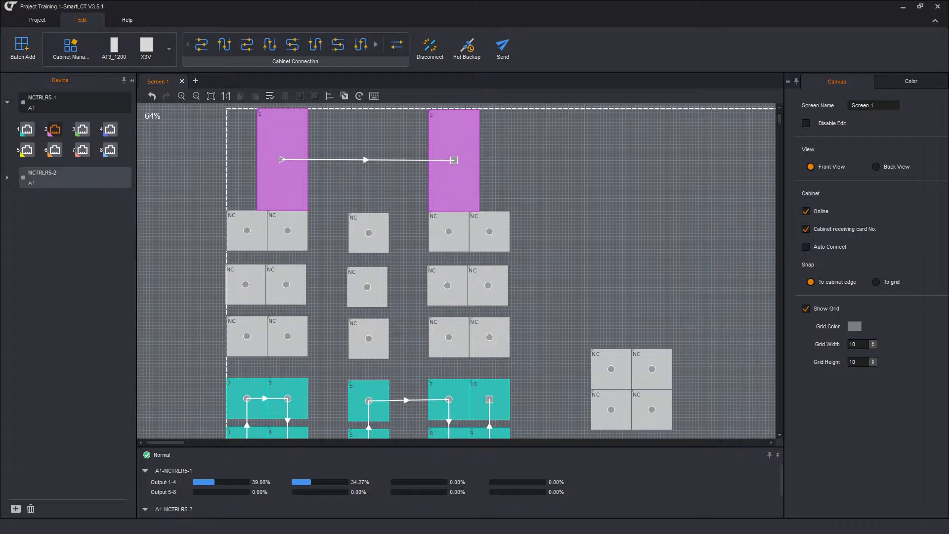
pyautogui.moveTo(336, 226)
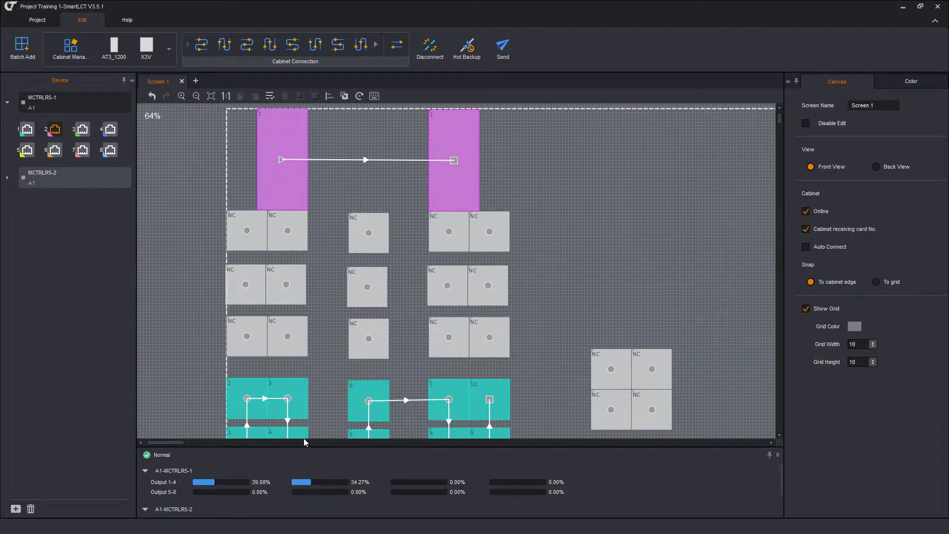
pyautogui.moveTo(334, 188)
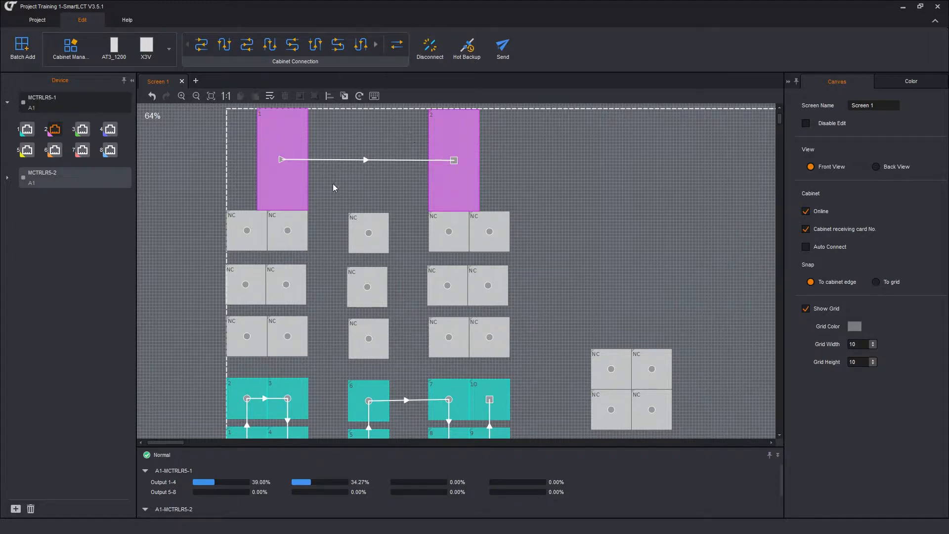
pyautogui.moveTo(356, 494)
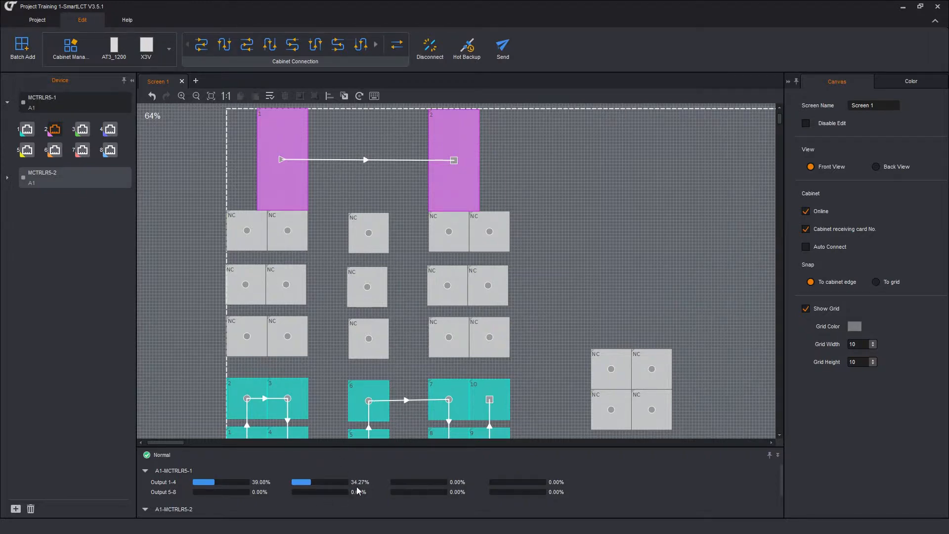
pyautogui.moveTo(284, 78)
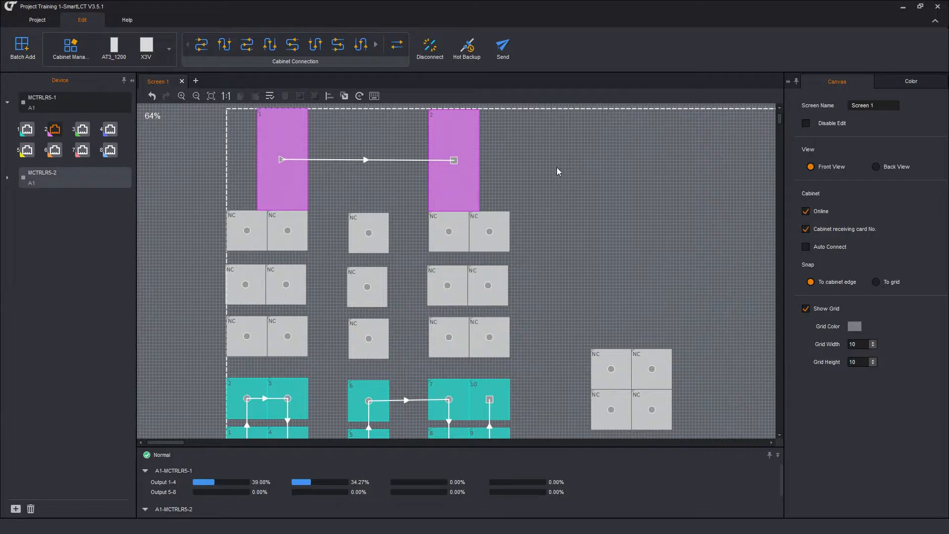
pyautogui.moveTo(545, 168)
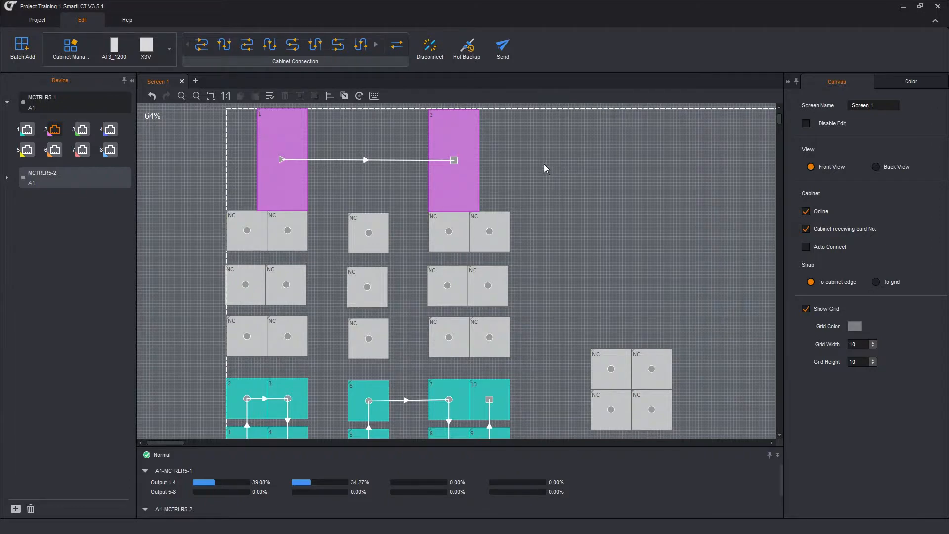
pyautogui.moveTo(692, 292)
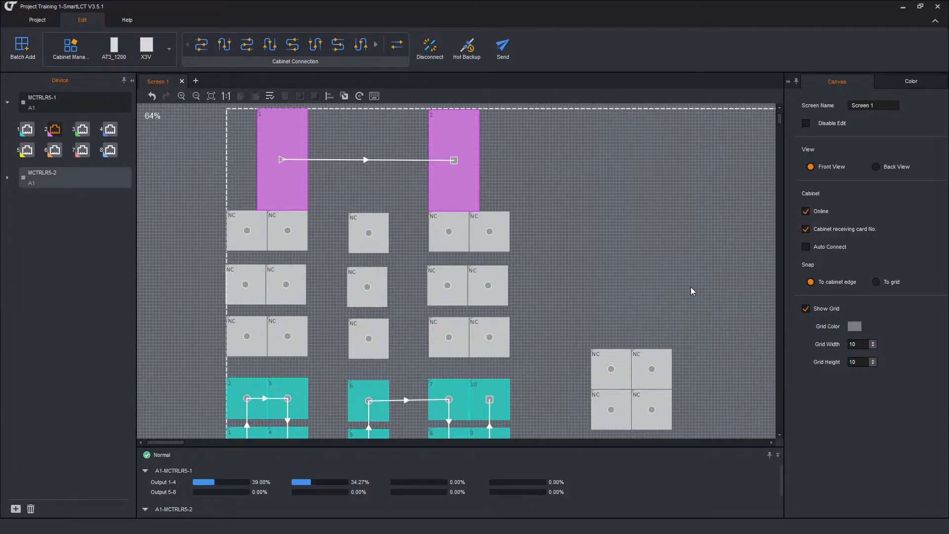
pyautogui.moveTo(679, 296)
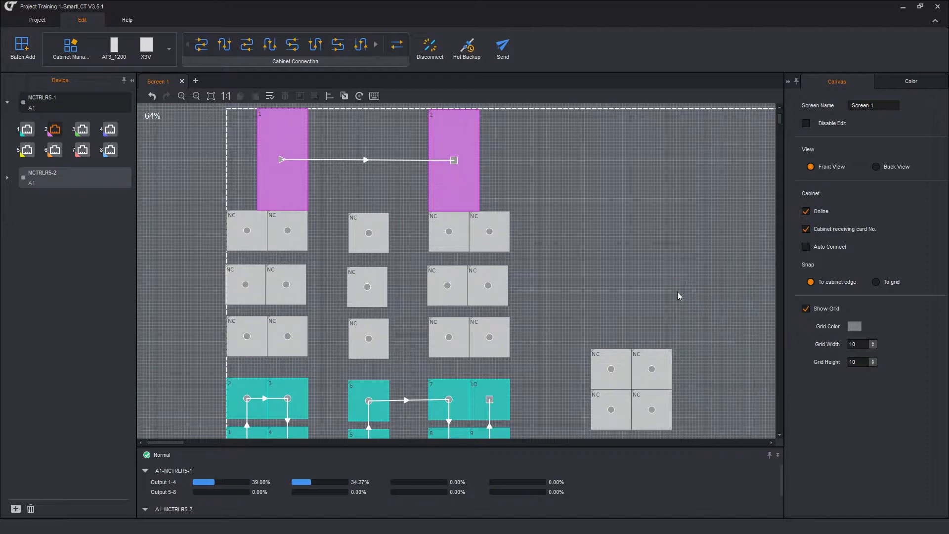
pyautogui.moveTo(110, 176)
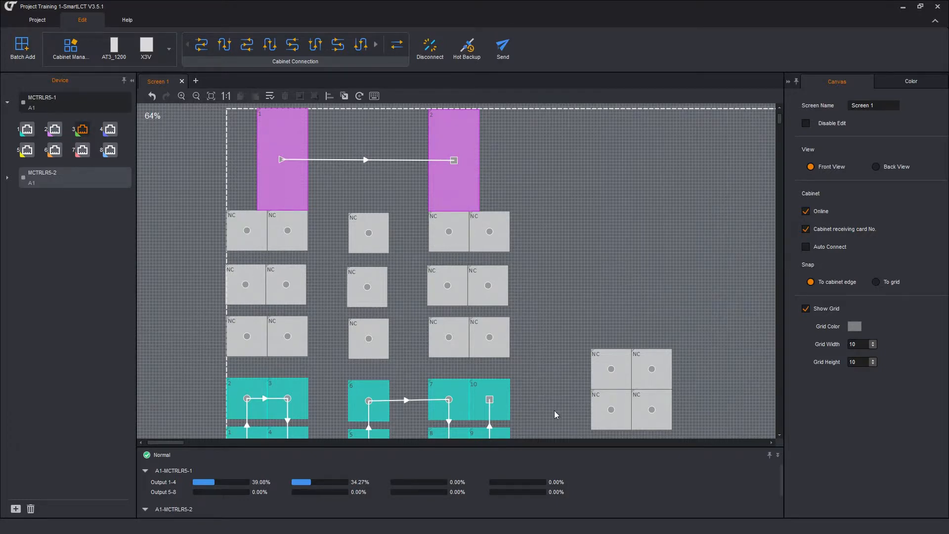
pyautogui.moveTo(675, 378)
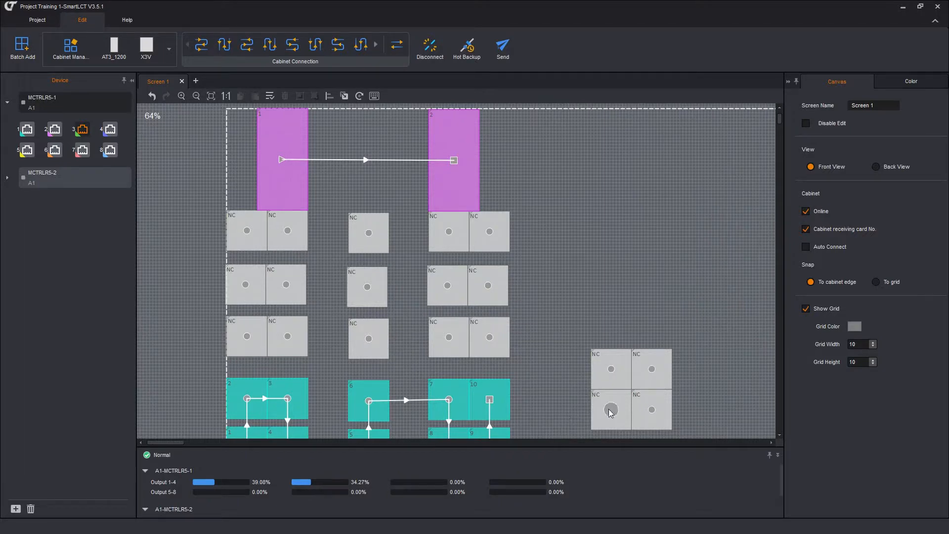
# Chain the four 2x2 block cabinets on port 3 from lower-left, loading 9.93%
pyautogui.click(611, 410)
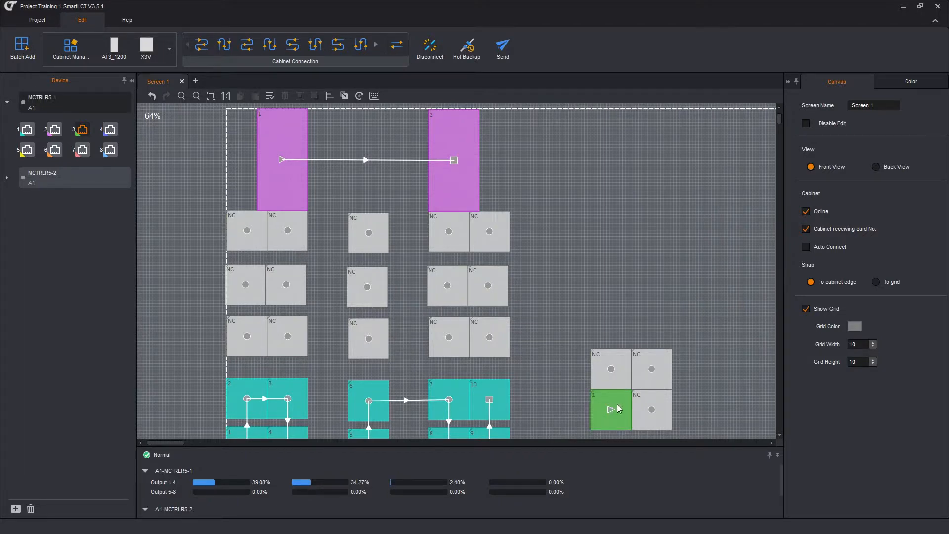
pyautogui.moveTo(611, 409); pyautogui.dragTo(651, 369)
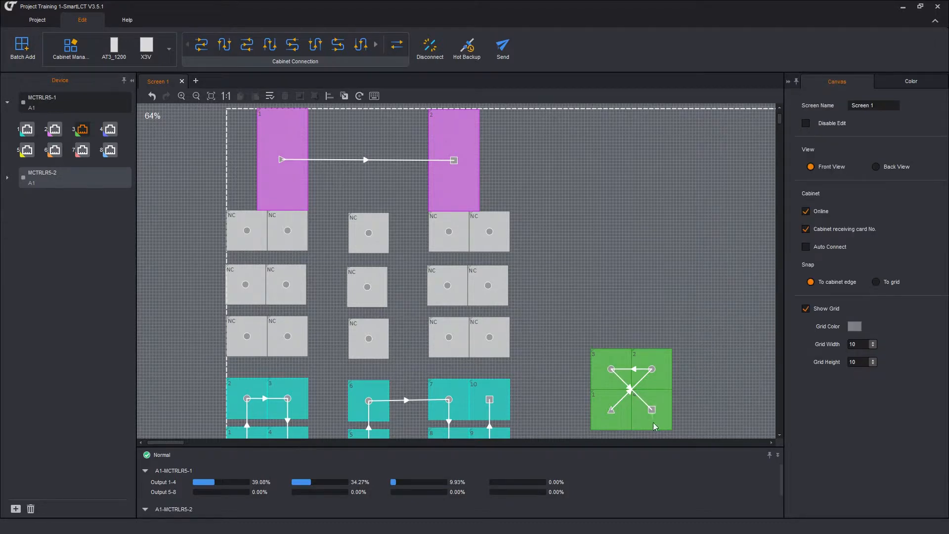
pyautogui.moveTo(669, 360)
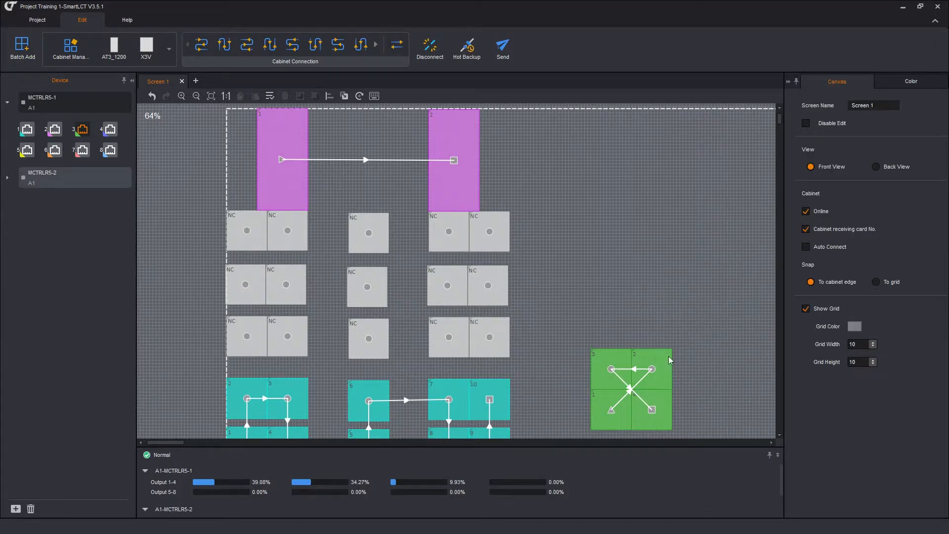
pyautogui.rightClick(697, 287)
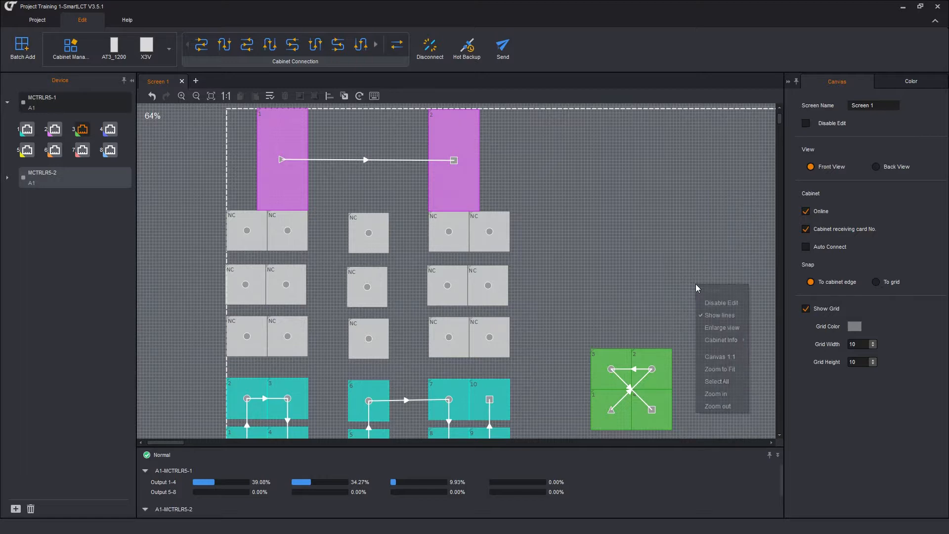
pyautogui.click(653, 411)
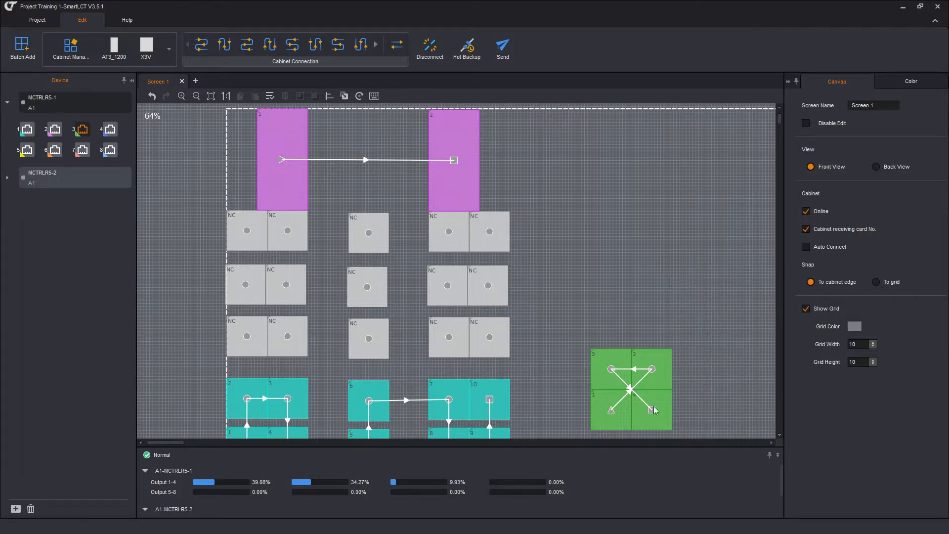
pyautogui.moveTo(651, 408); pyautogui.dragTo(718, 292)
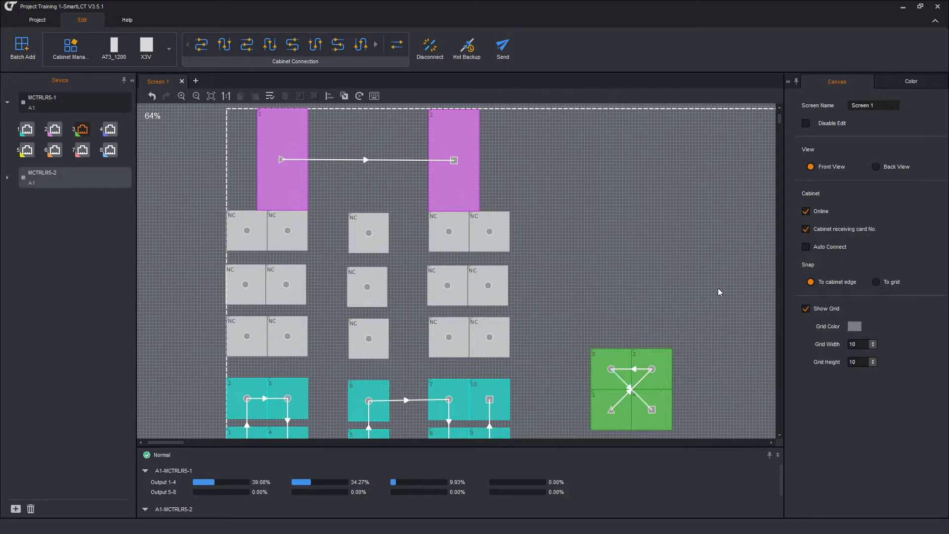
pyautogui.moveTo(20, 158)
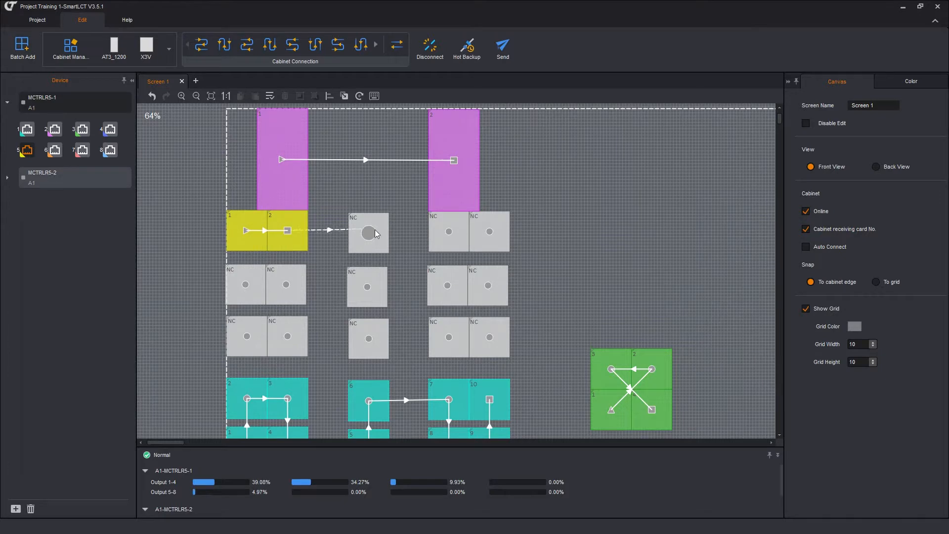
# Chain the five cabinets beneath the purple row on port 5 (18.25%) and select port 4
pyautogui.moveTo(369, 232); pyautogui.dragTo(641, 231)
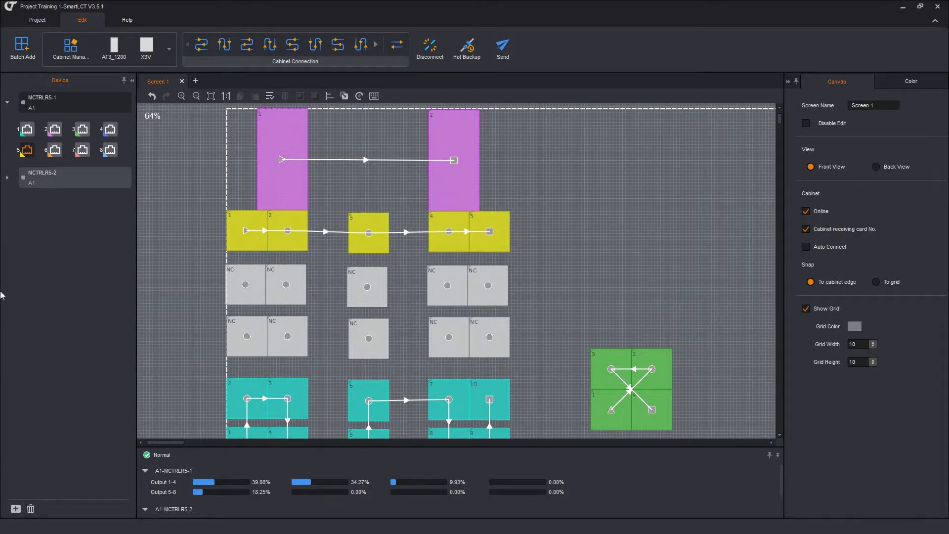
pyautogui.moveTo(537, 530)
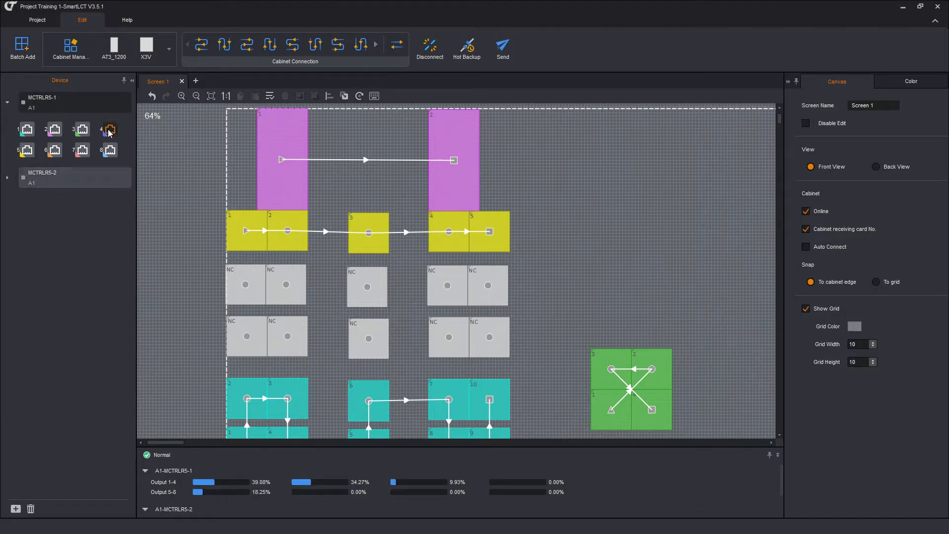
pyautogui.click(246, 285)
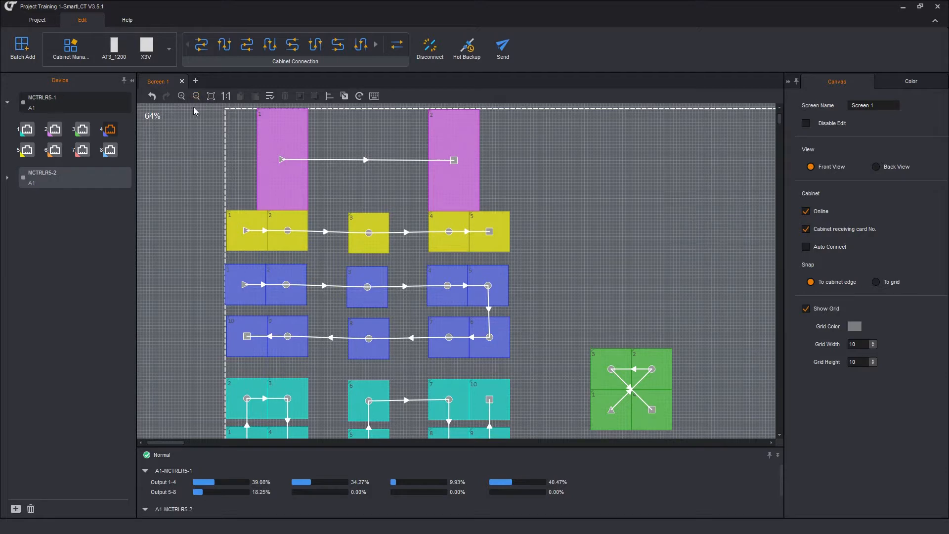
pyautogui.moveTo(291, 510)
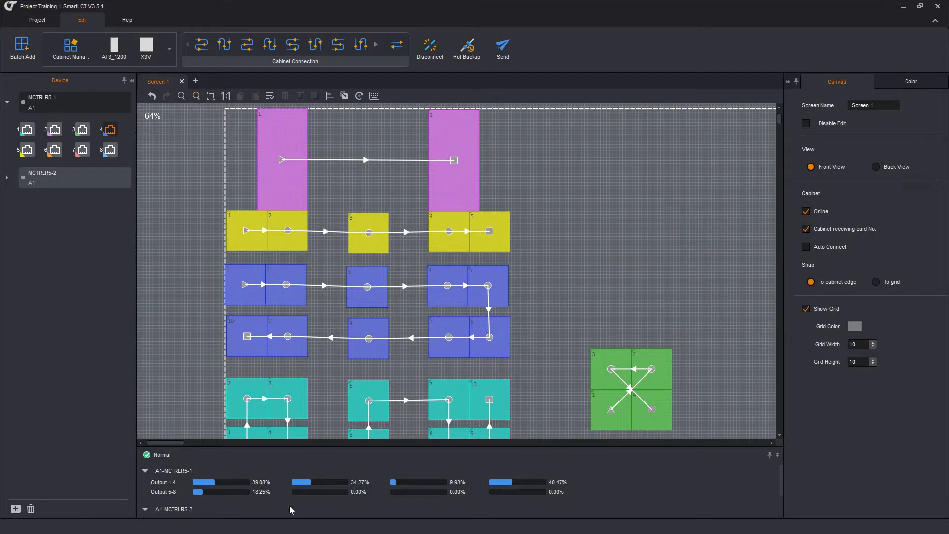
pyautogui.moveTo(626, 469)
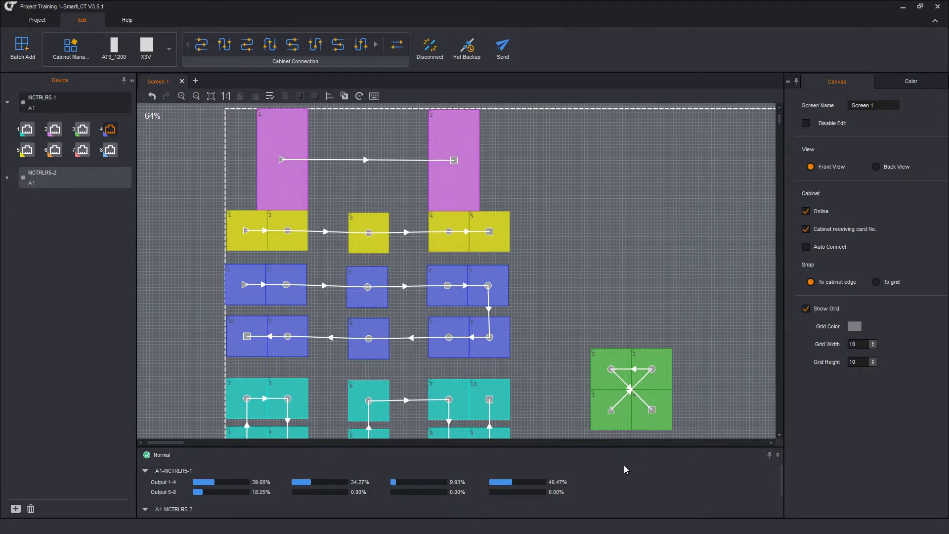
pyautogui.moveTo(196, 107)
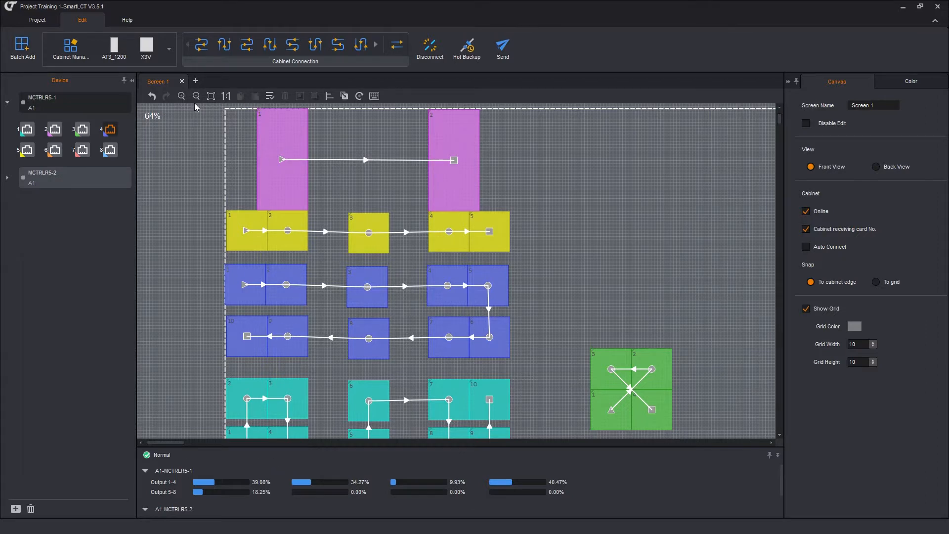
pyautogui.click(196, 96)
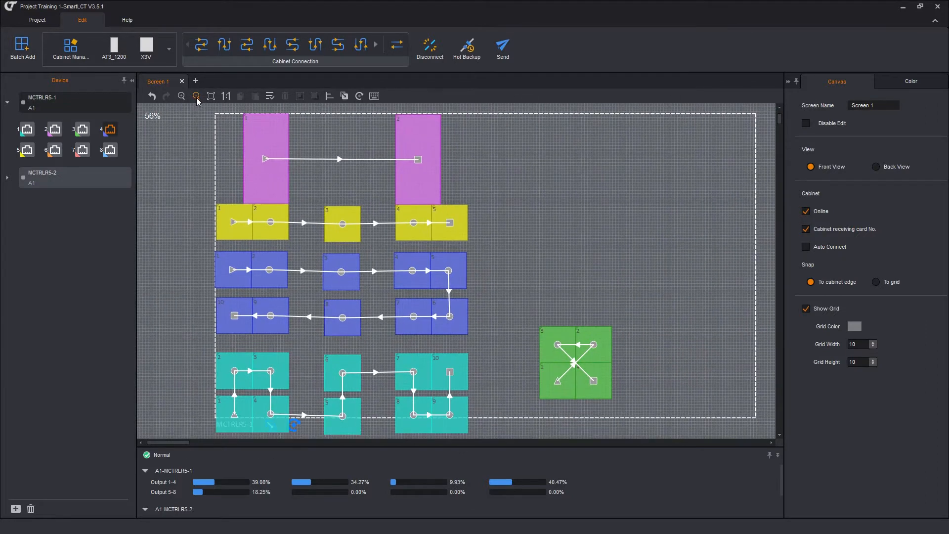
pyautogui.click(195, 96)
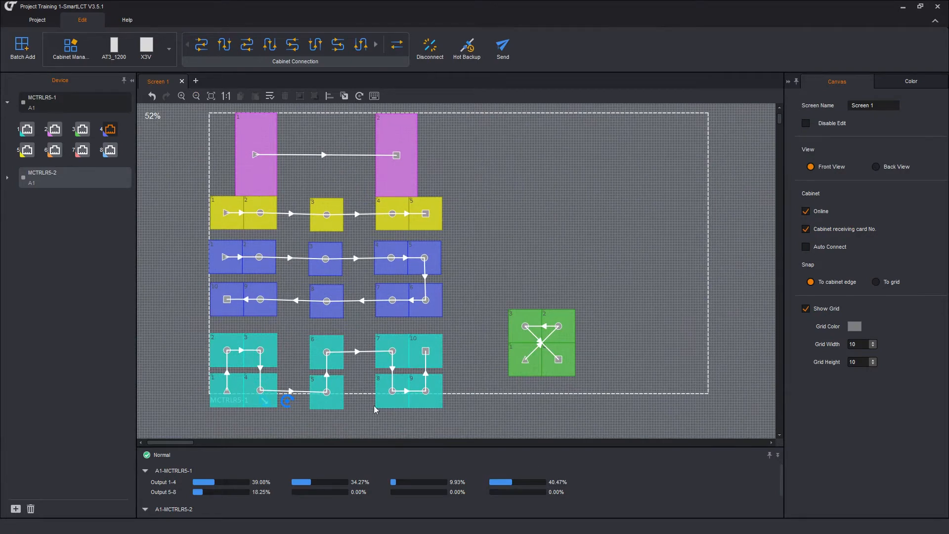
pyautogui.moveTo(250, 408)
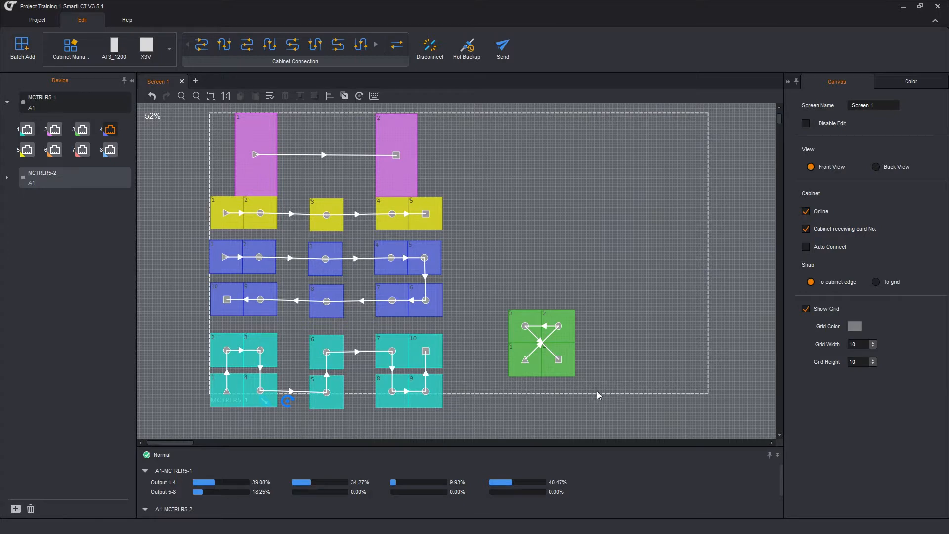
pyautogui.moveTo(558, 227)
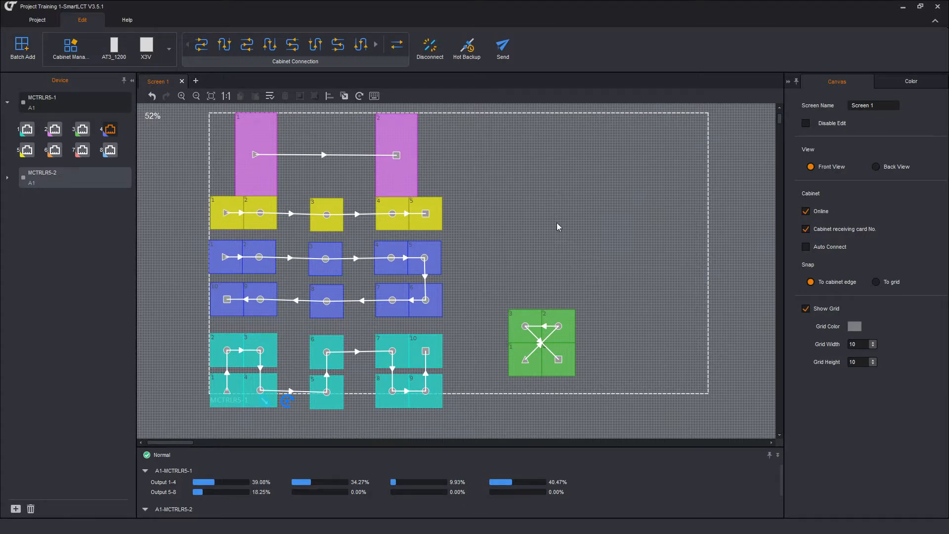
pyautogui.moveTo(557, 255)
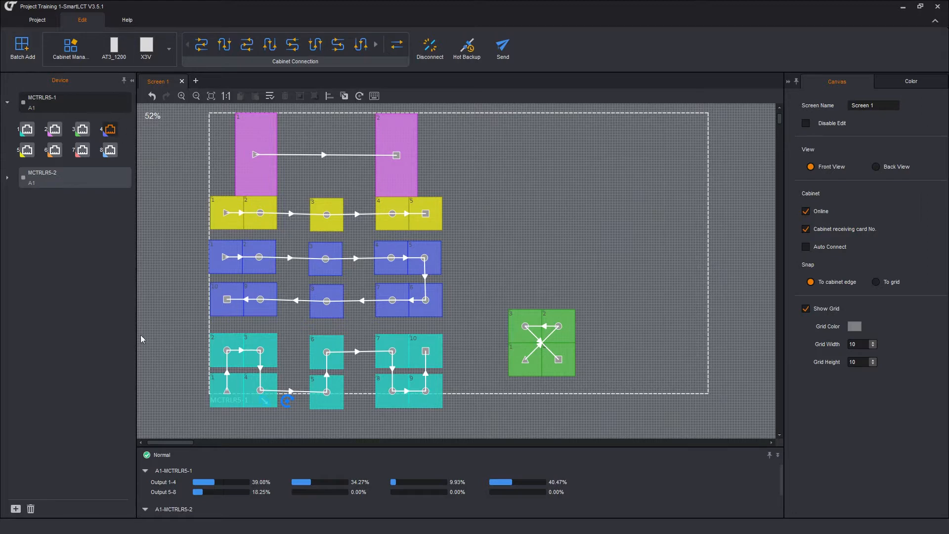
pyautogui.moveTo(433, 406)
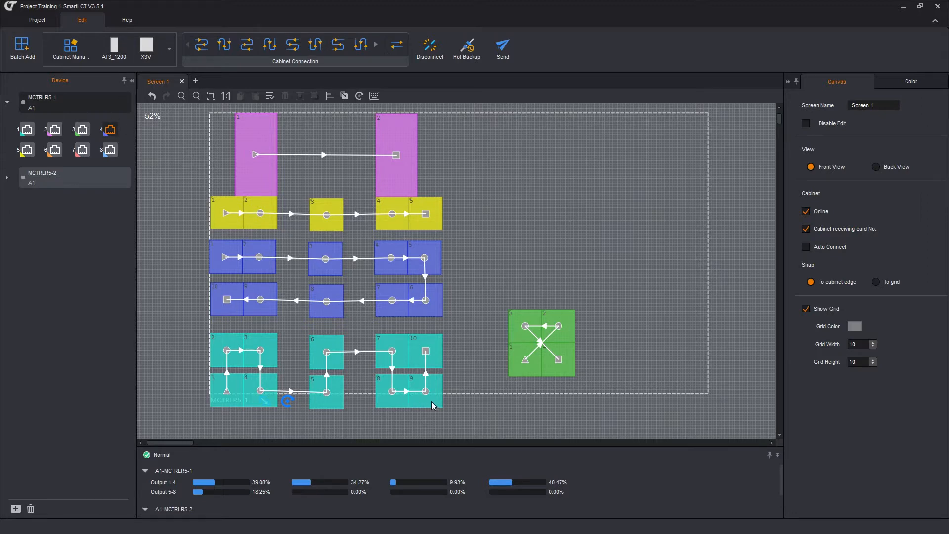
pyautogui.moveTo(451, 394)
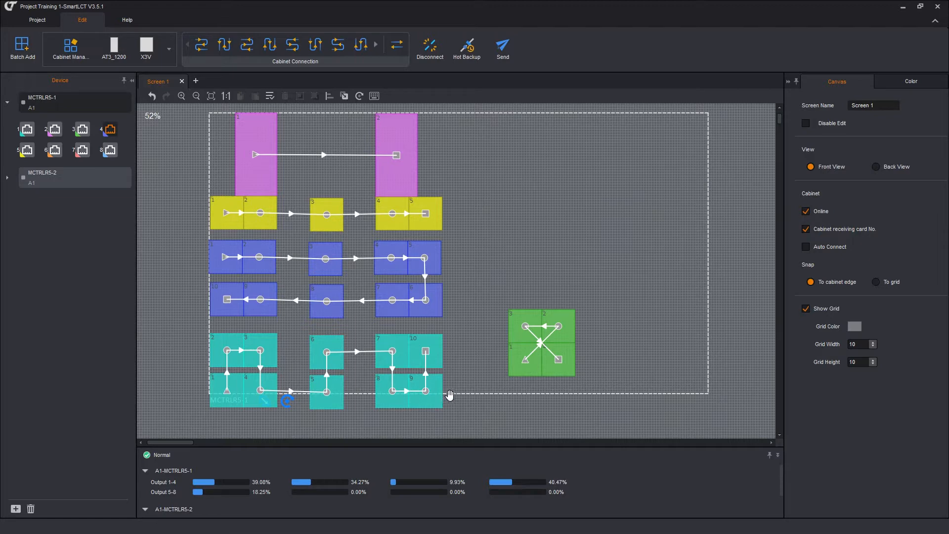
pyautogui.moveTo(683, 172)
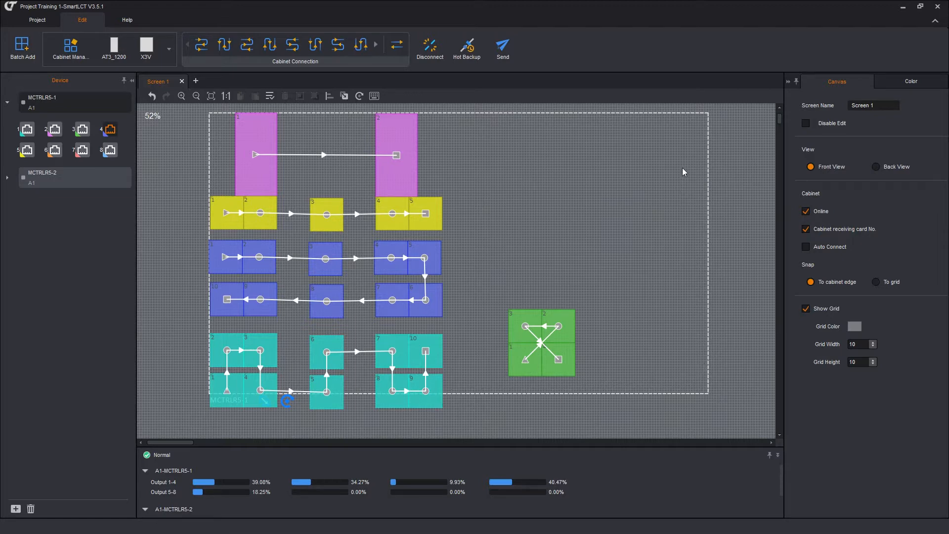
pyautogui.moveTo(201, 351)
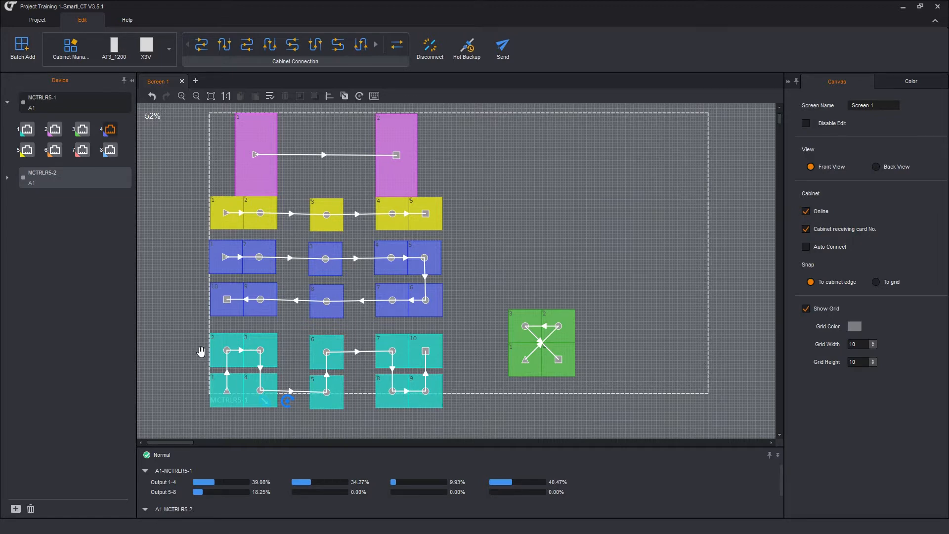
pyautogui.moveTo(193, 314)
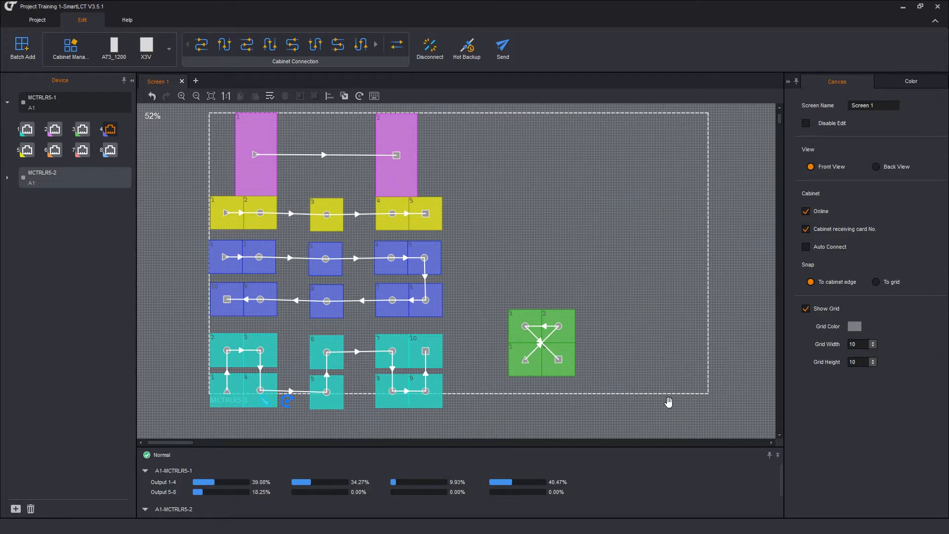
pyautogui.moveTo(615, 382)
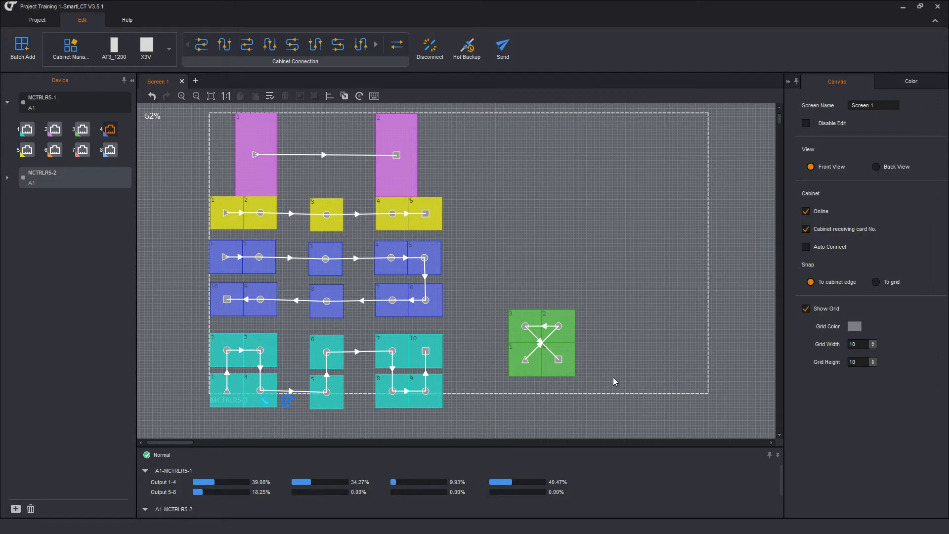
pyautogui.moveTo(275, 328)
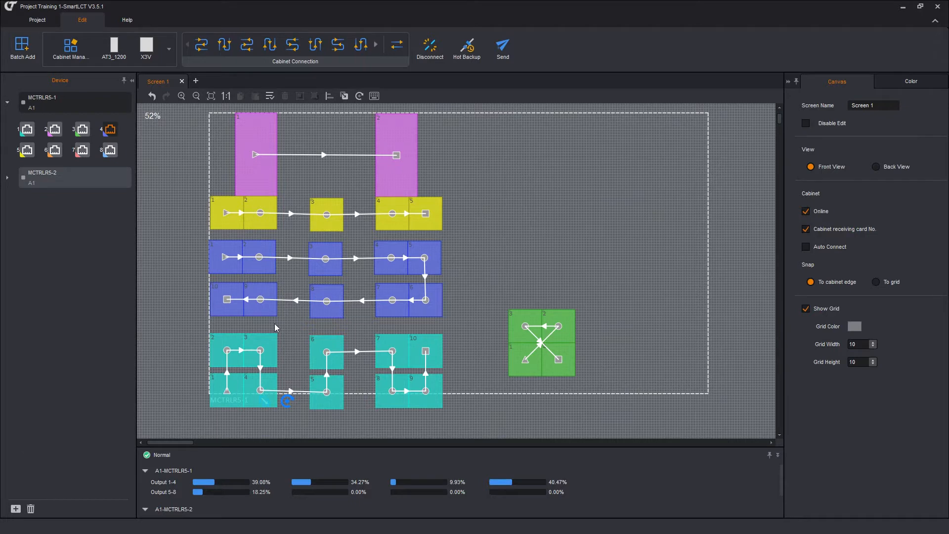
pyautogui.moveTo(208, 176)
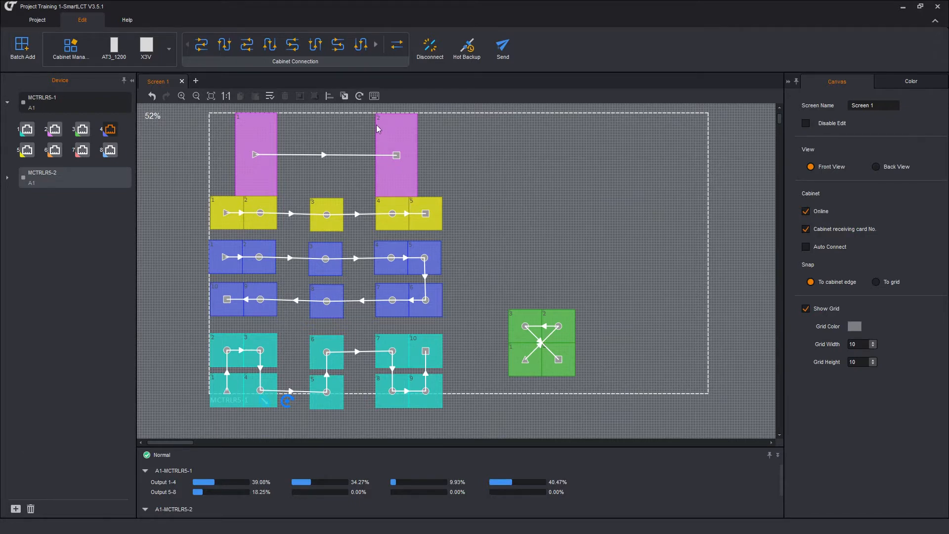
pyautogui.moveTo(427, 158)
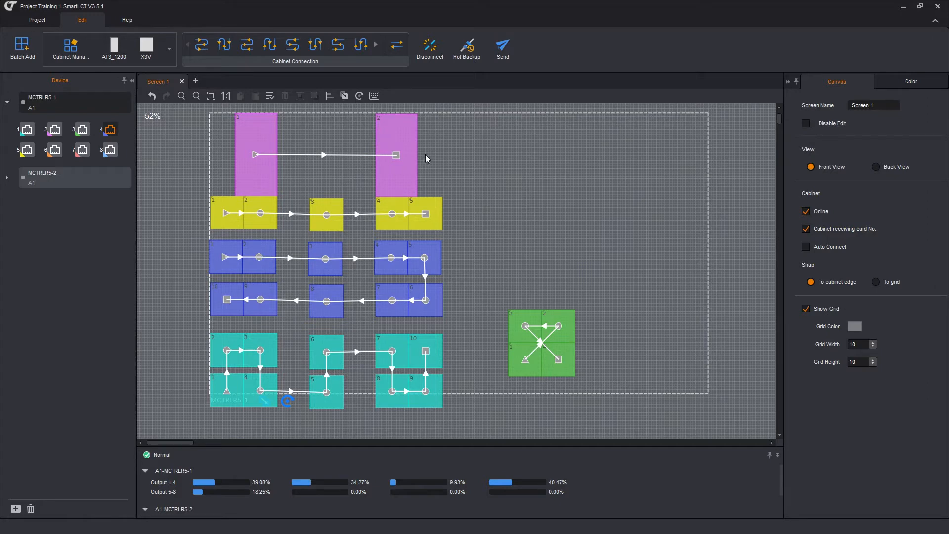
pyautogui.moveTo(529, 324)
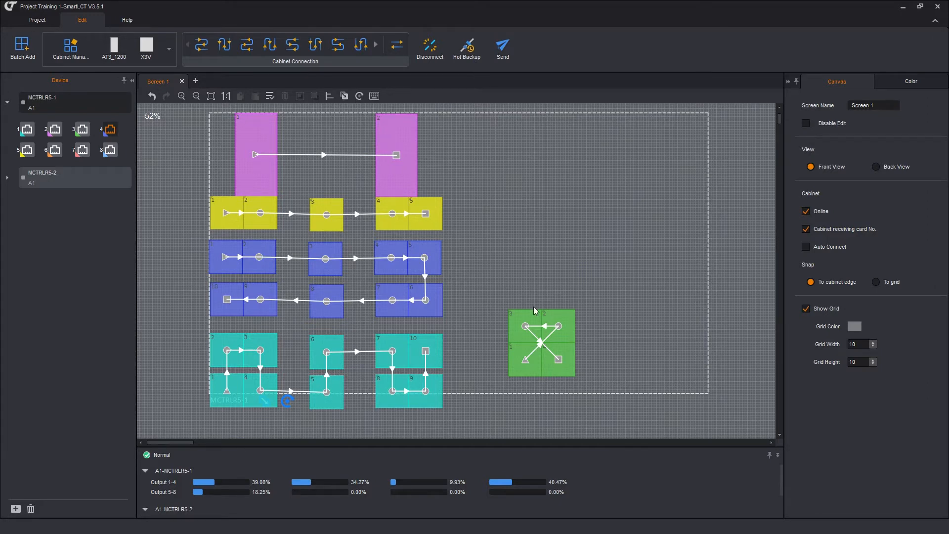
pyautogui.moveTo(221, 167)
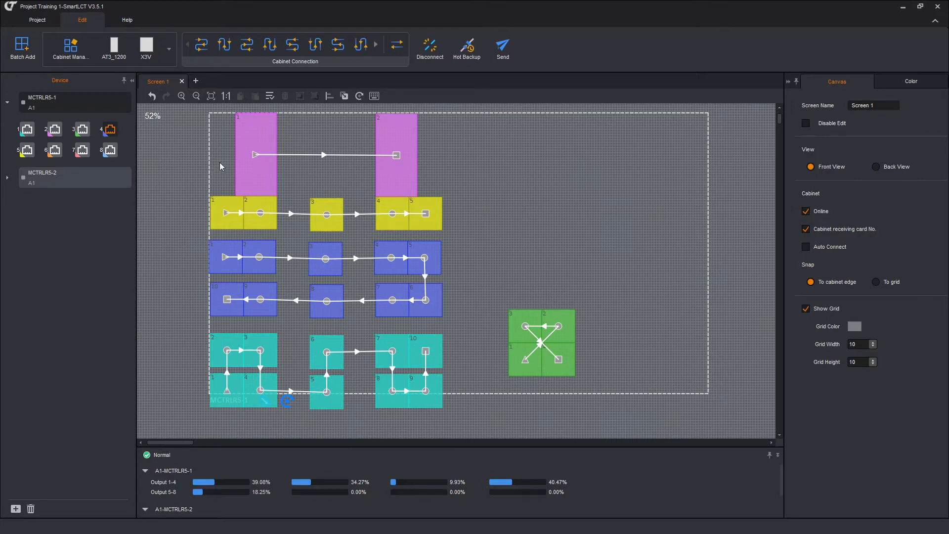
pyautogui.moveTo(395, 246)
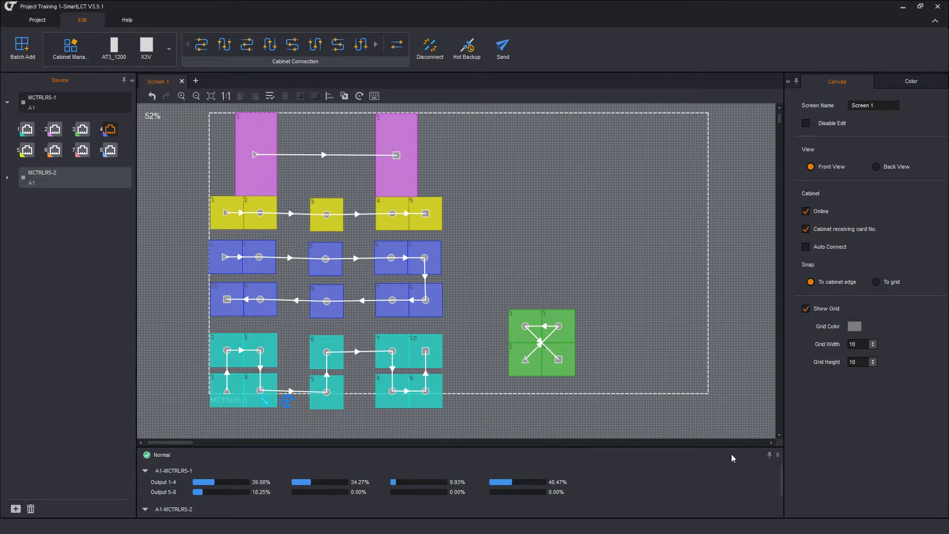
pyautogui.moveTo(587, 289)
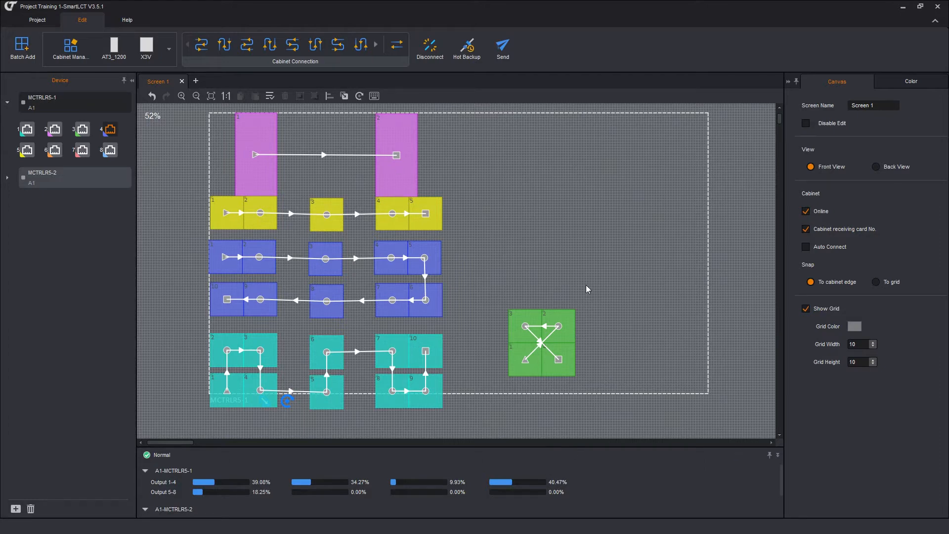
pyautogui.moveTo(184, 180)
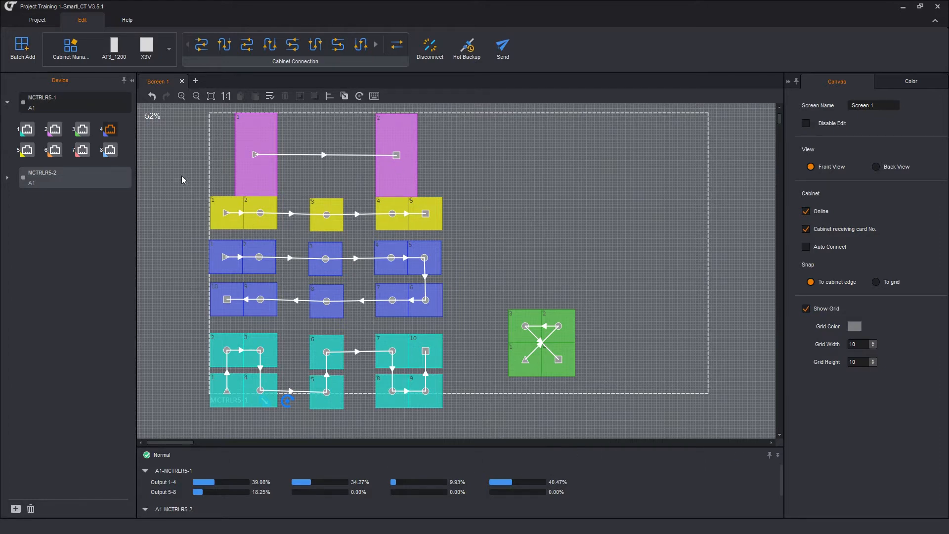
pyautogui.moveTo(178, 301)
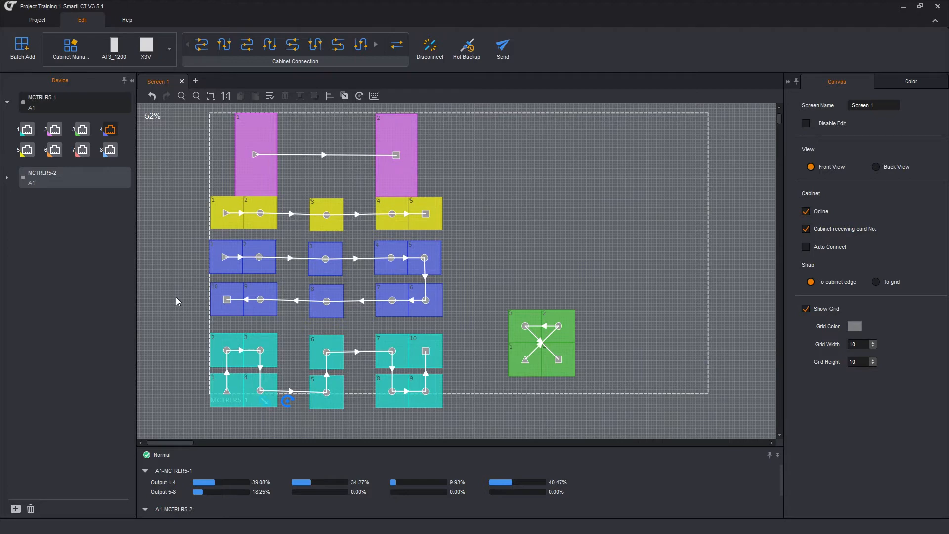
pyautogui.moveTo(187, 392)
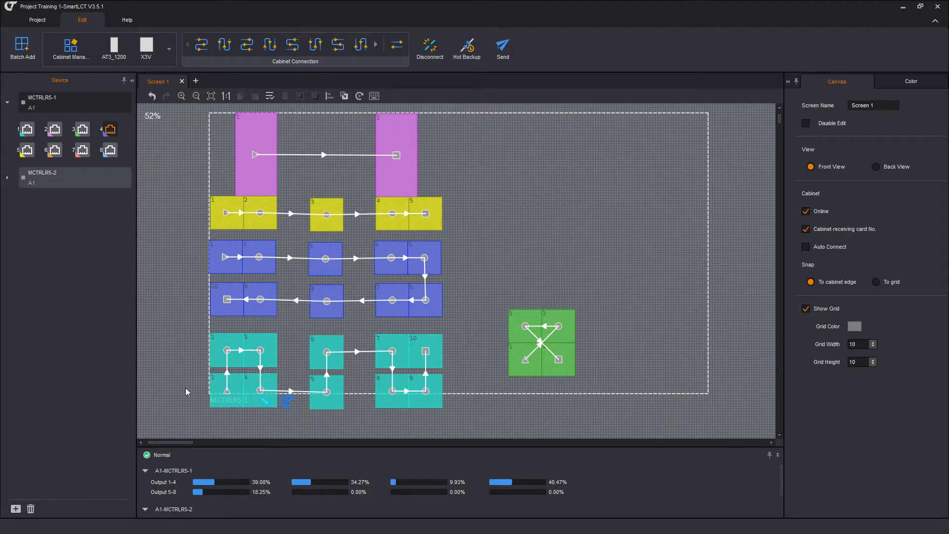
pyautogui.moveTo(253, 196)
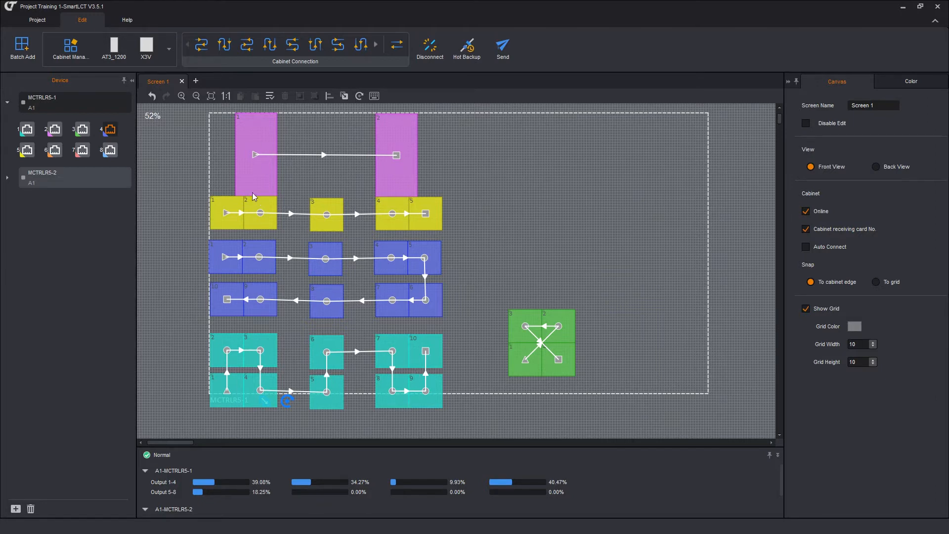
pyautogui.moveTo(501, 182)
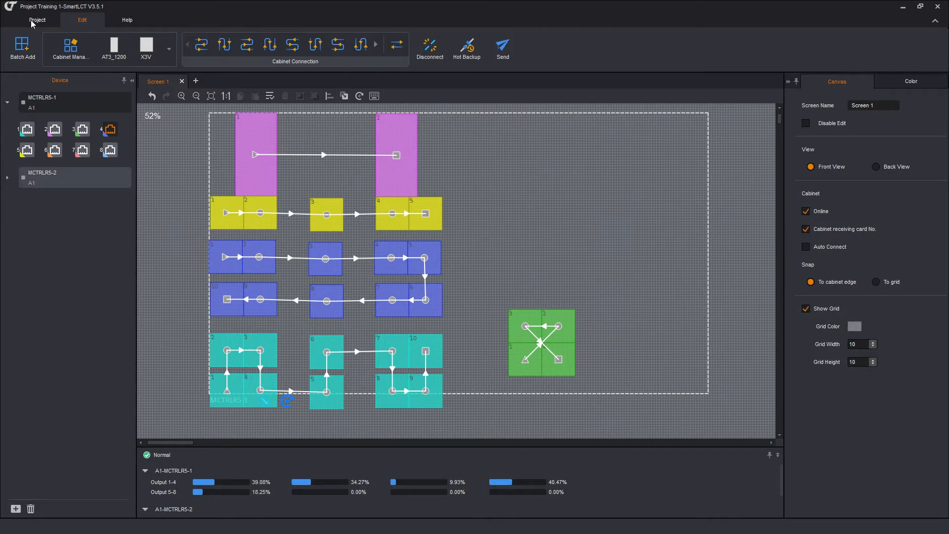
# Save the project as a new file named 'LED' via Project > Save As
pyautogui.click(36, 20)
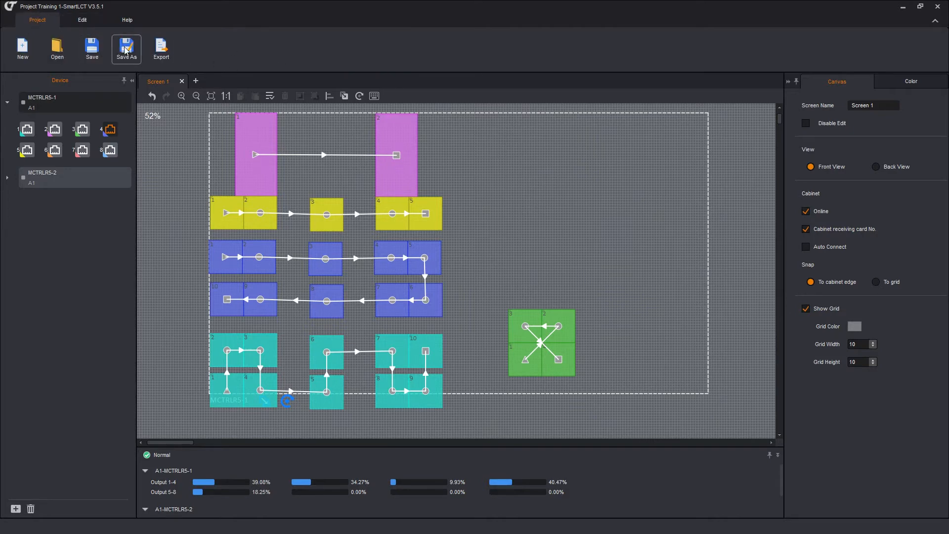
pyautogui.click(126, 49)
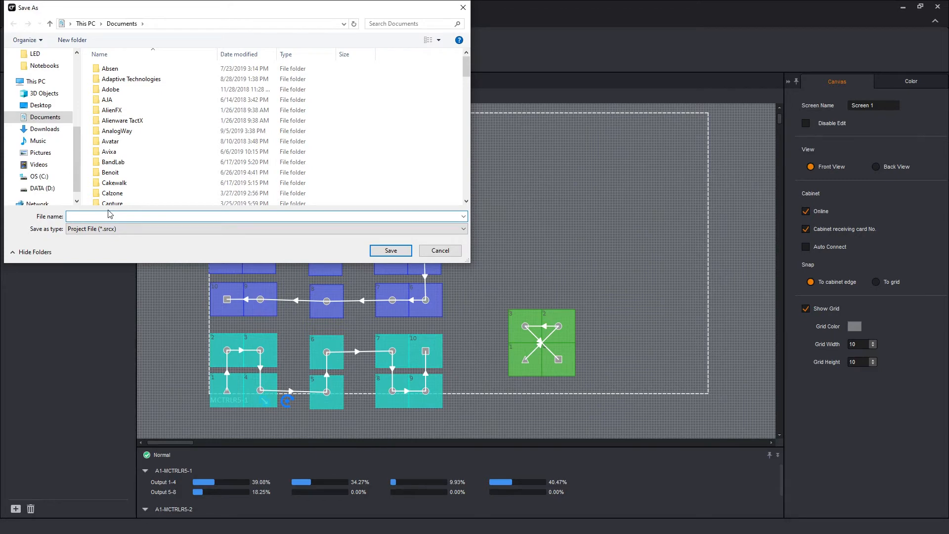
pyautogui.write('L')
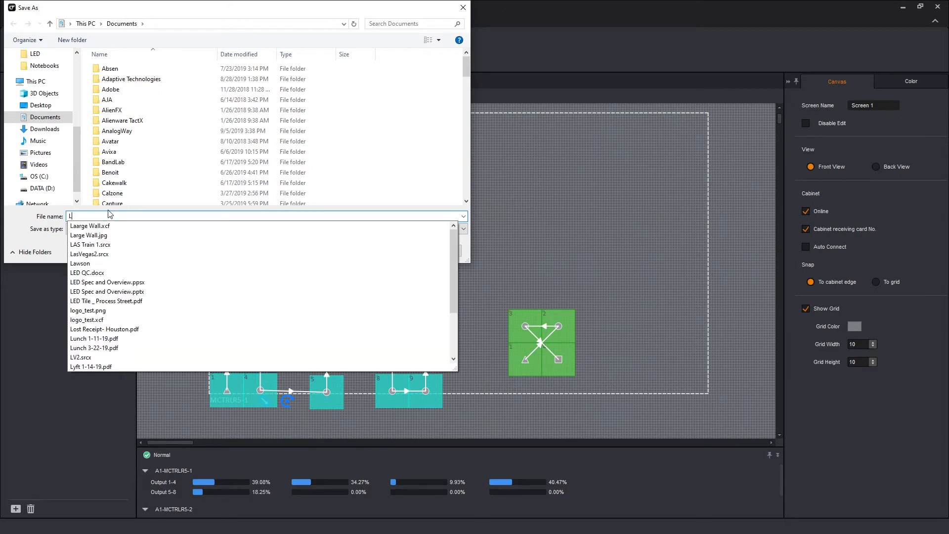
pyautogui.write('ED')
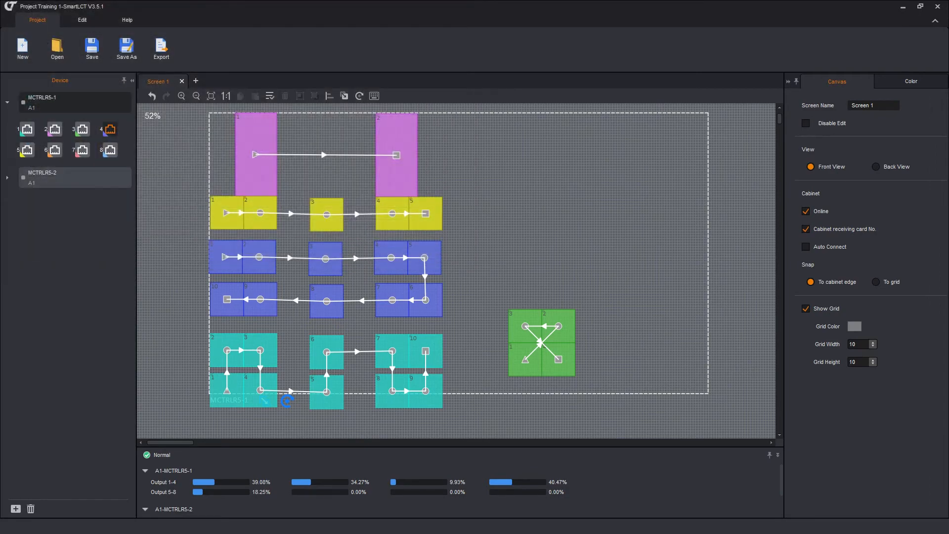
pyautogui.moveTo(17, 273)
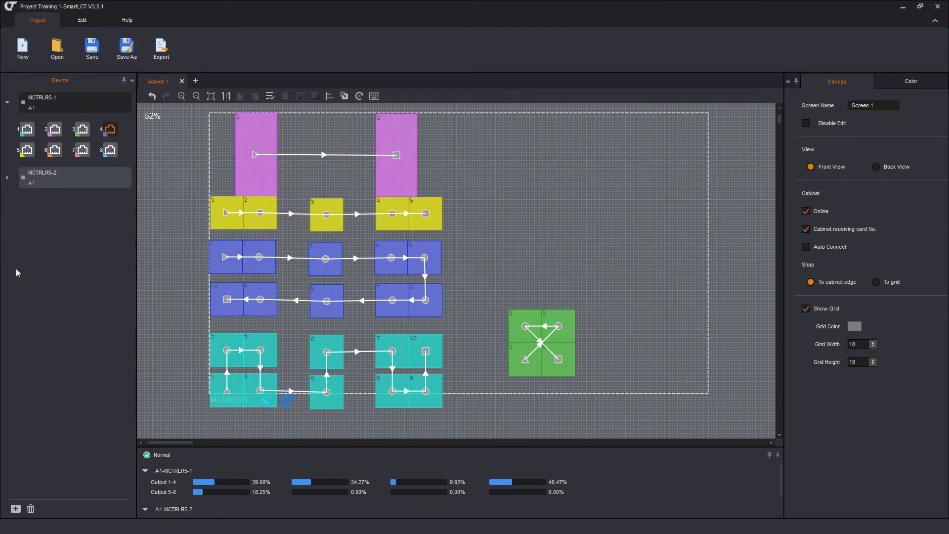